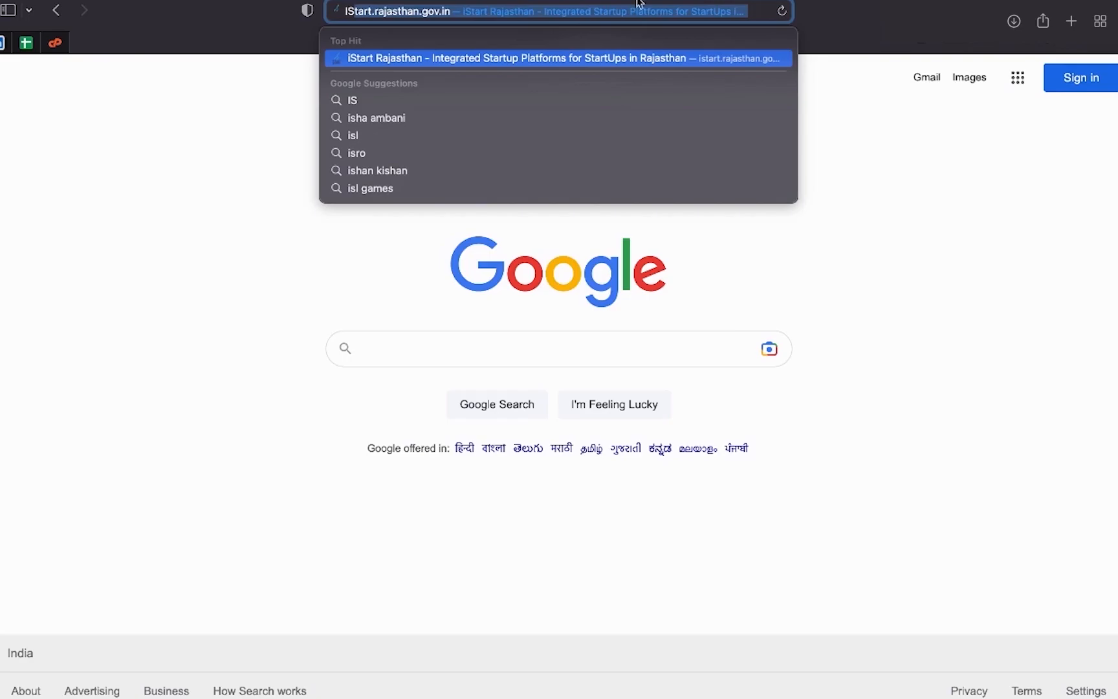
mouse_move(640, 66)
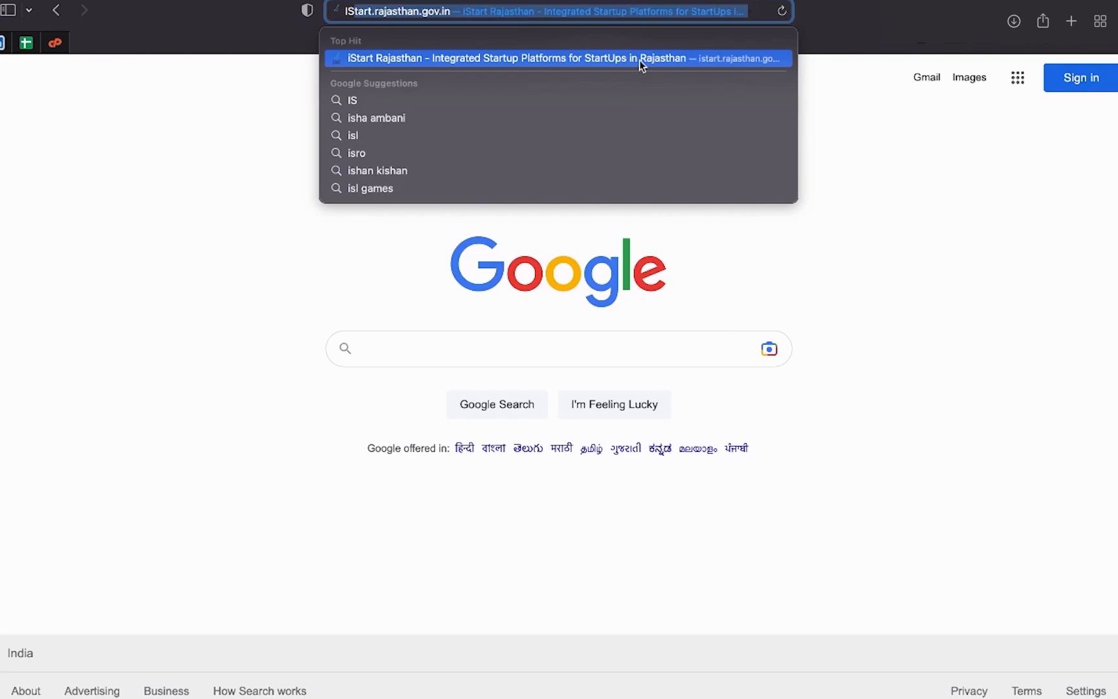
- Go to iStart Rajasthan, reach the Startup & Rural Startup page and begin applying as a startup
click(558, 59)
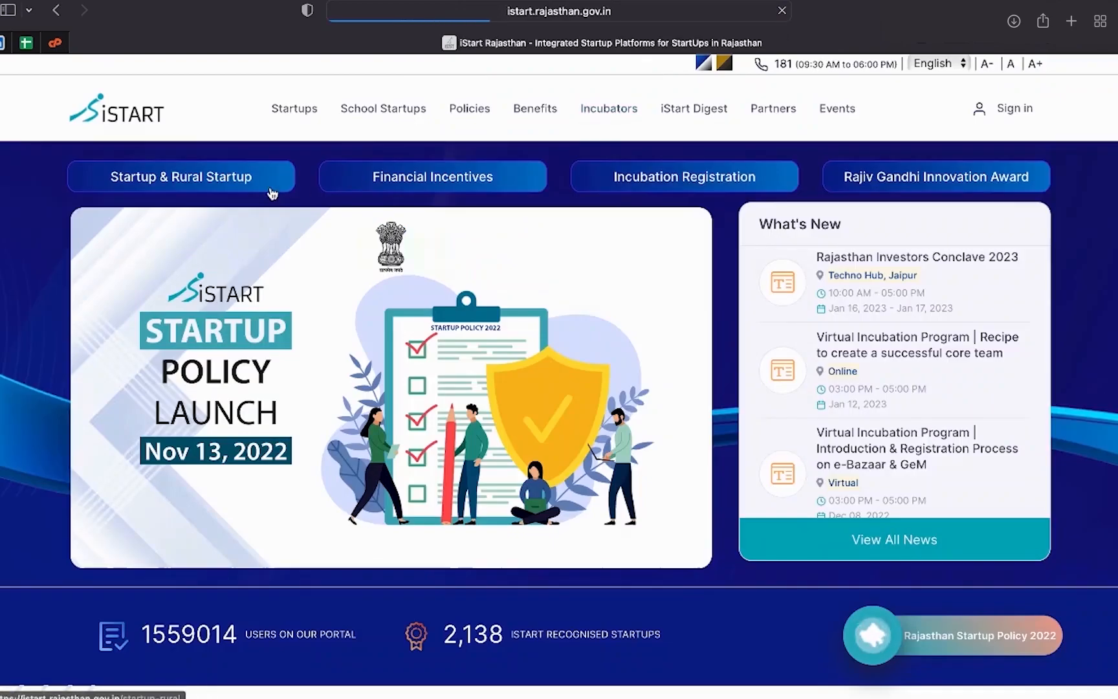
click(181, 176)
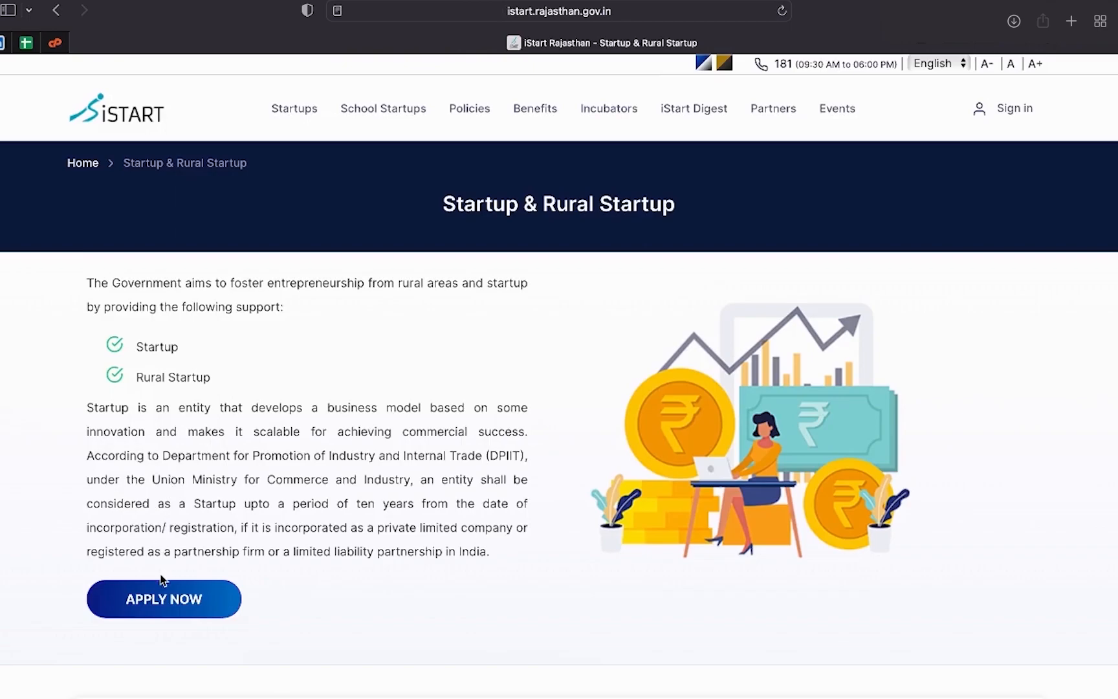
mouse_move(163, 599)
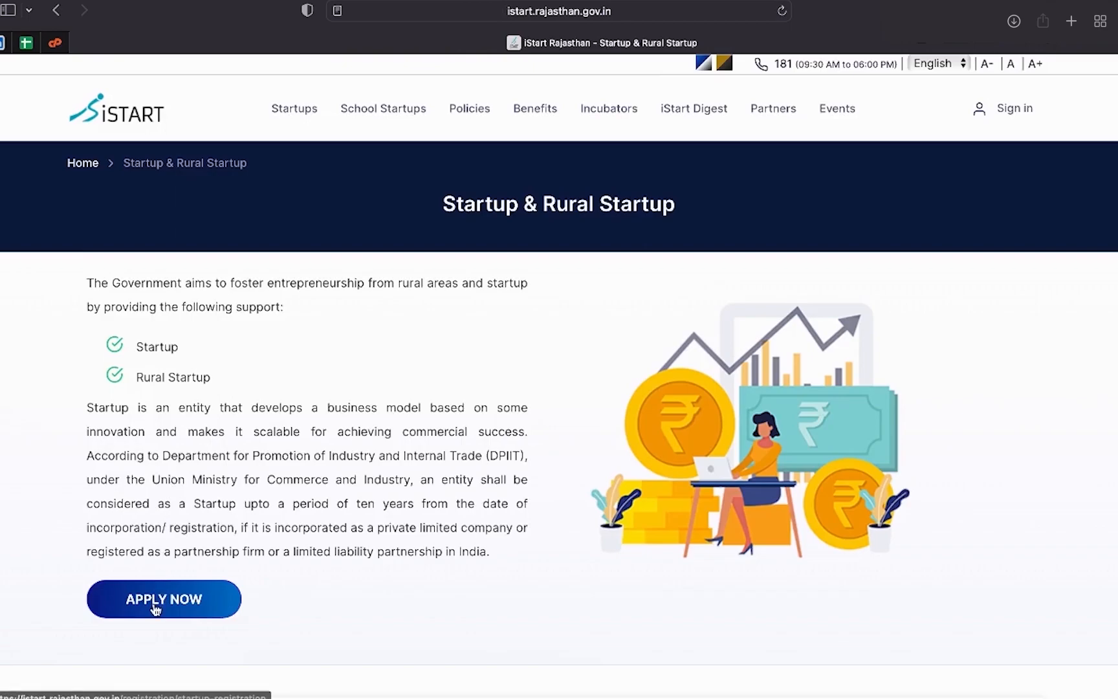
click(163, 599)
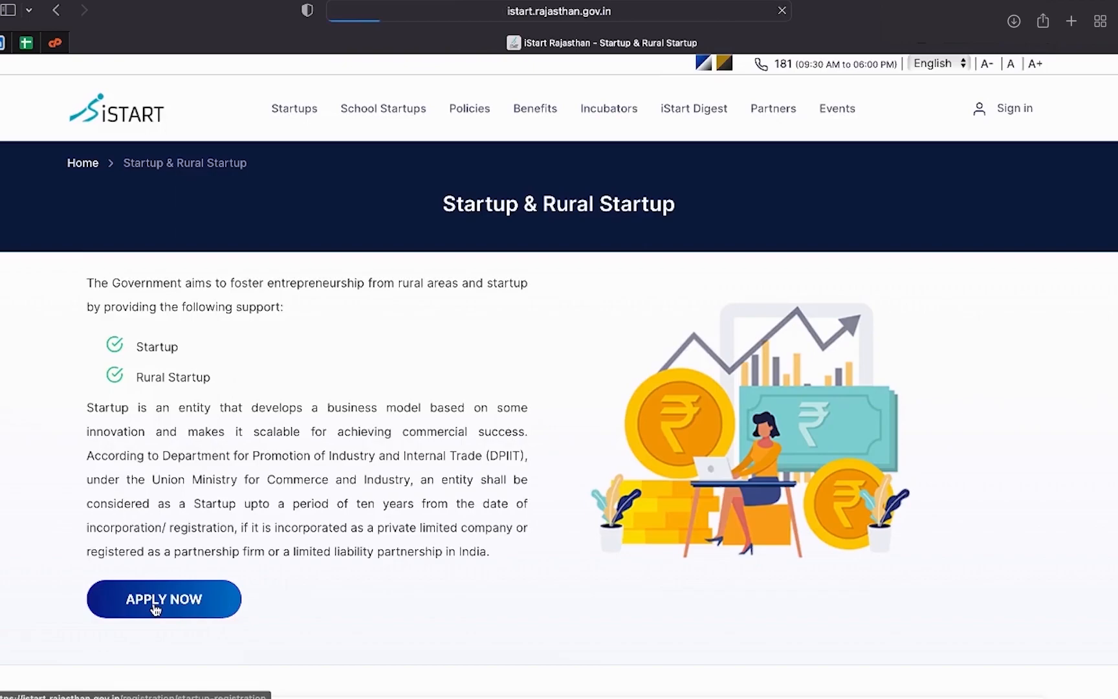
click(163, 599)
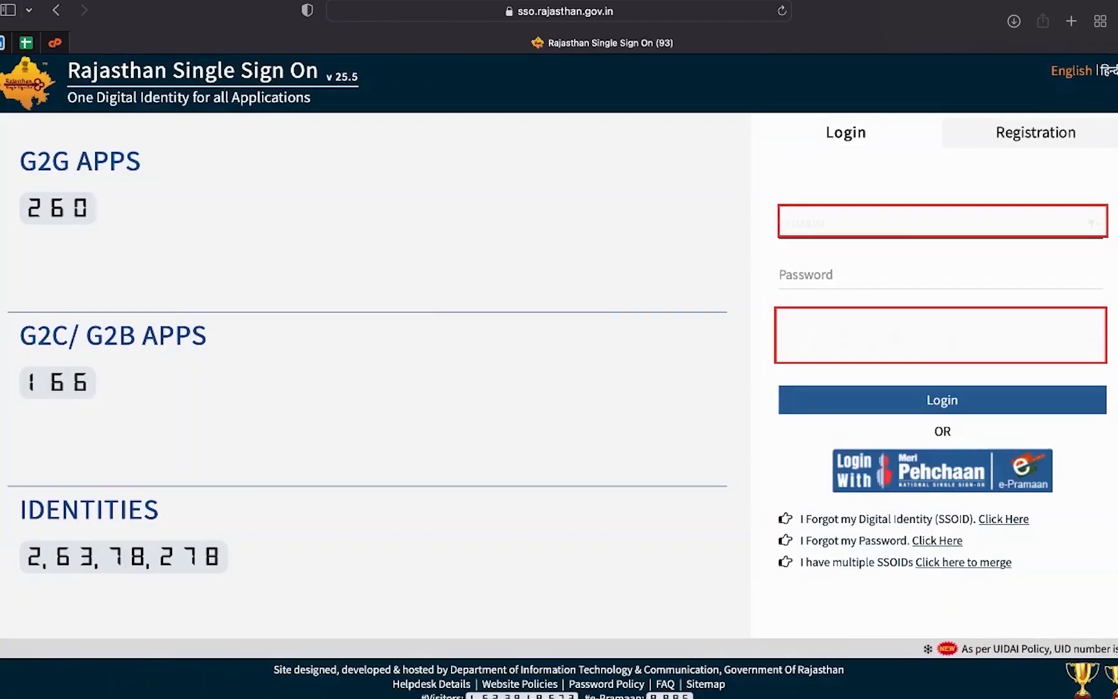
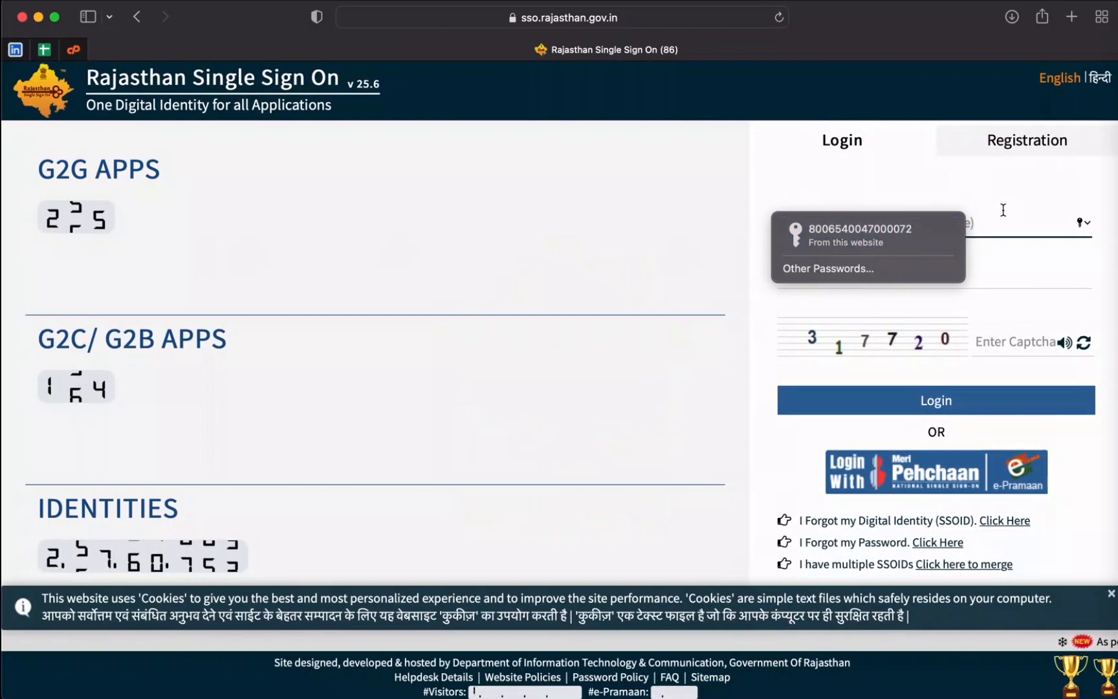
click(1024, 140)
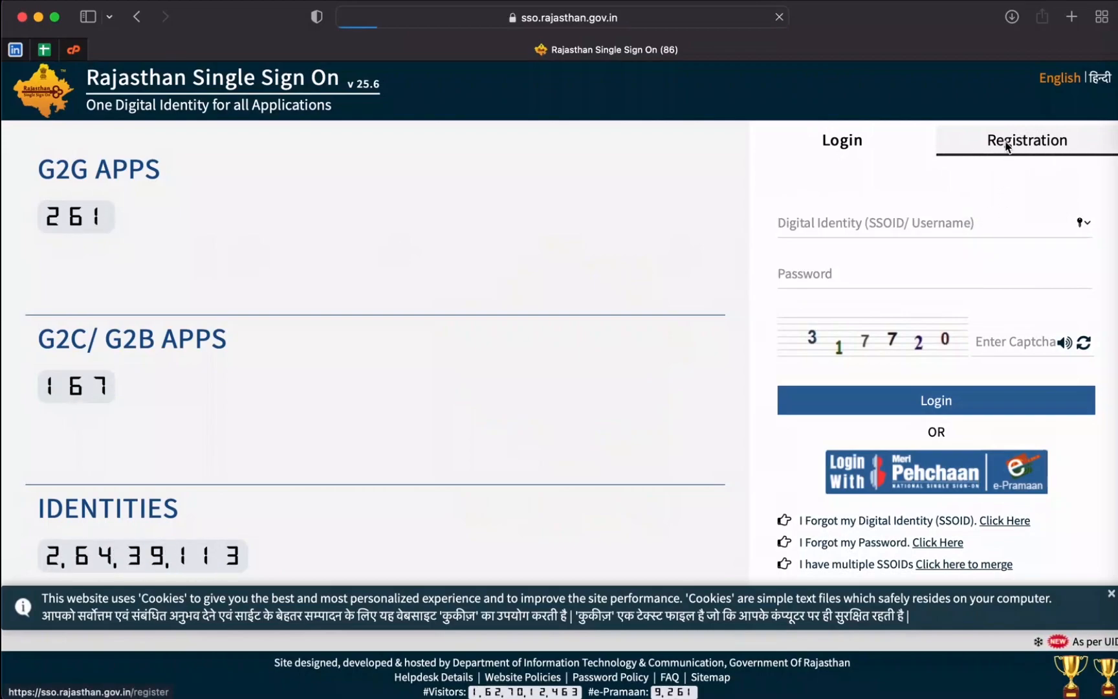
click(1025, 140)
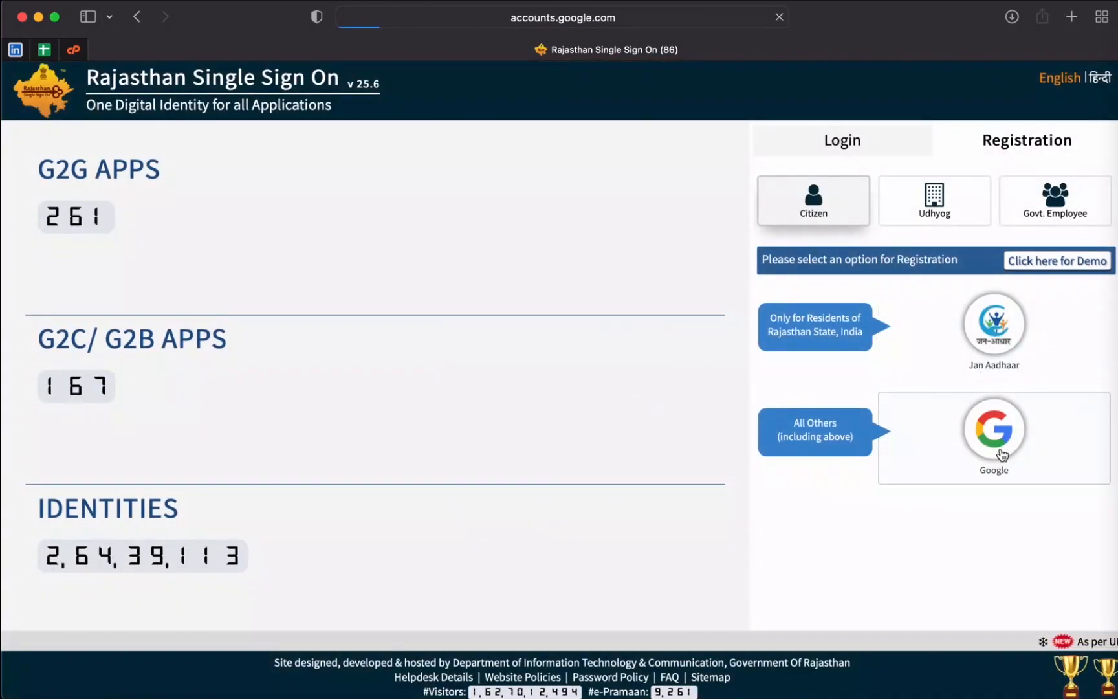
click(992, 430)
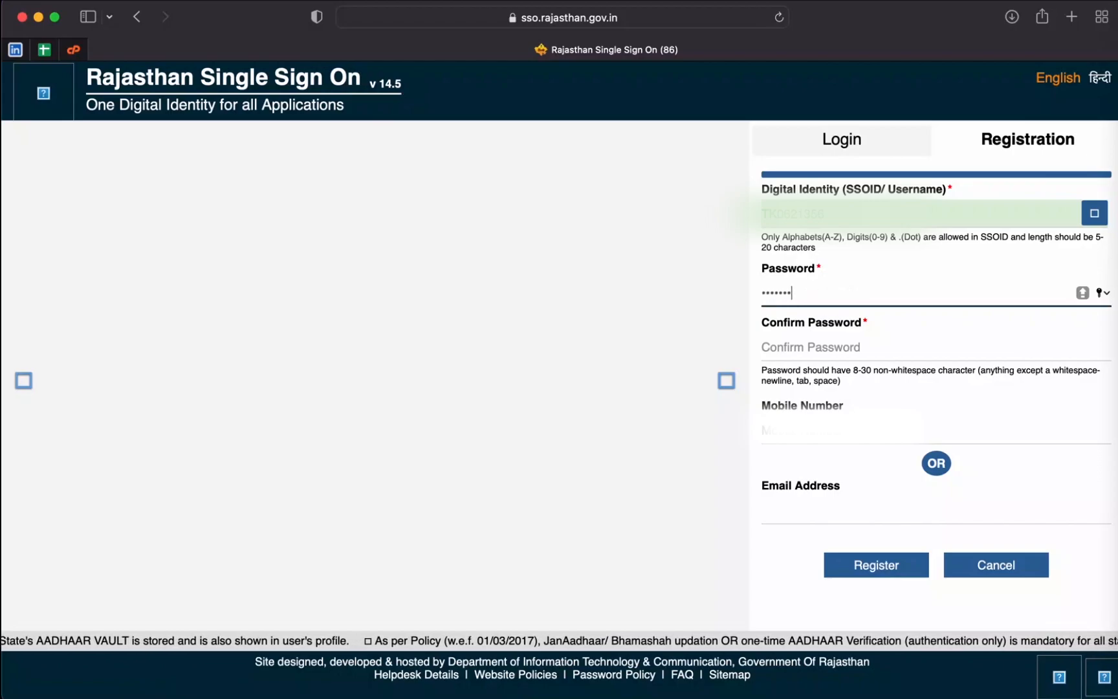
- Fill the password and mobile number and submit the new identity registration
text(••)
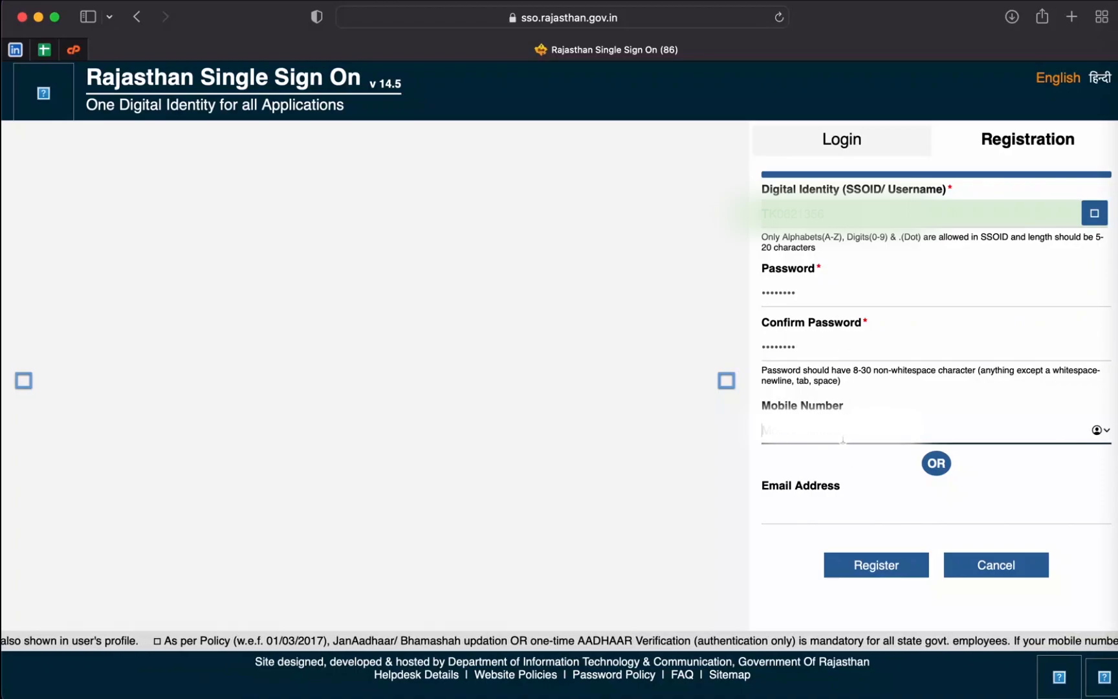
text(9)
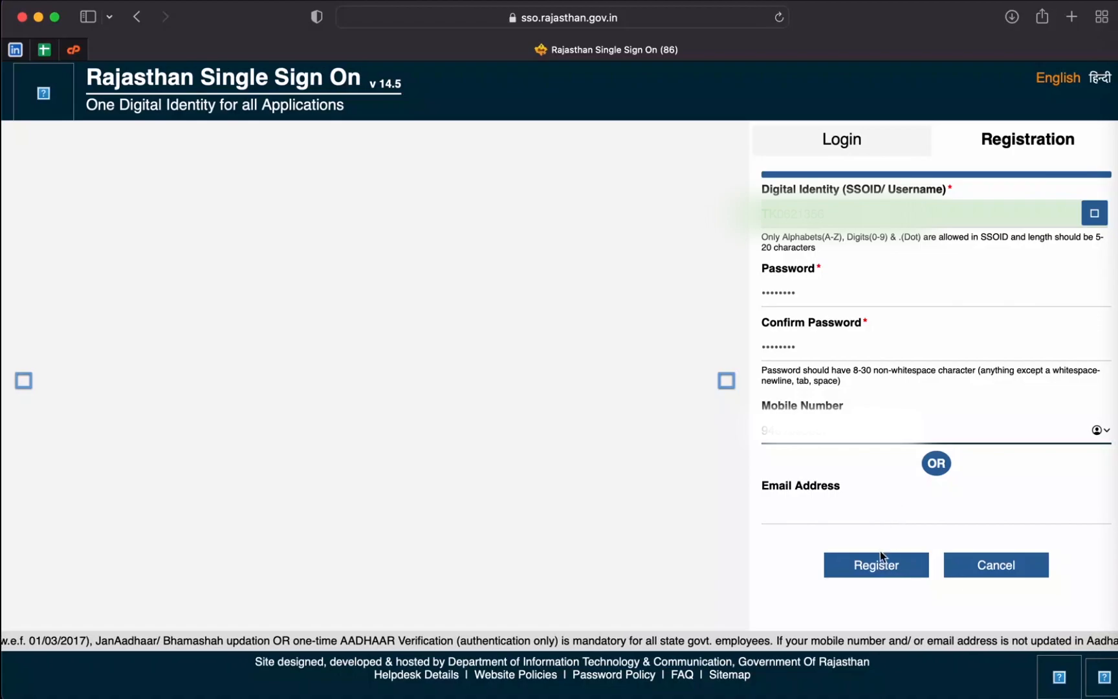
click(875, 565)
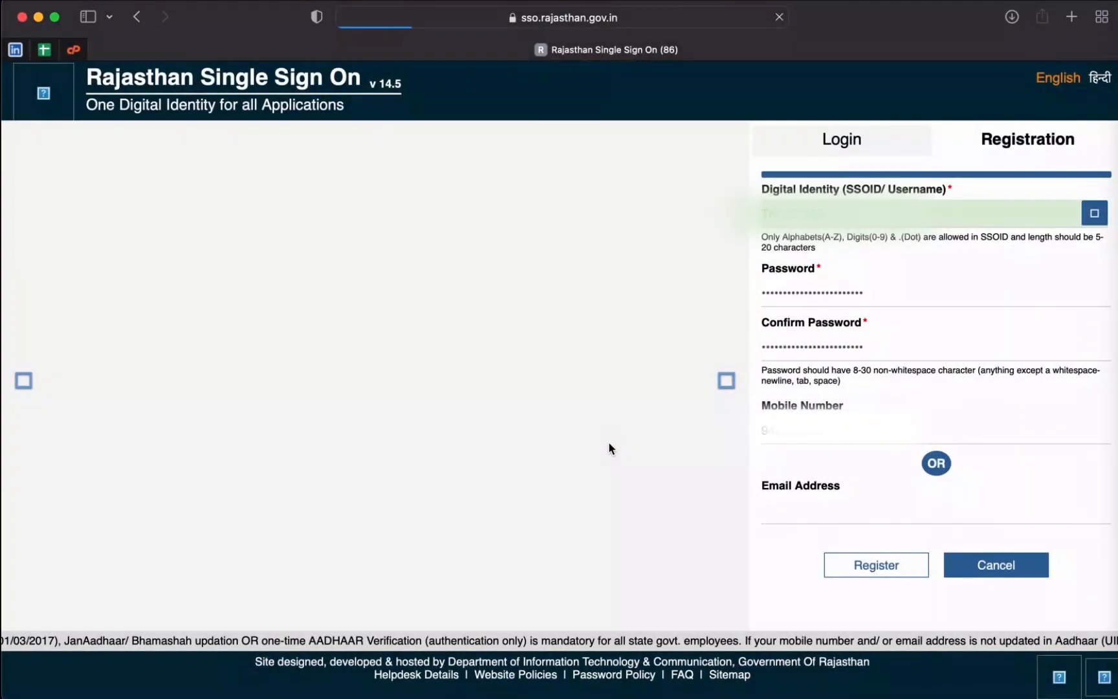
click(876, 564)
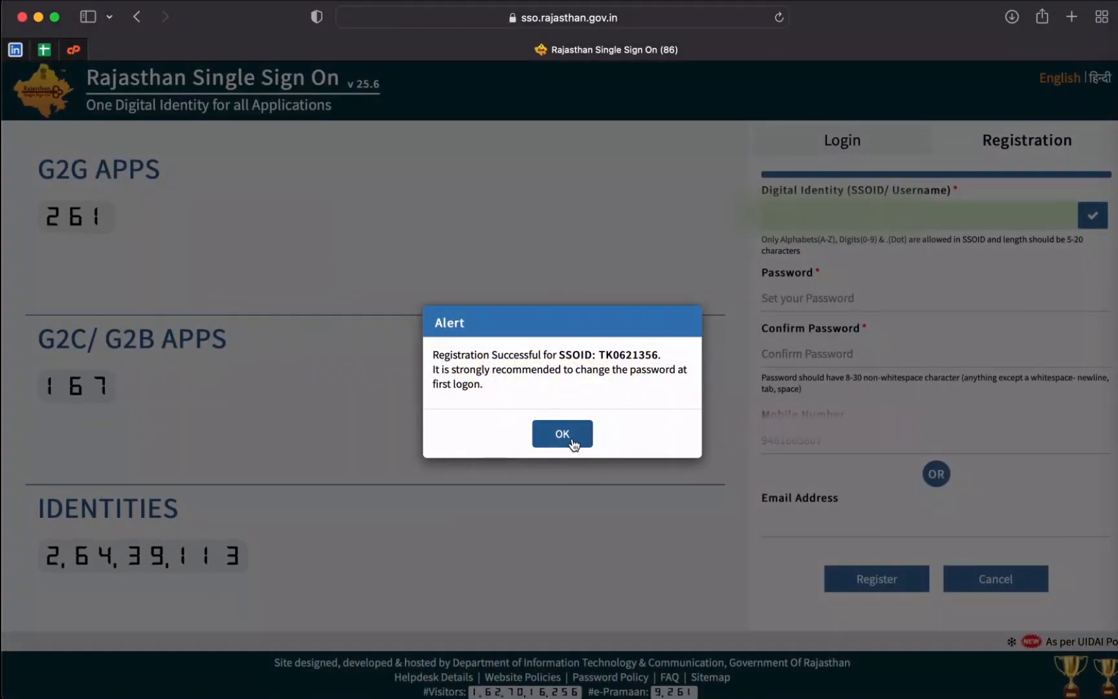
- Acknowledge the success alert, answer Yes to prior Startup India registration and sign in with Startup India
click(561, 434)
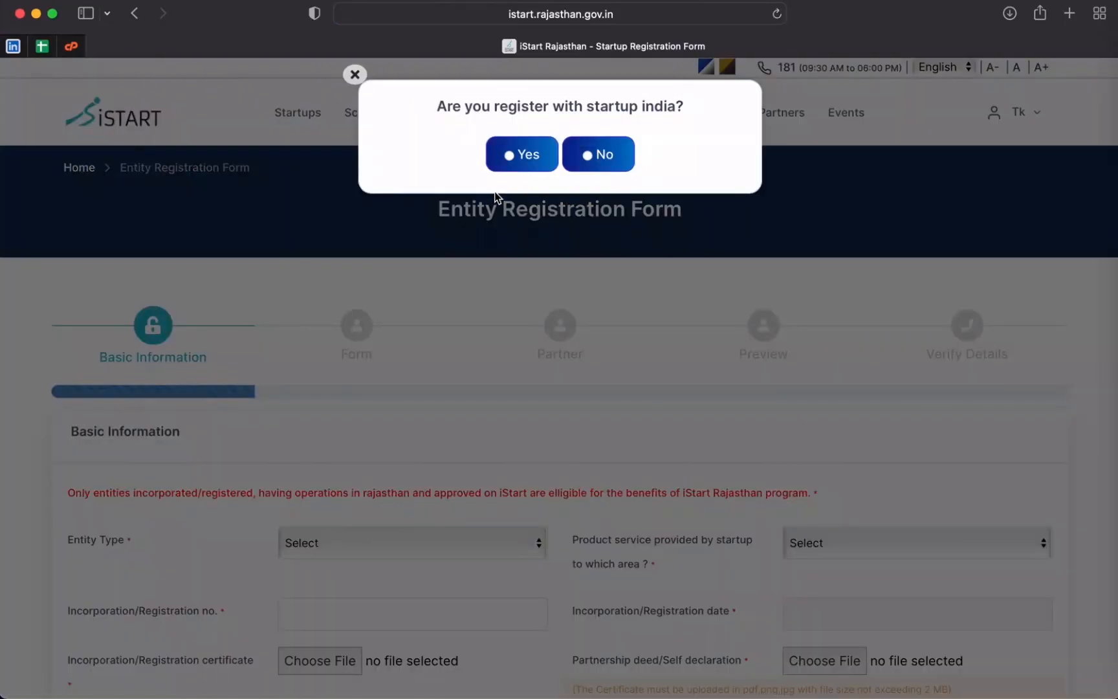
click(520, 154)
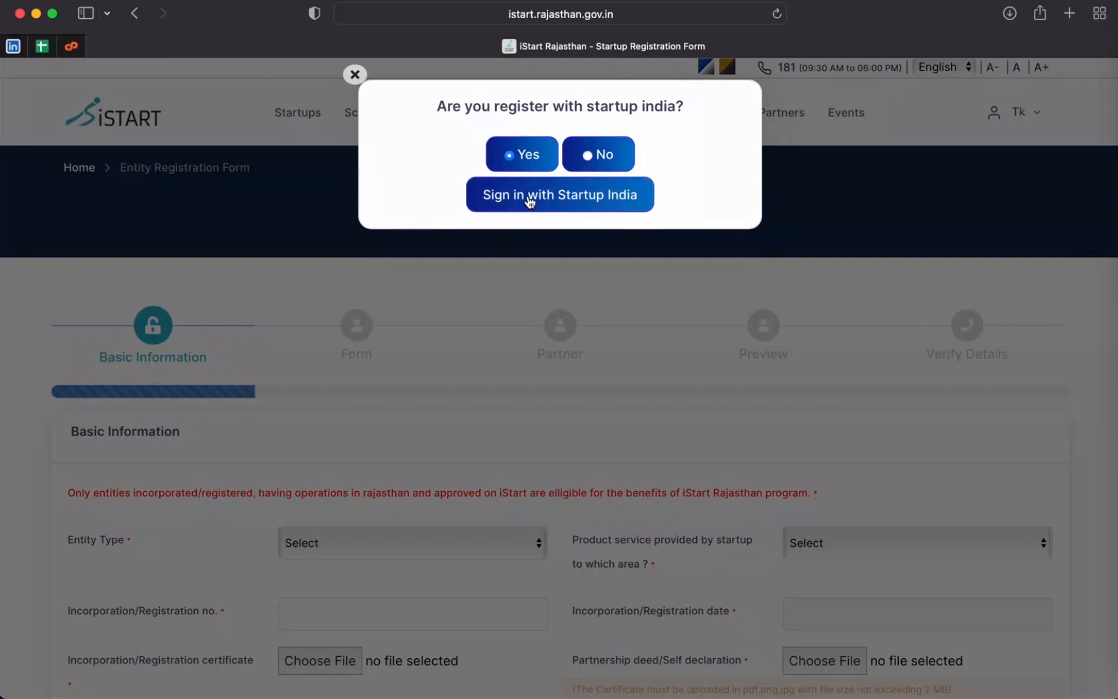
click(559, 194)
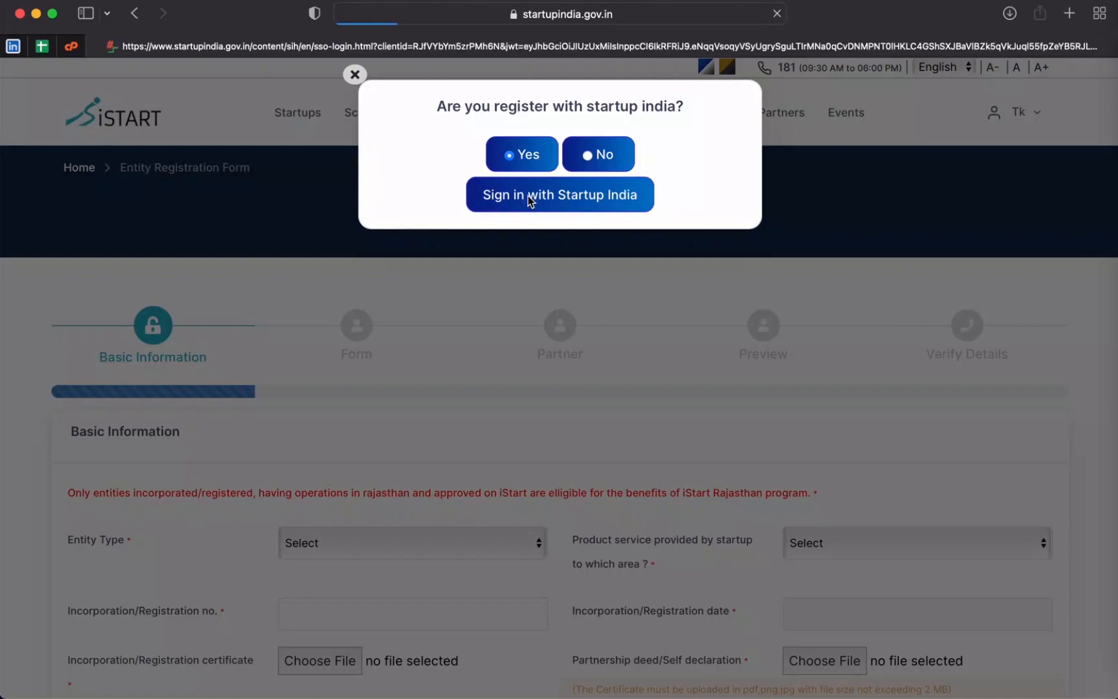
- Enter the Startup India username and password, pass the car-image robot check and log in
click(560, 194)
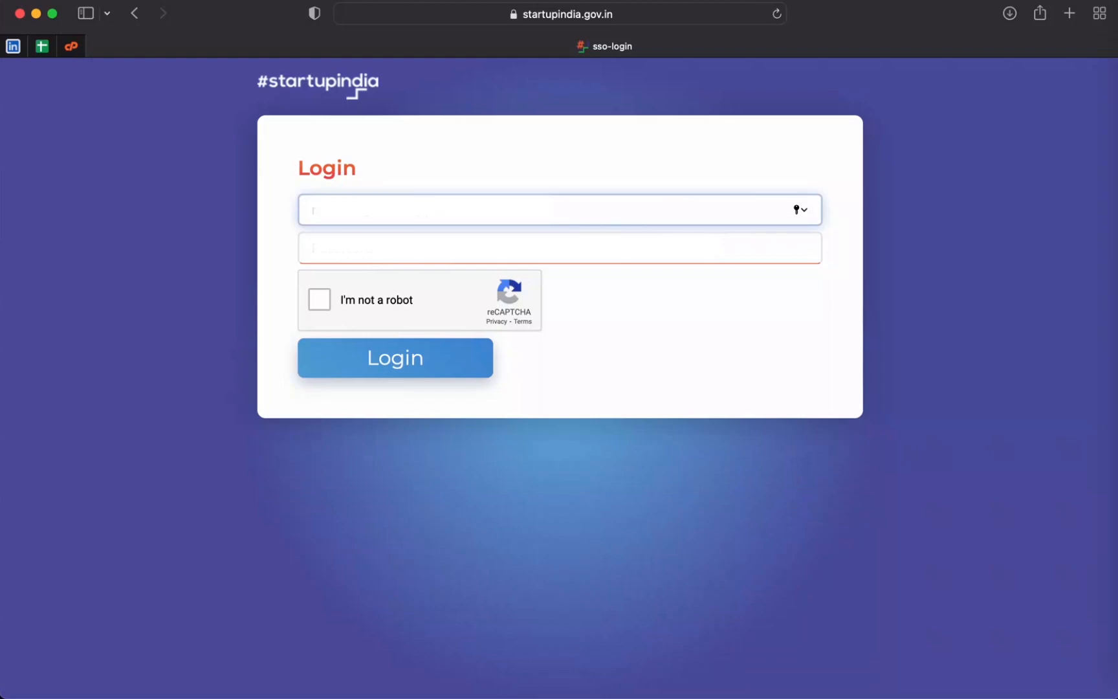
click(560, 247)
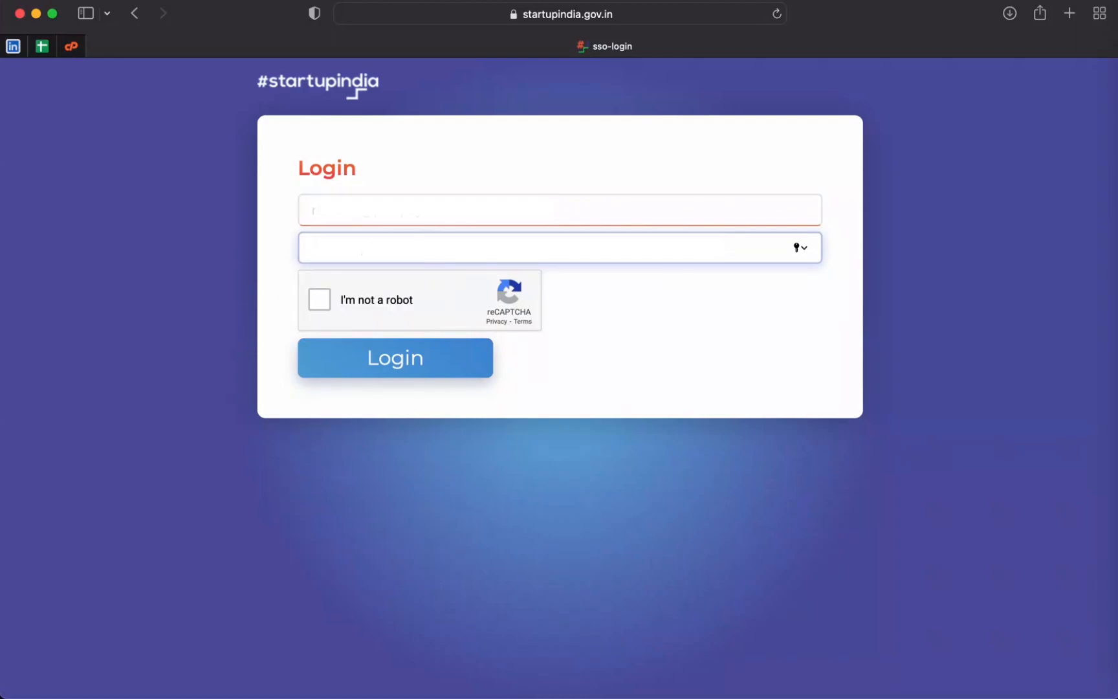
click(319, 299)
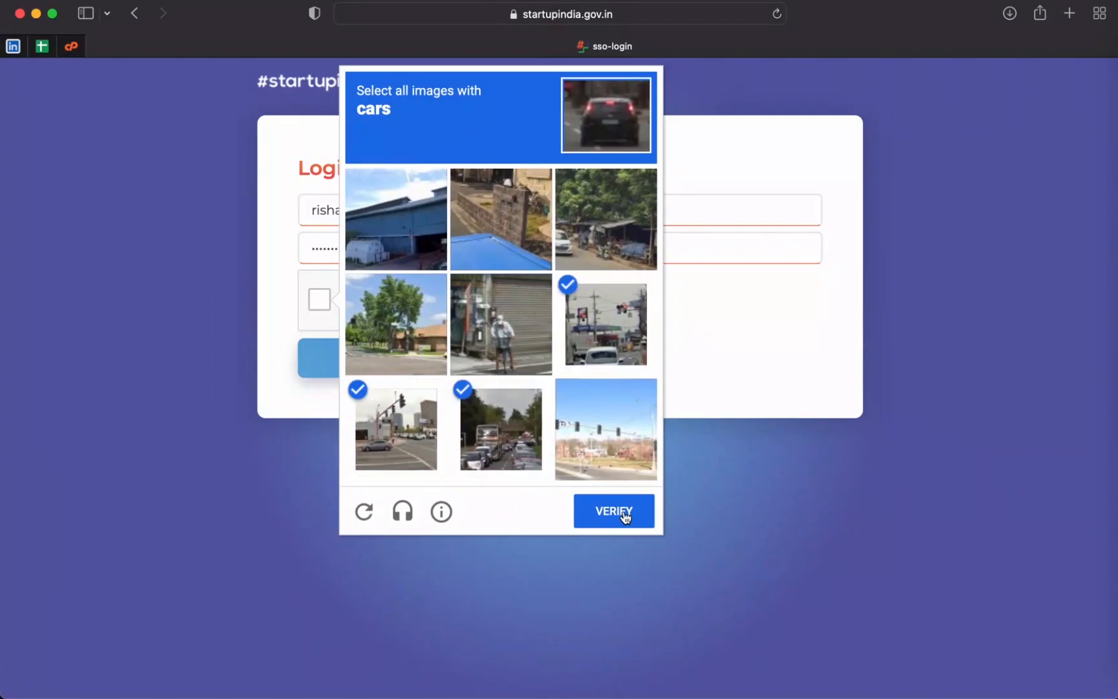
click(614, 511)
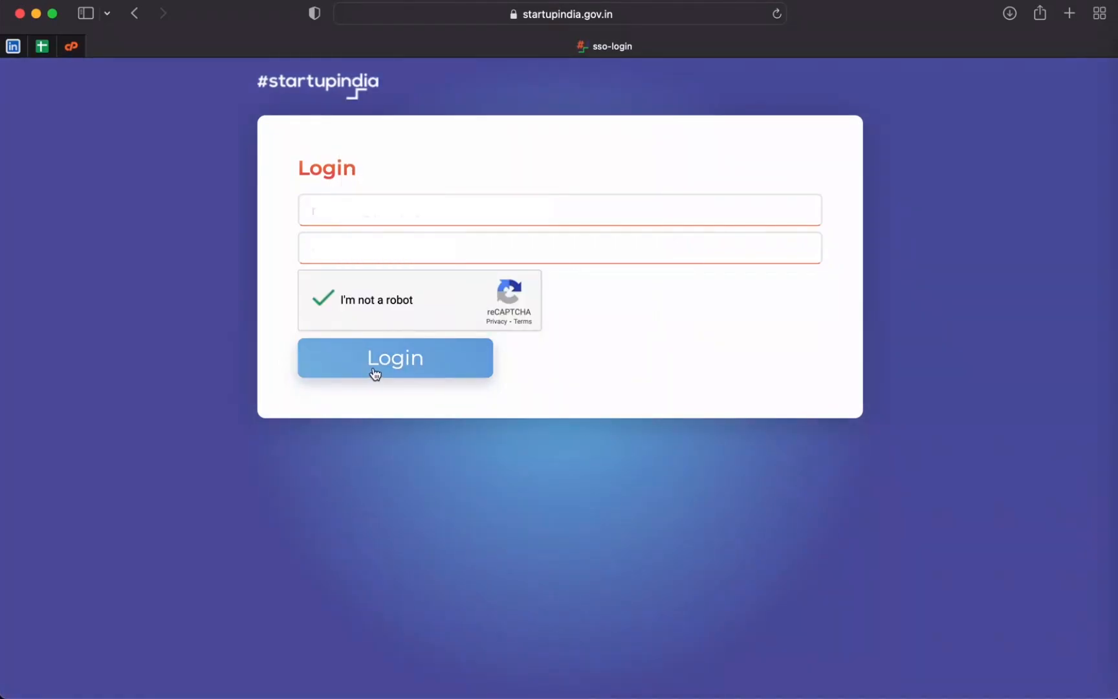
click(394, 357)
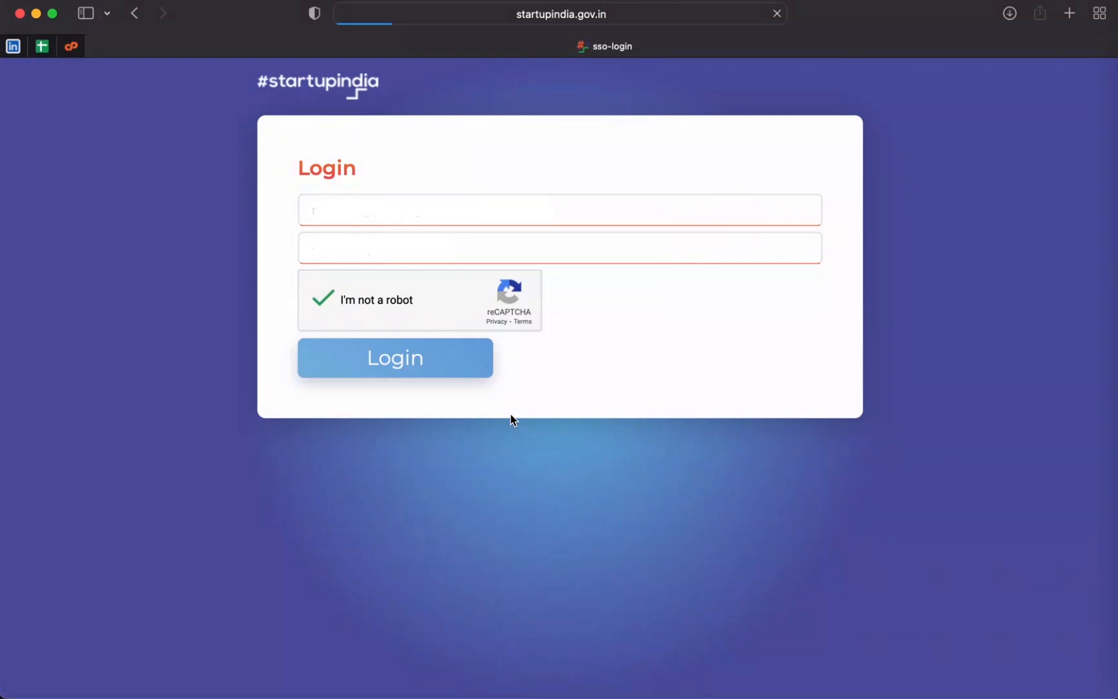
- Dismiss the eligibility notice and return to the prefilled Basic Information step
click(395, 357)
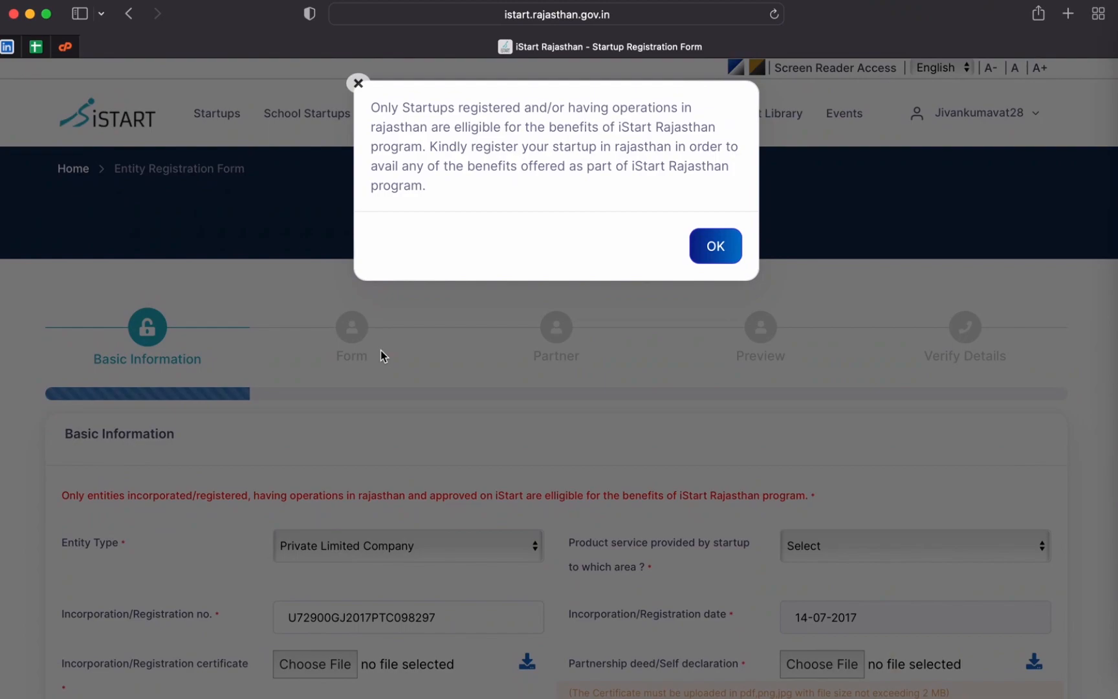
mouse_move(566, 248)
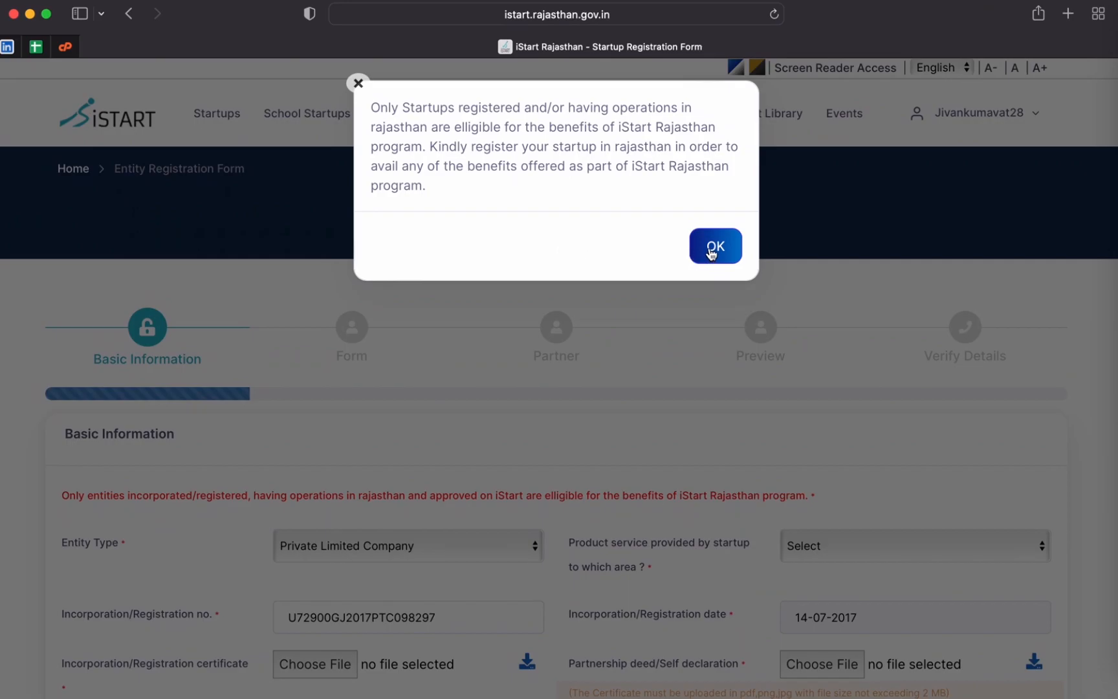
click(715, 246)
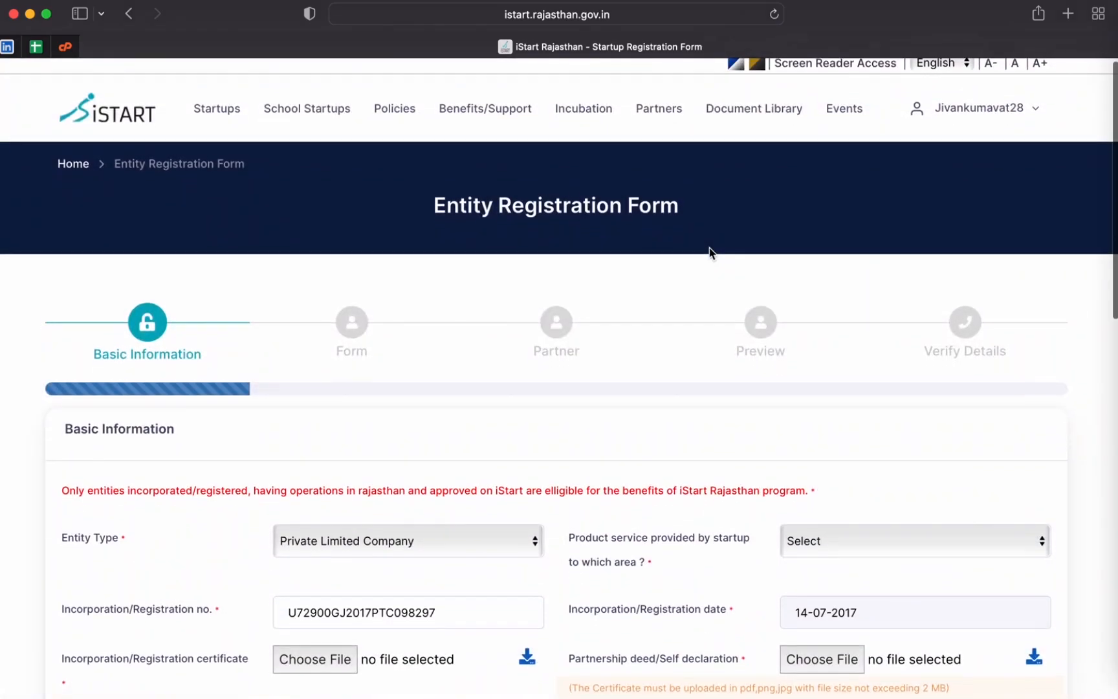
scroll(down, 3)
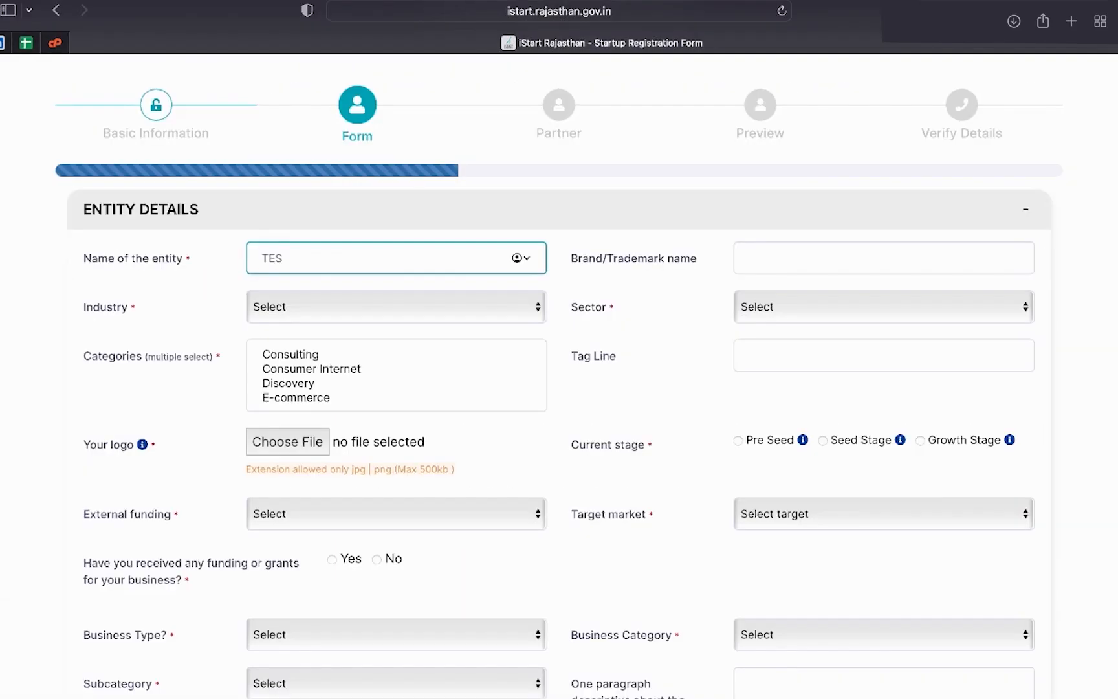
- Set brand name TEST, industry AI, sector NLP, category Discovery and tag line TEST
click(882, 258)
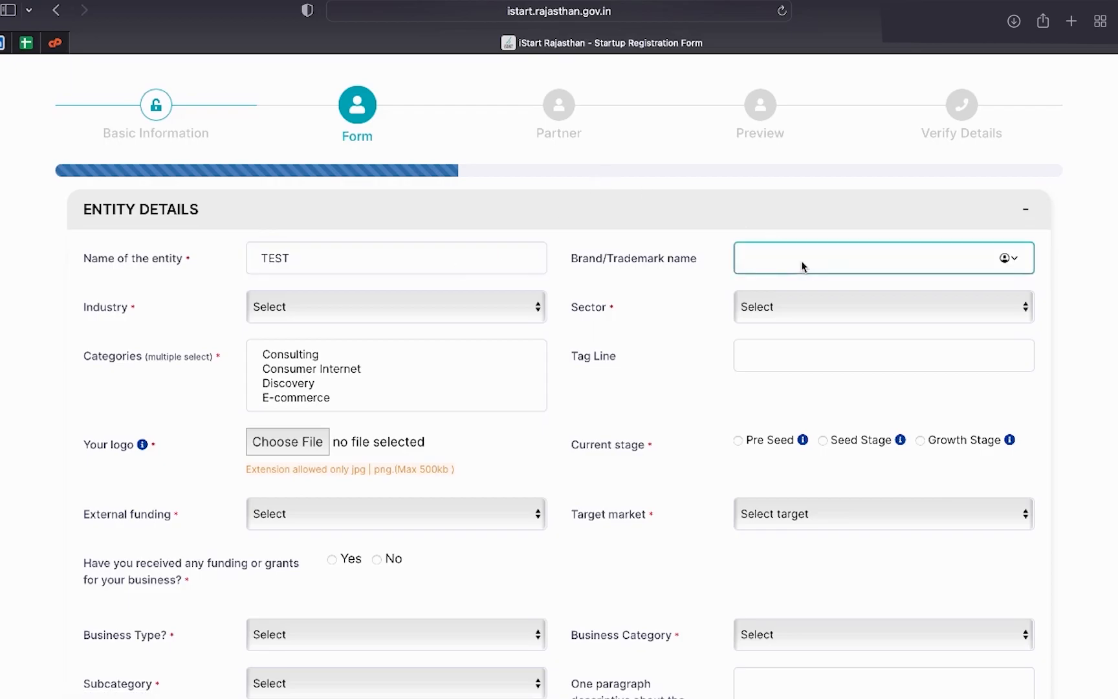
text(TEST)
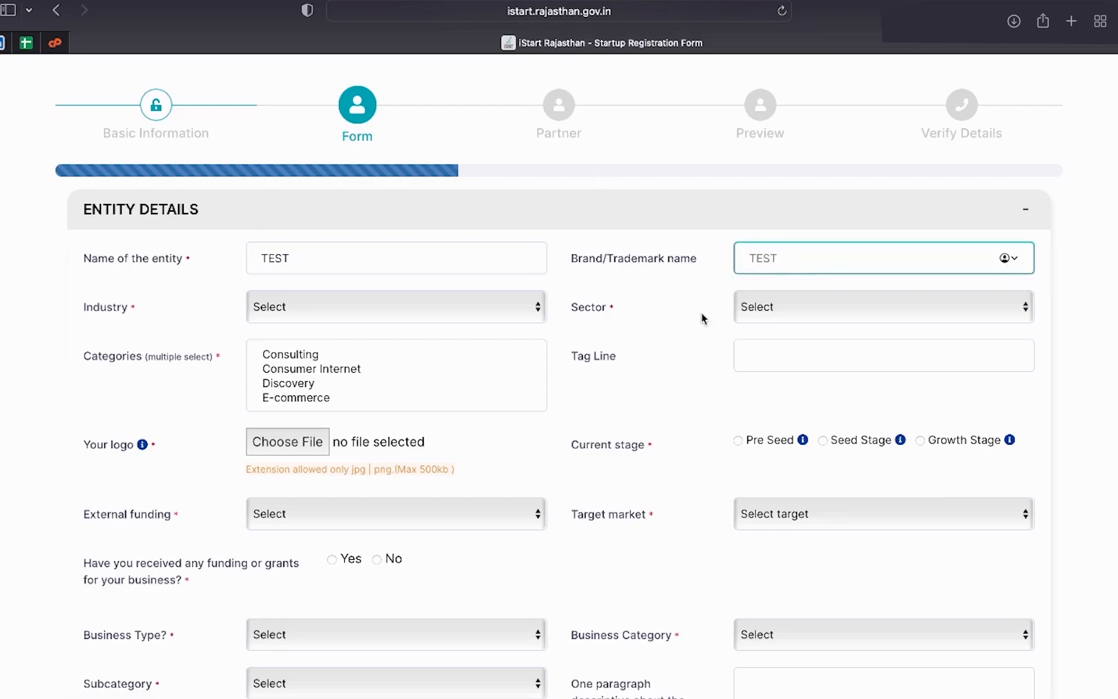
click(396, 307)
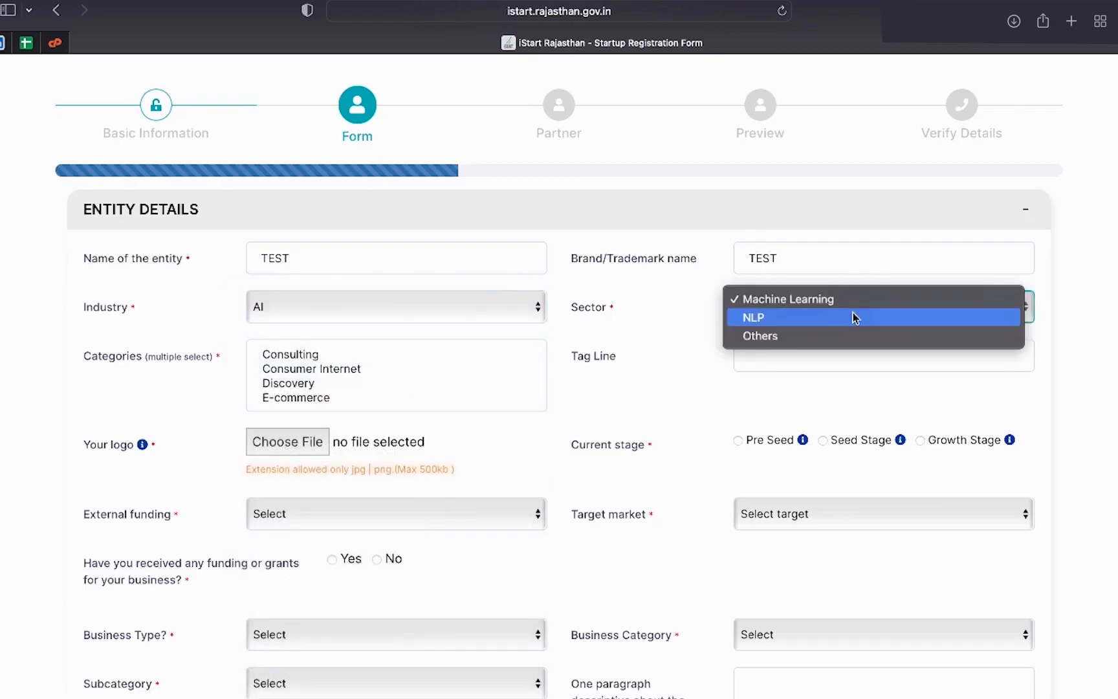
click(753, 317)
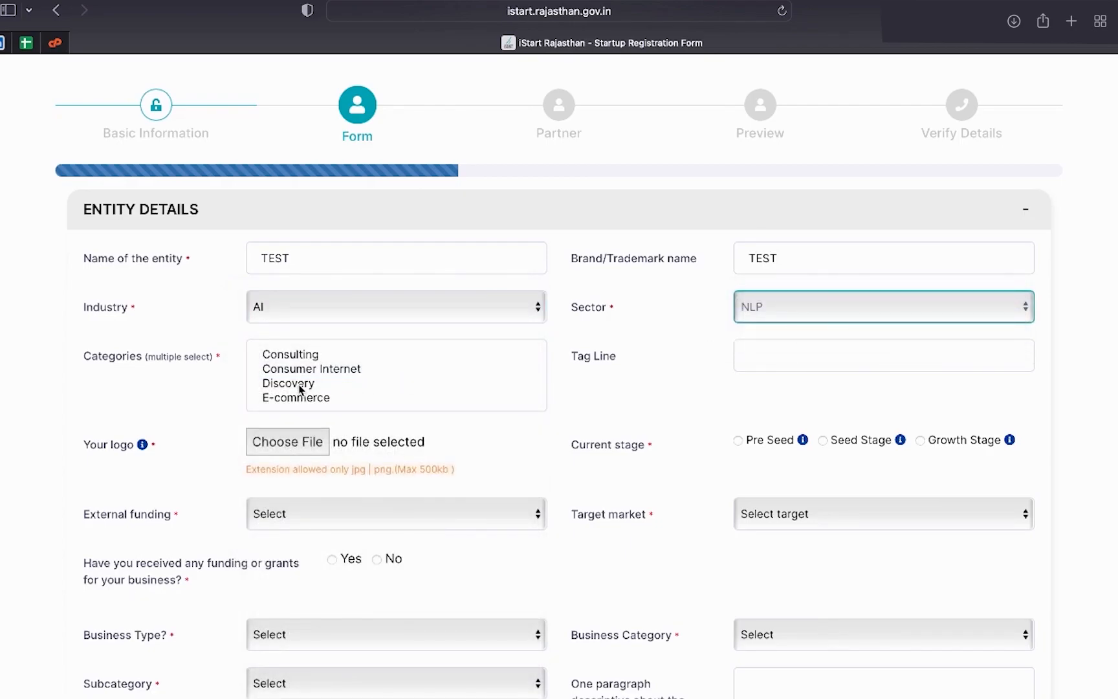
click(882, 355)
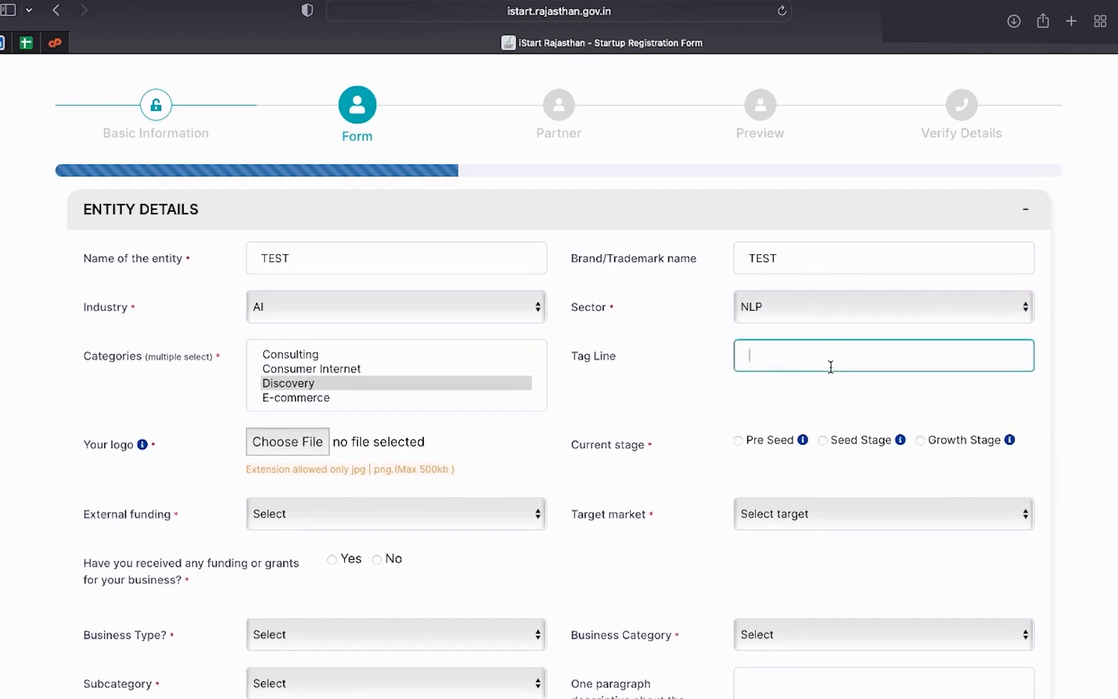
text(TEST)
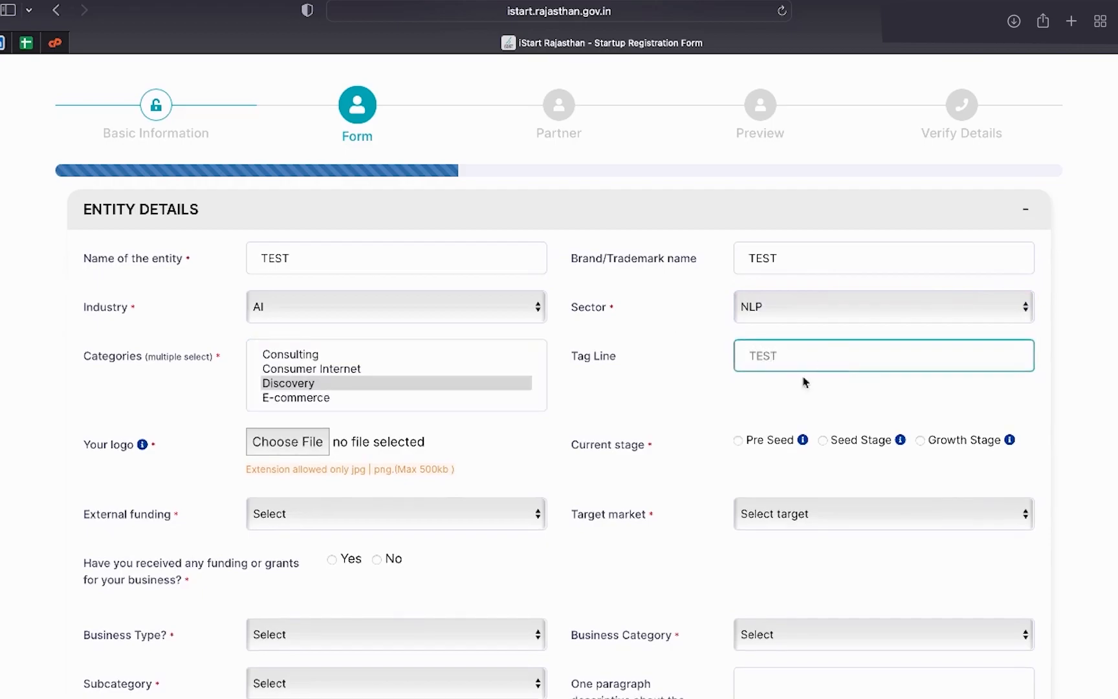
- Upload the pyramid jpg as the logo and set the target market to B2B
click(287, 441)
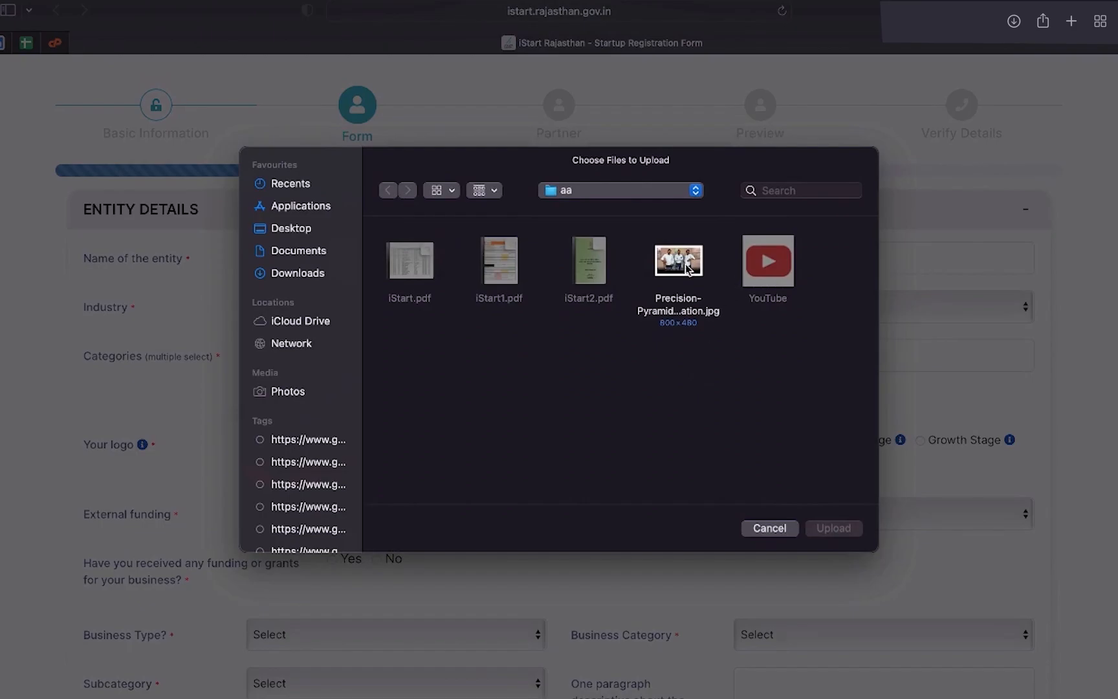
click(676, 260)
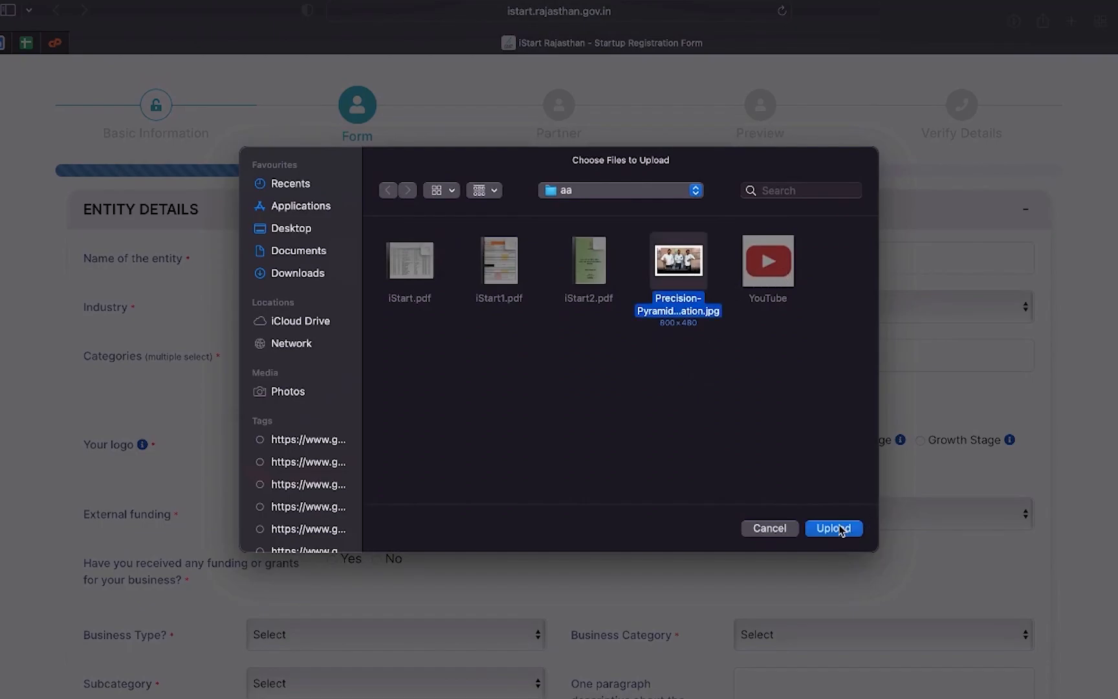
click(833, 528)
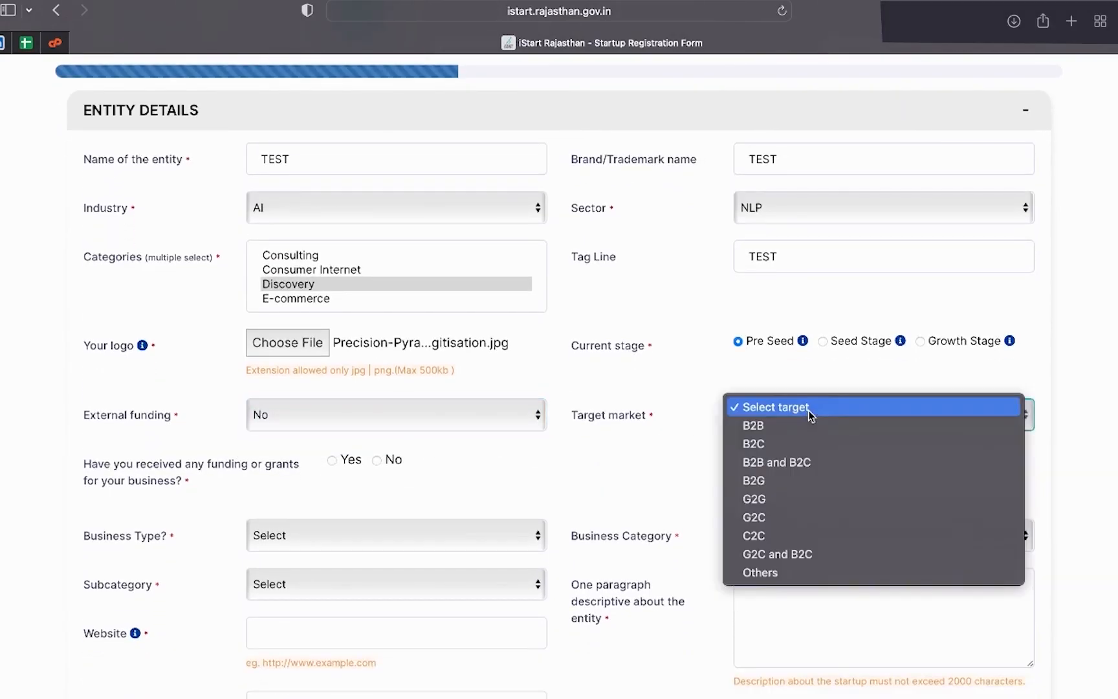
click(751, 425)
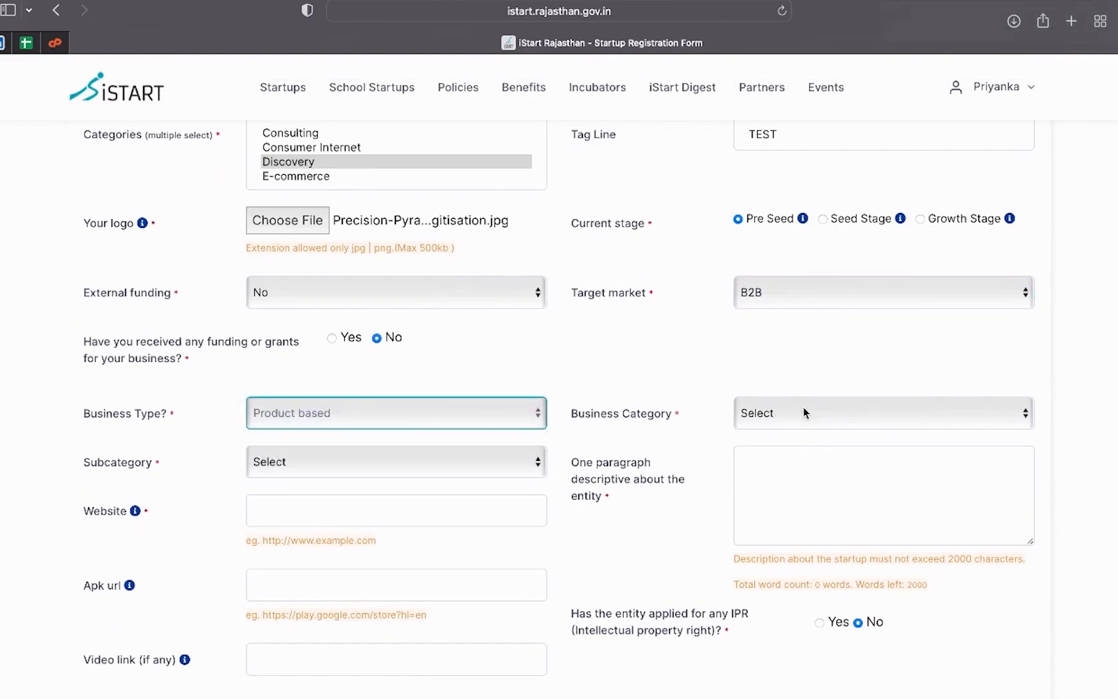
- Set business category IT related services, subcategory Laptops, and enter a placeholder description
click(882, 413)
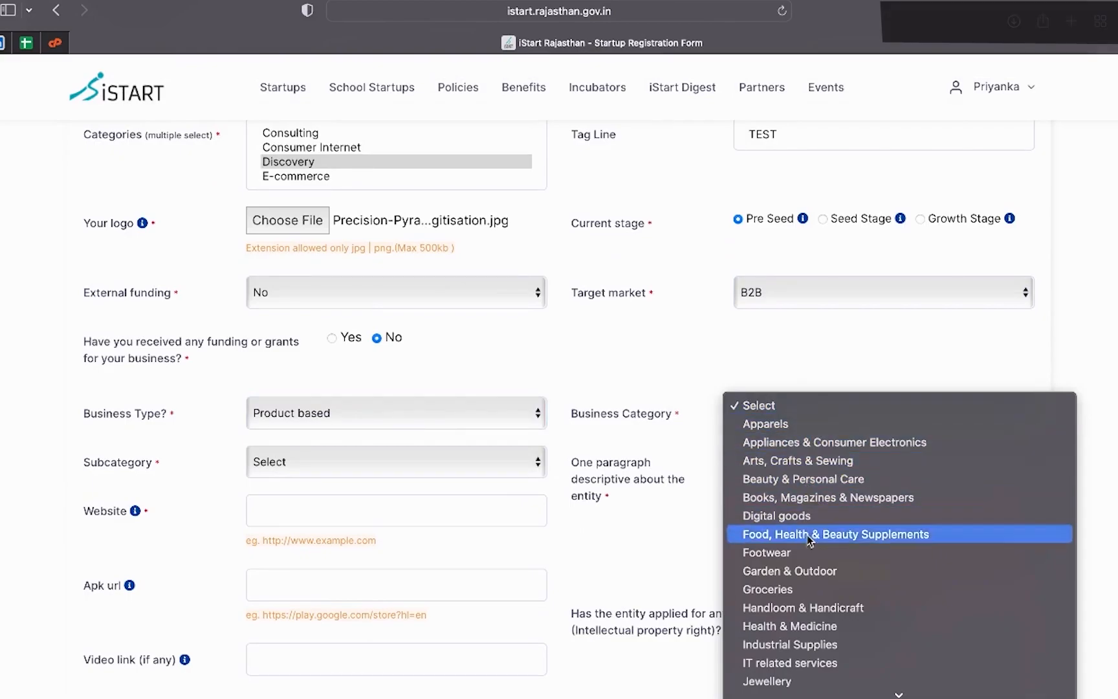
click(790, 663)
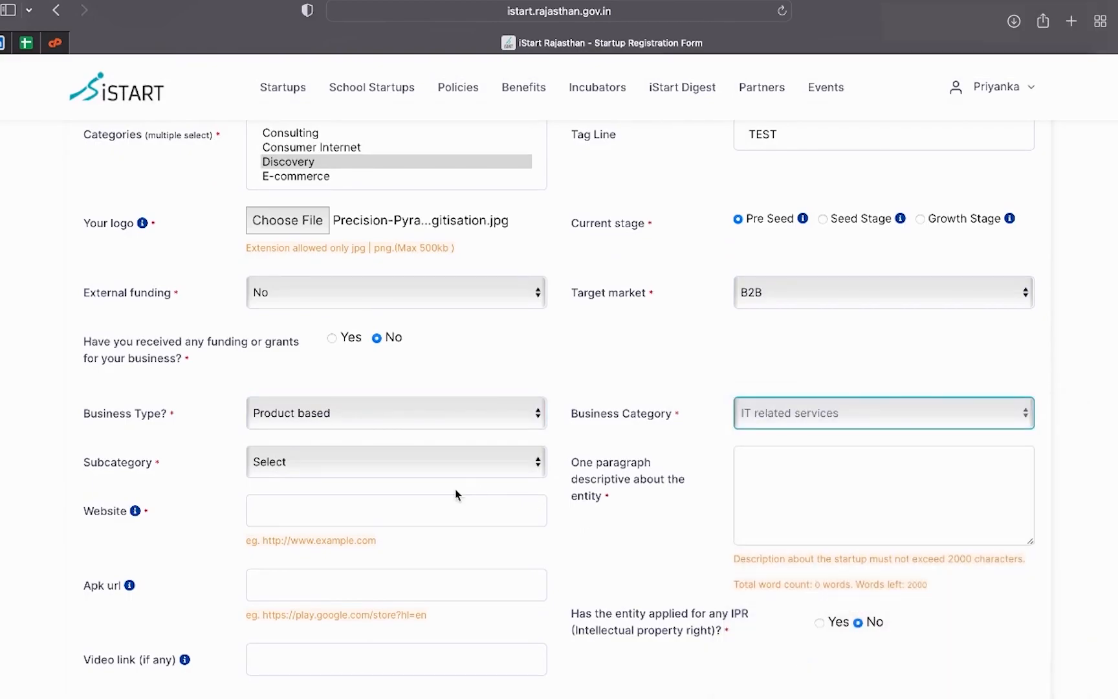
click(396, 462)
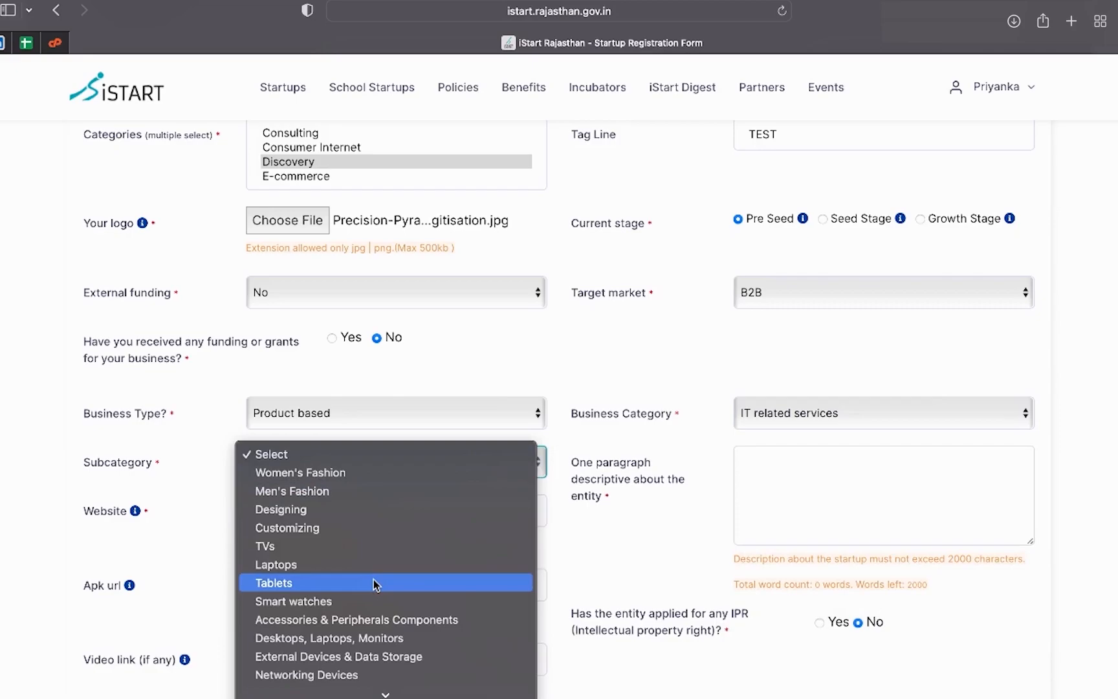
click(276, 564)
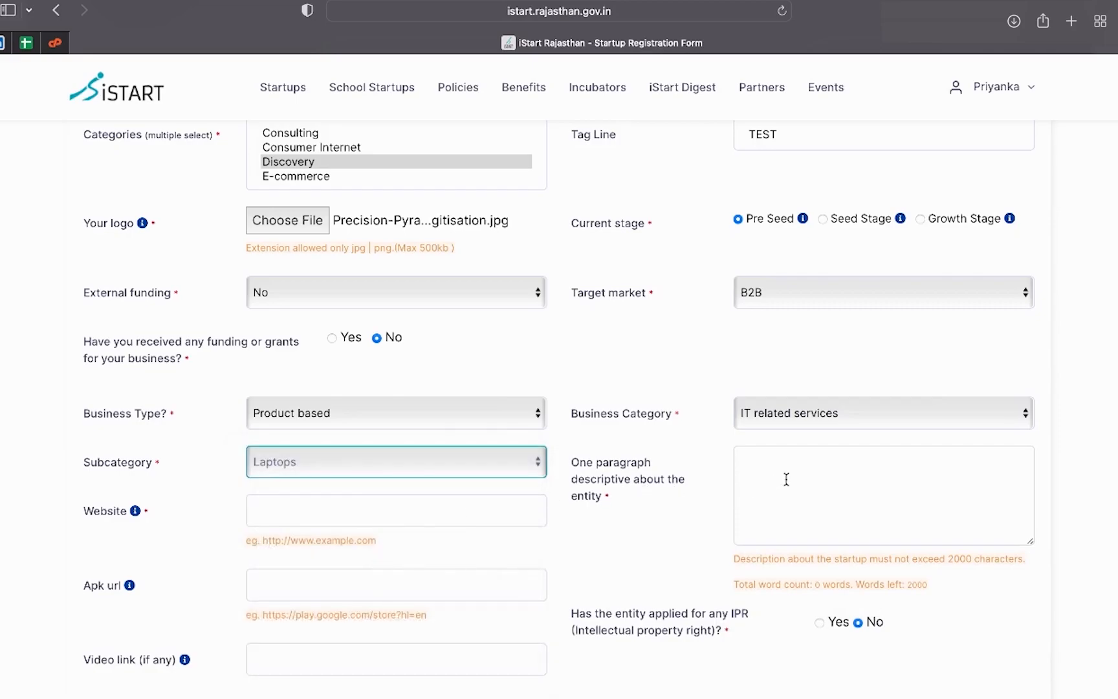
text(THE)
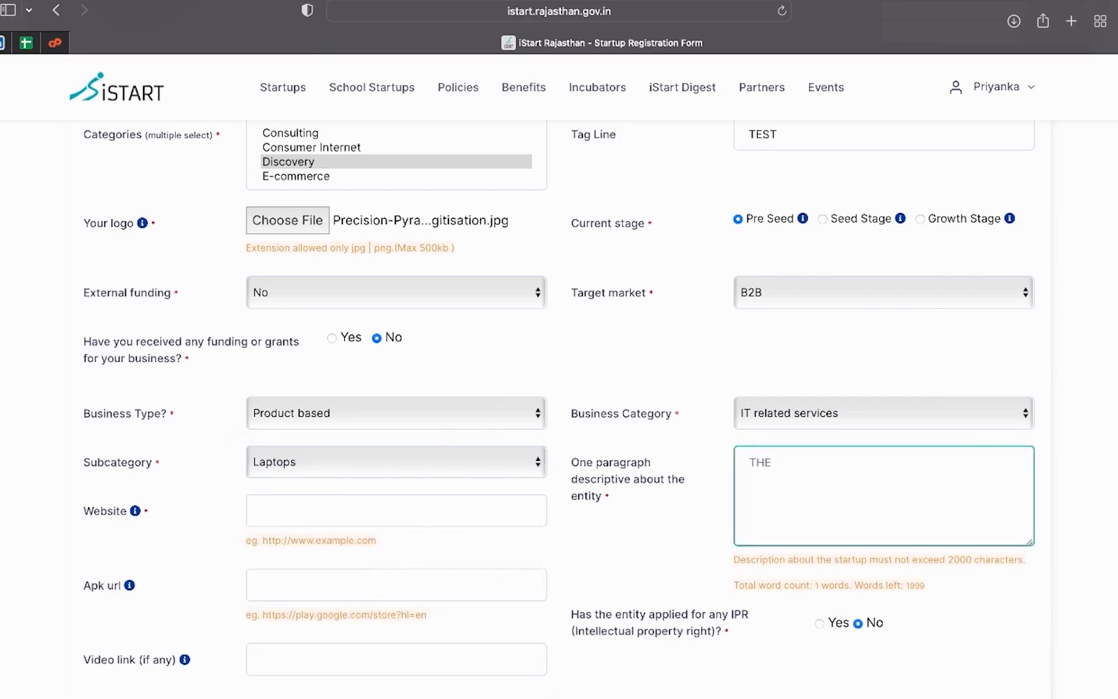
text(HWAD MASTER RVN JFDDJ DKFJGDJF)
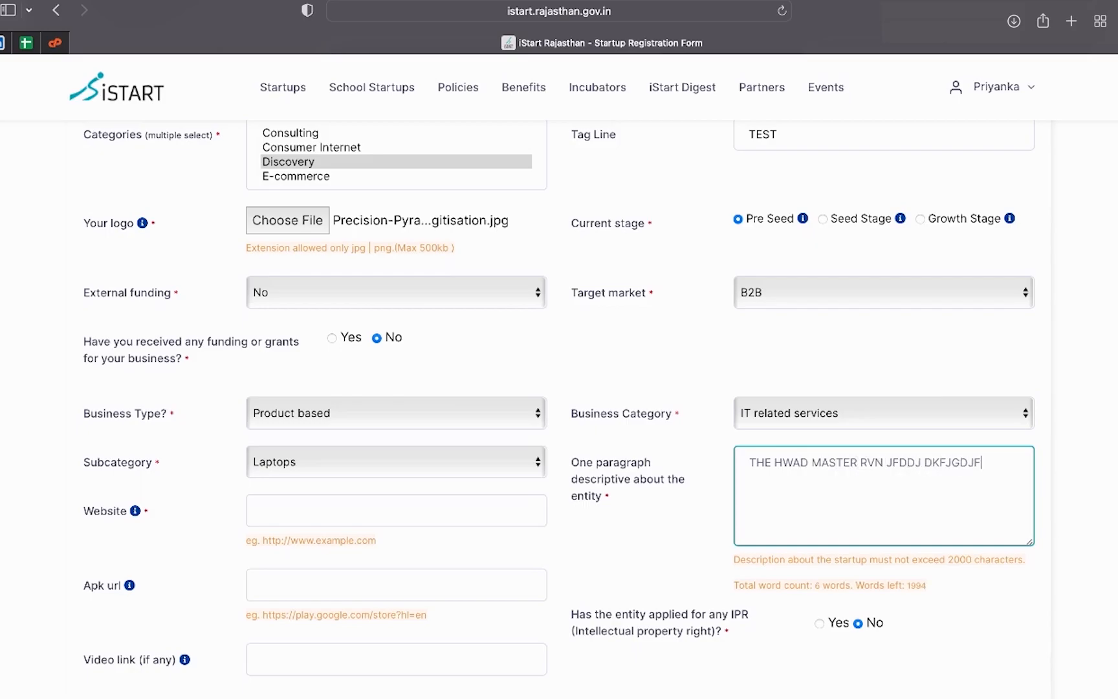
text(HF HKJKJKJG)
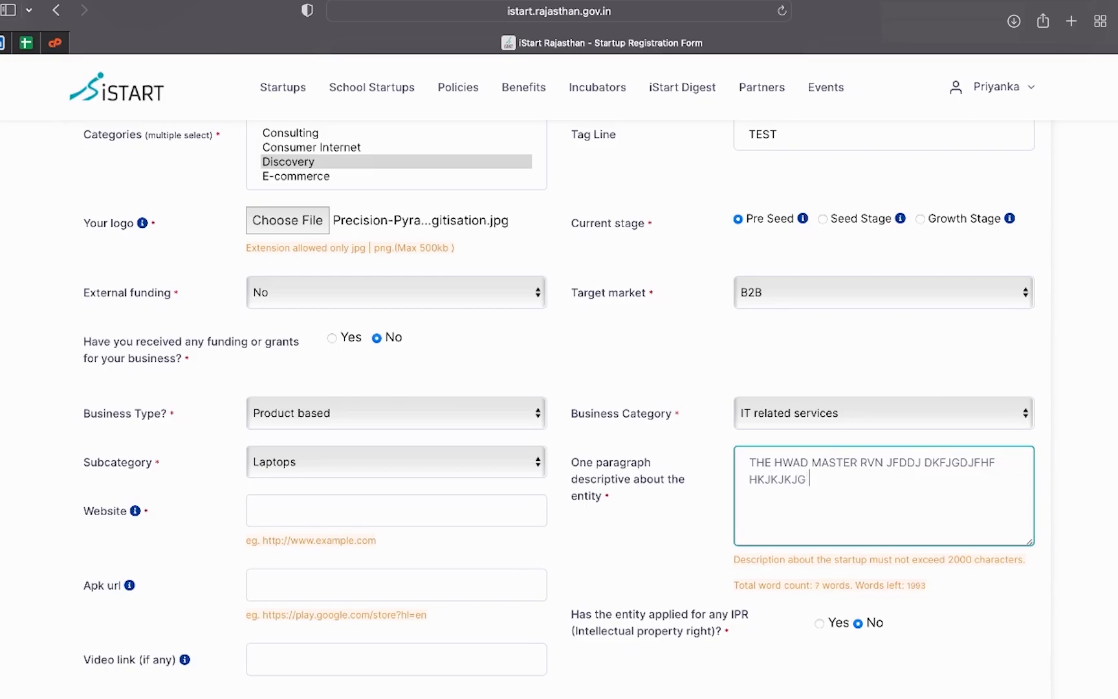
text(FFJDFNDJDH DJFIDFJDFIDJK)
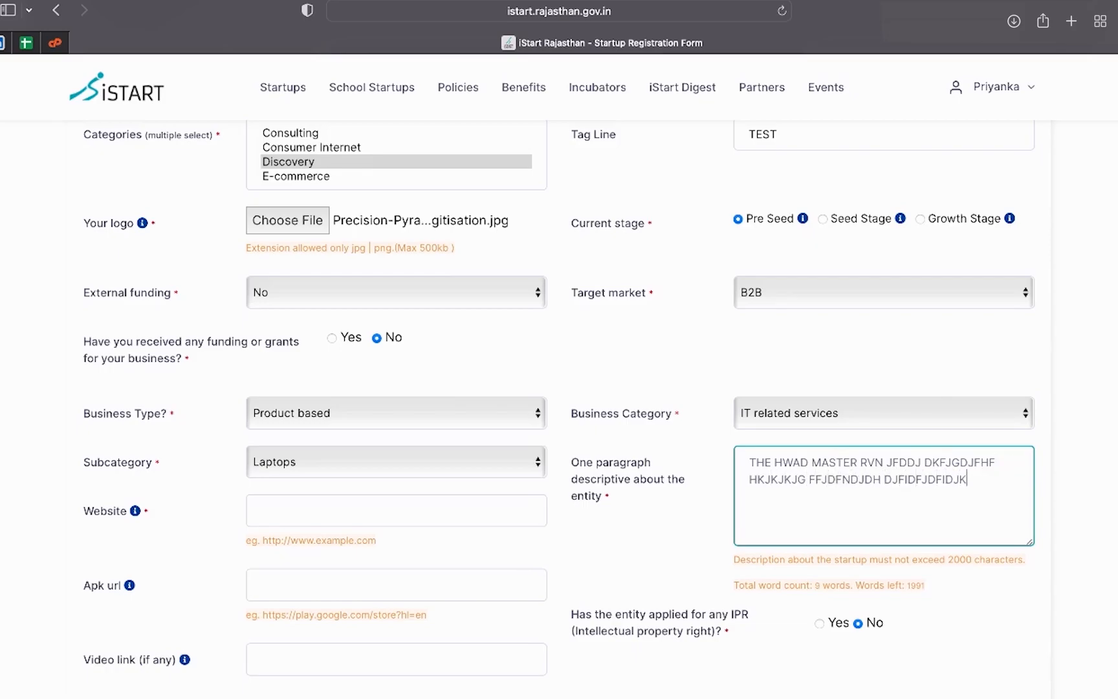
- Enter the website address 'http:ram.com'
click(395, 510)
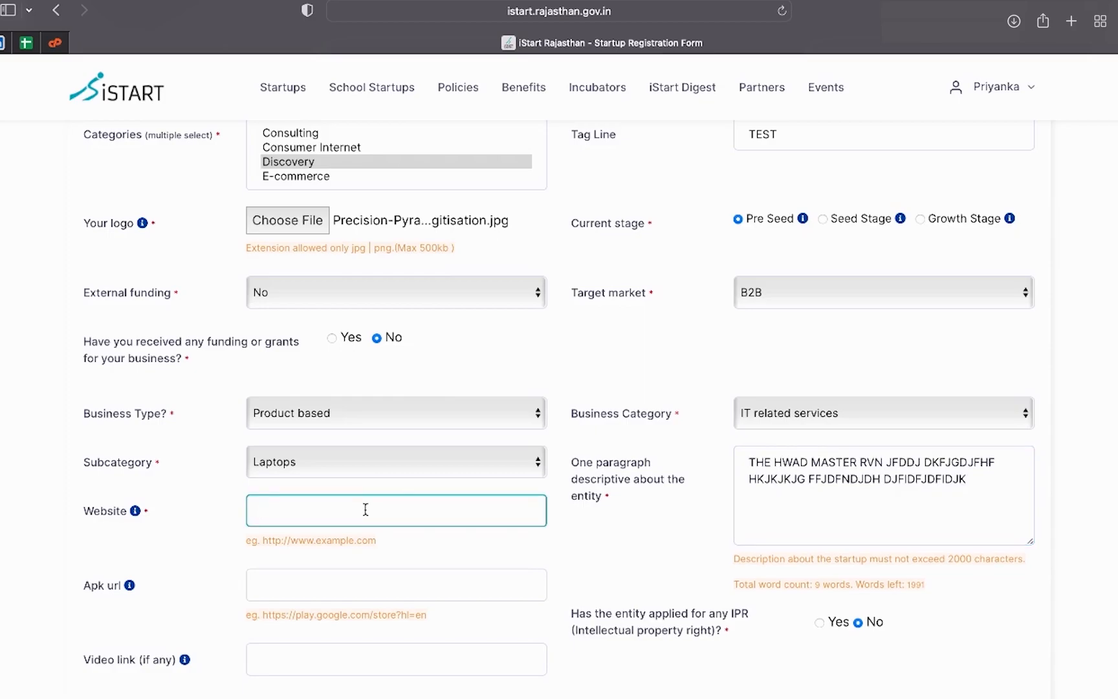
text(h)
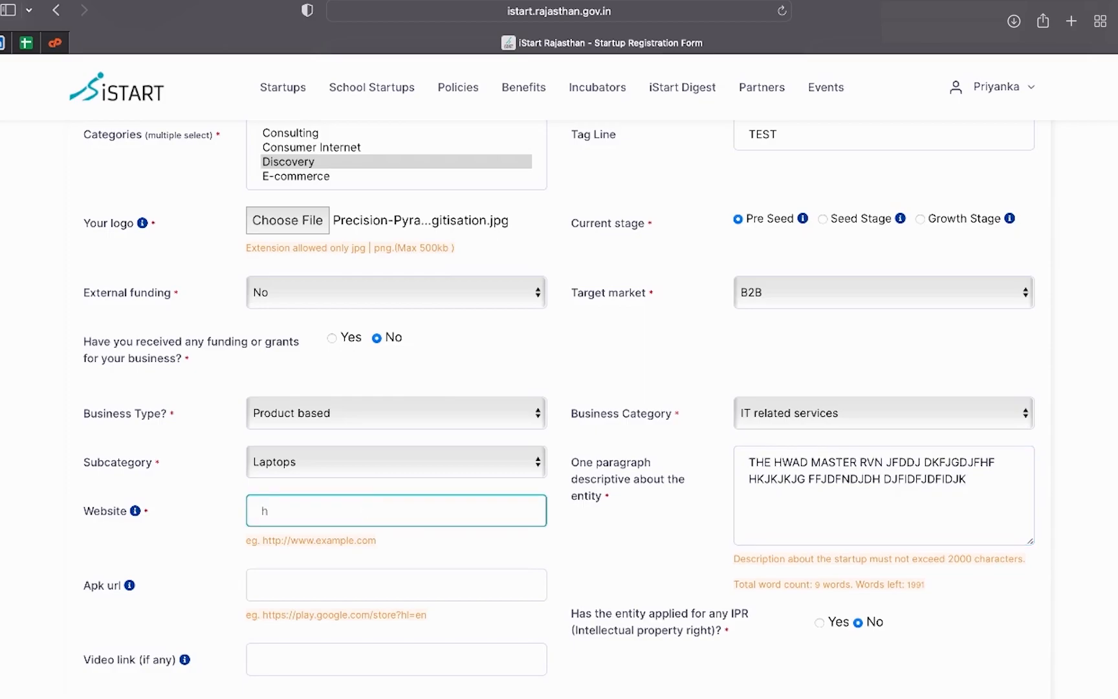
text(ttp:)
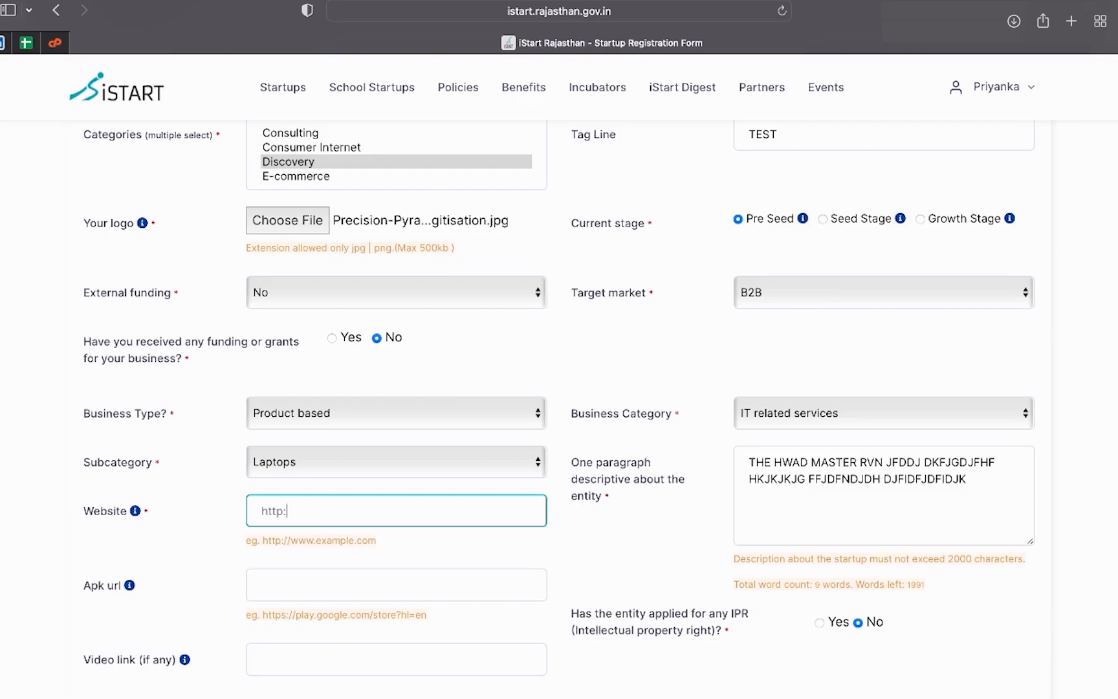
text(r)
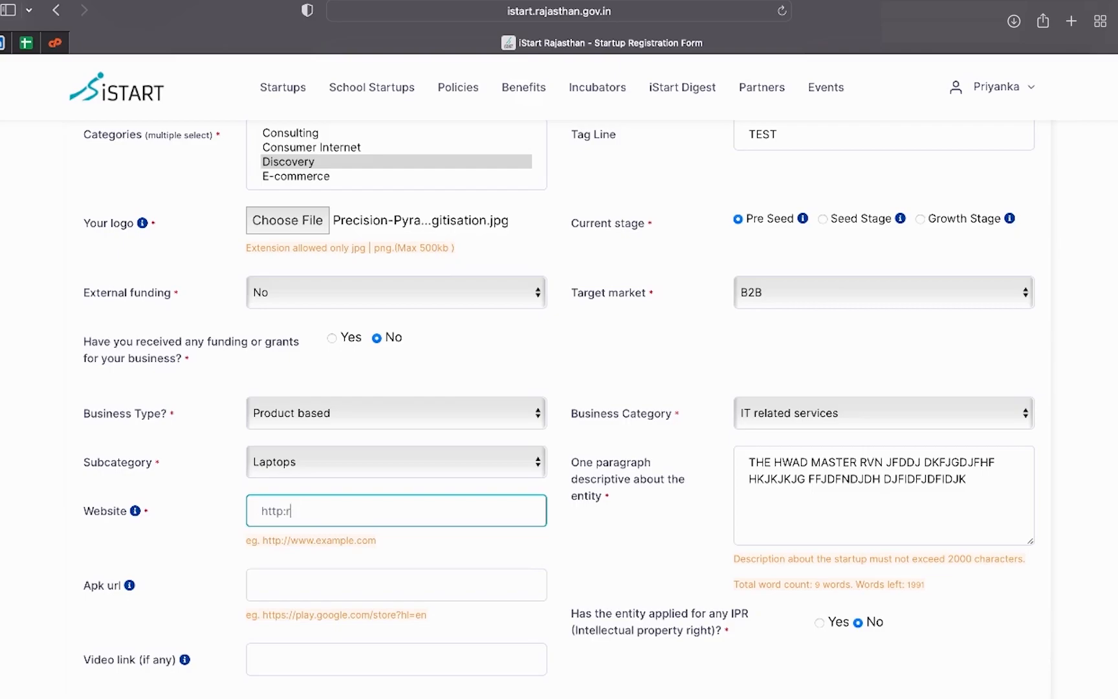
text(am)
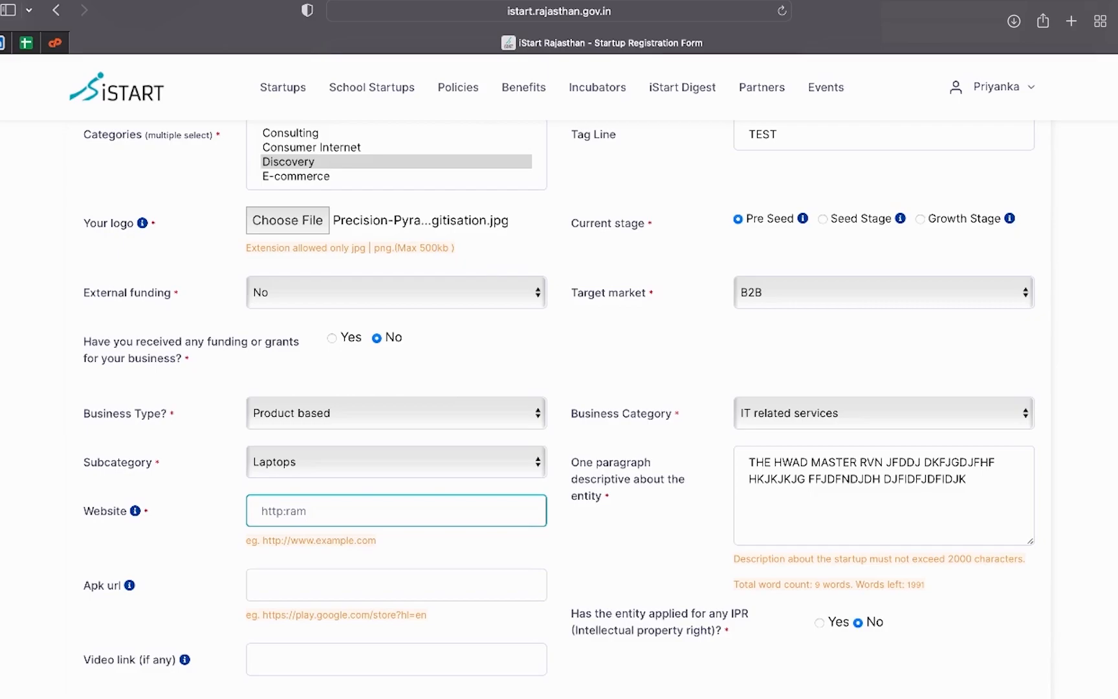
text(.com)
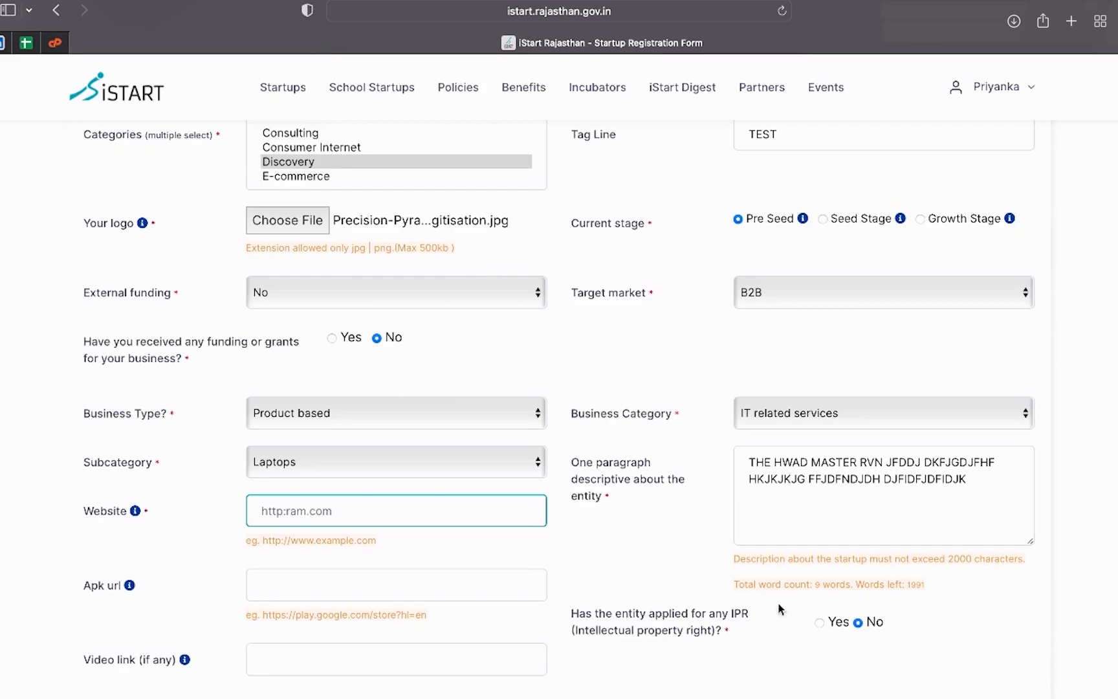
click(394, 515)
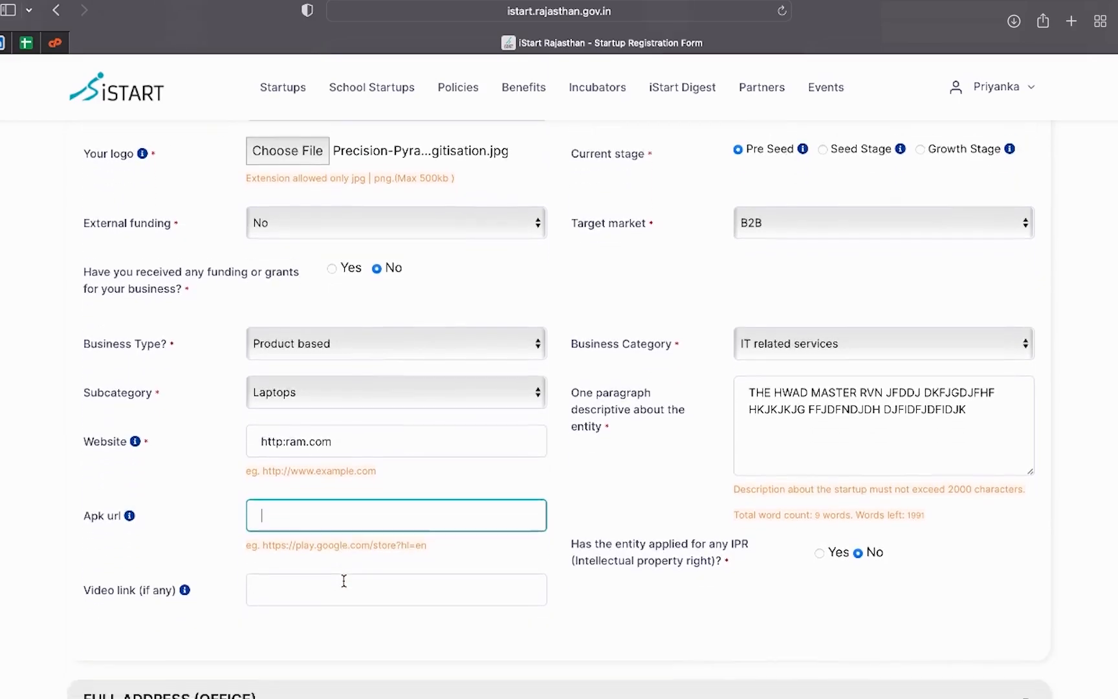
- Fill the address lines for both the registered and operating office addresses
scroll(down, 3)
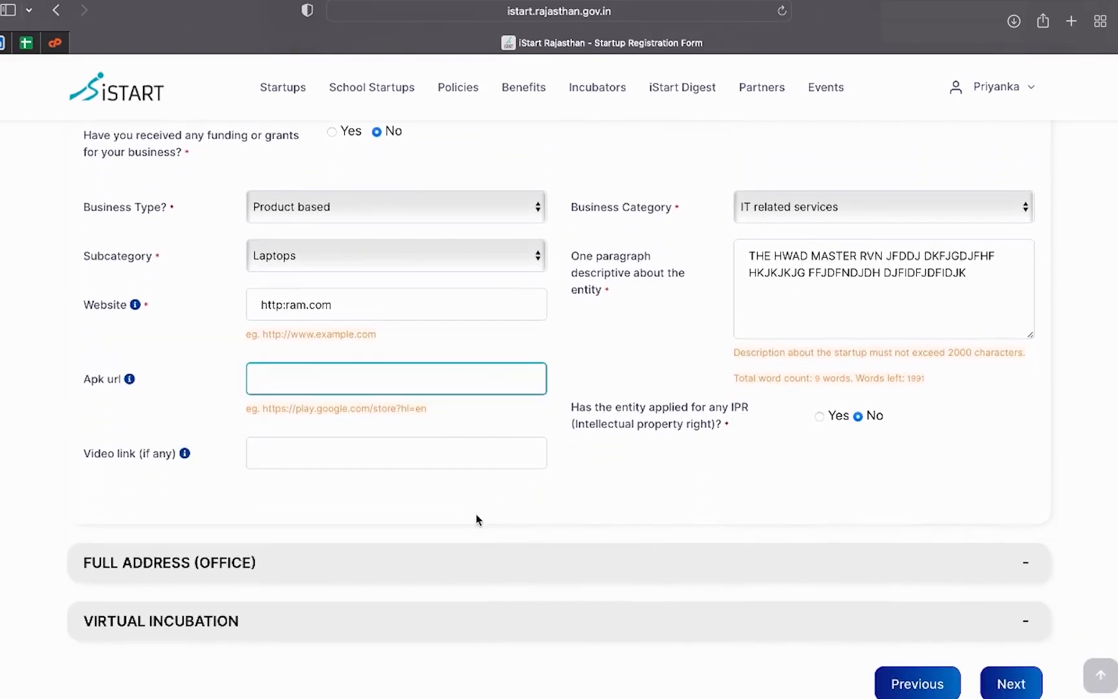
scroll(down, 3)
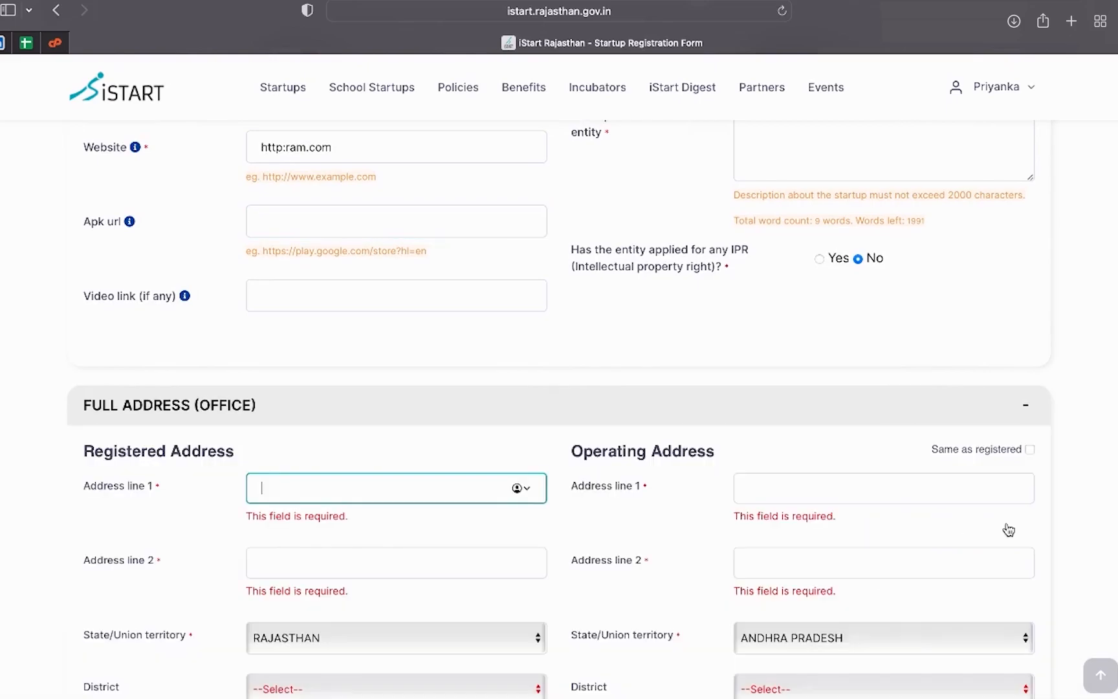
scroll(down, 3)
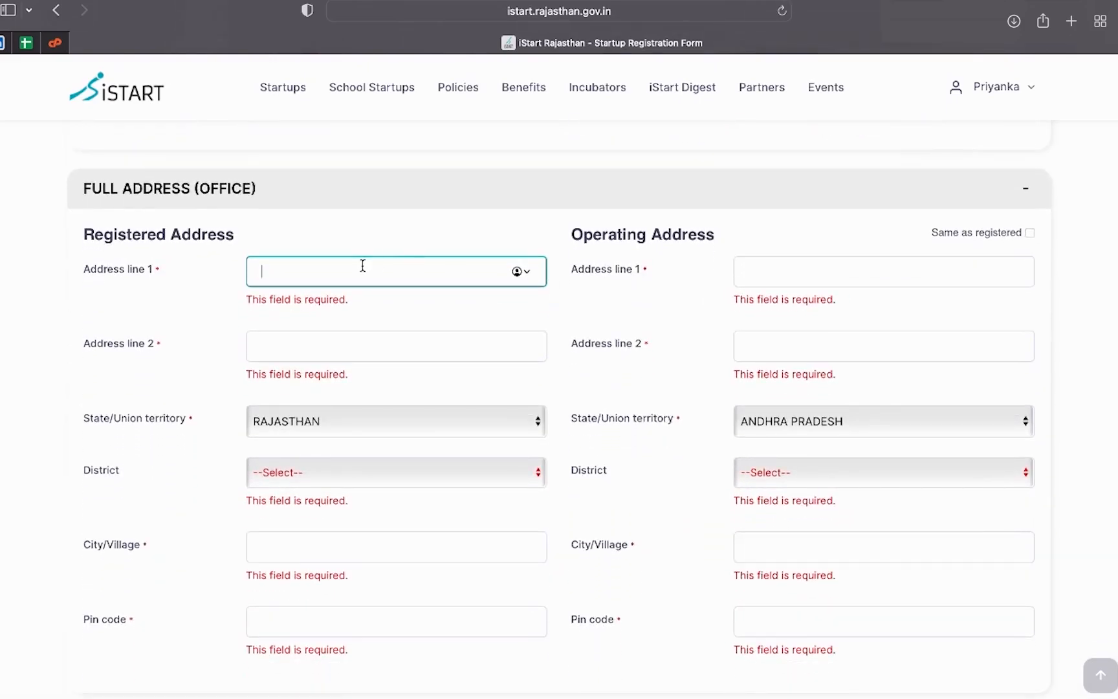
text(address line)
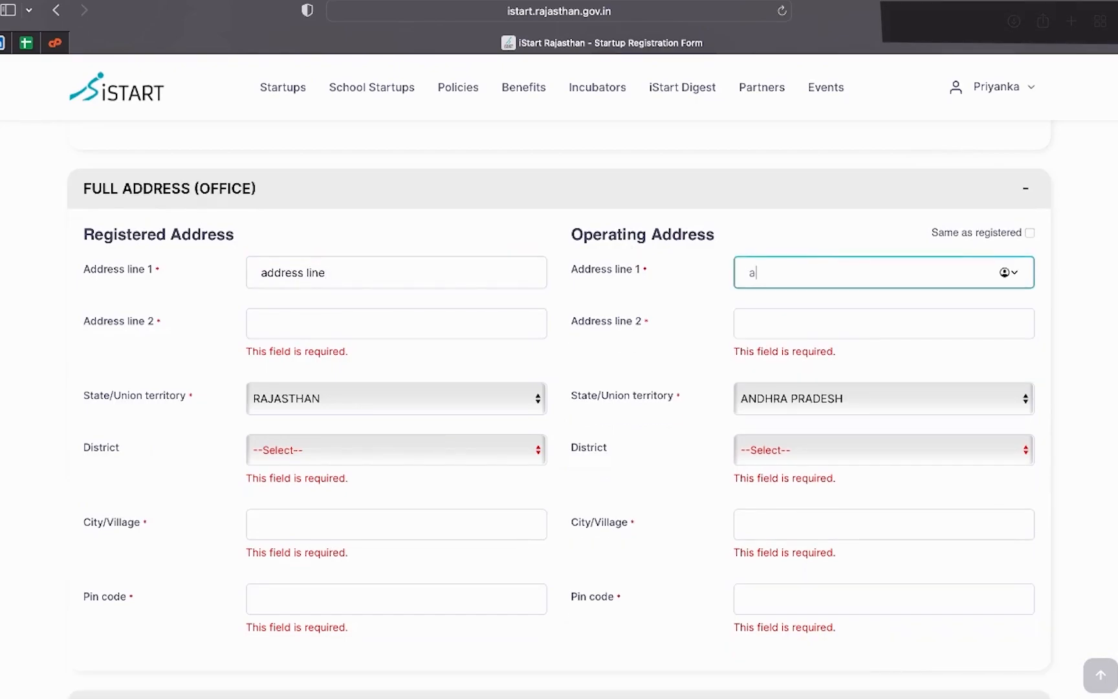
text(ddress)
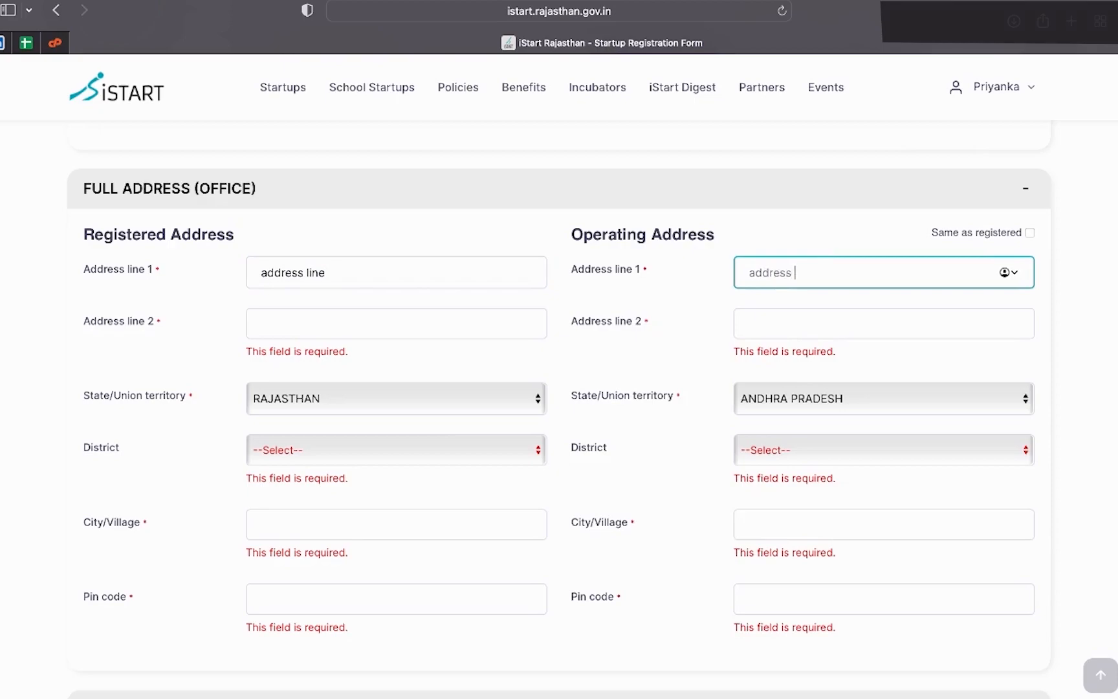
text(line)
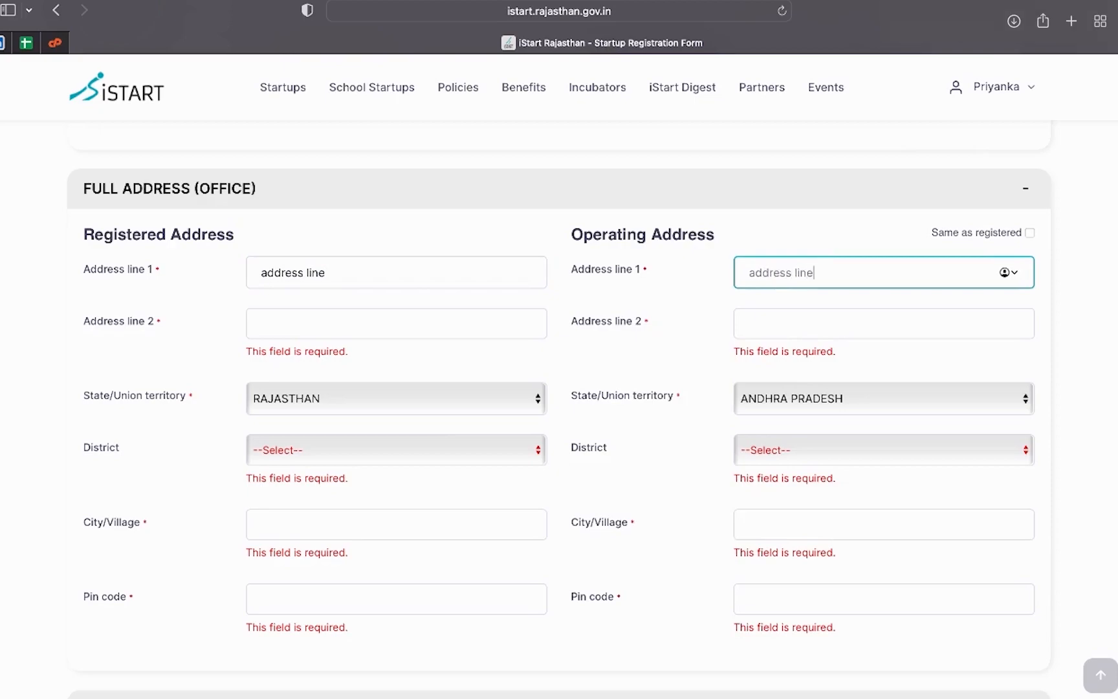
click(396, 323)
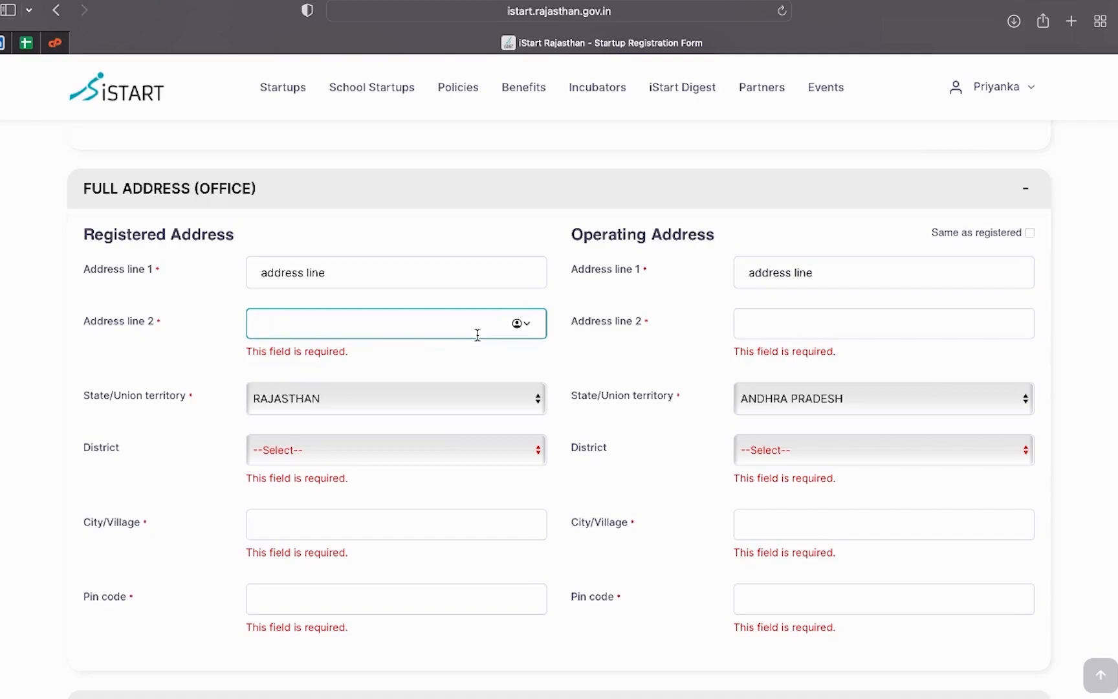
text(address)
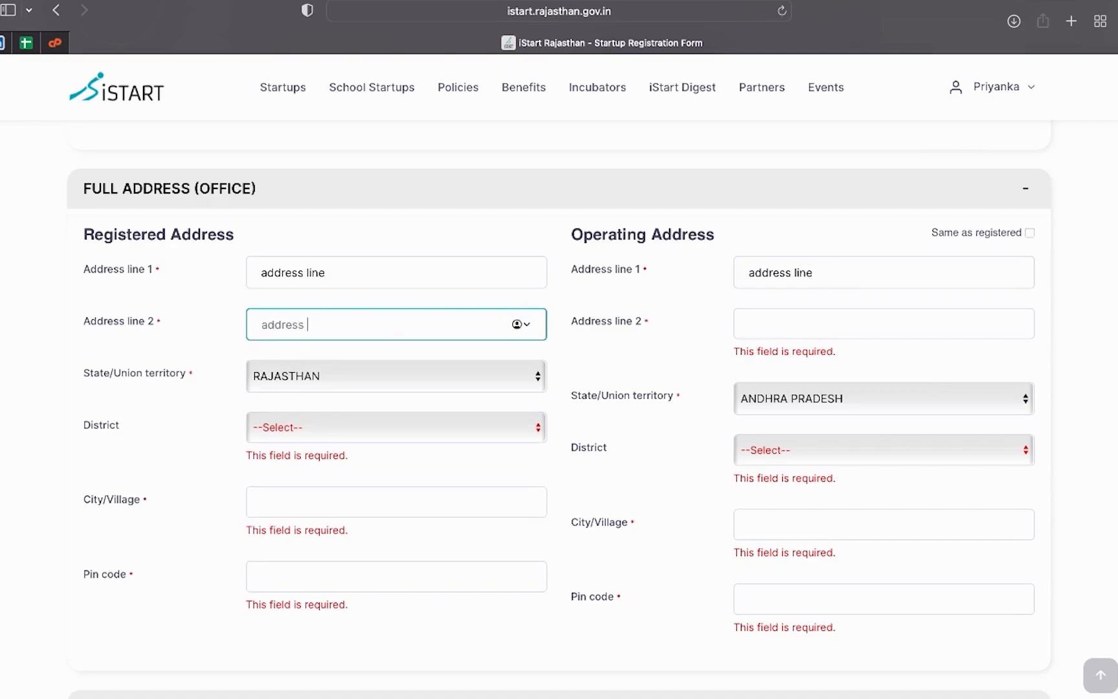
text(line2)
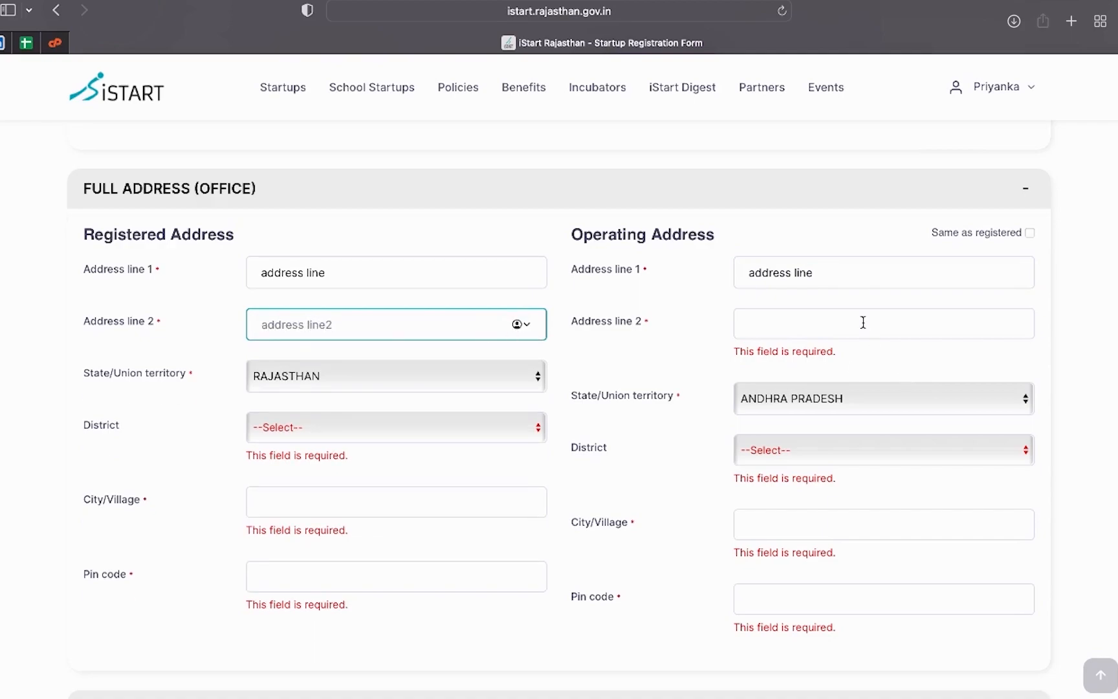
text(addre)
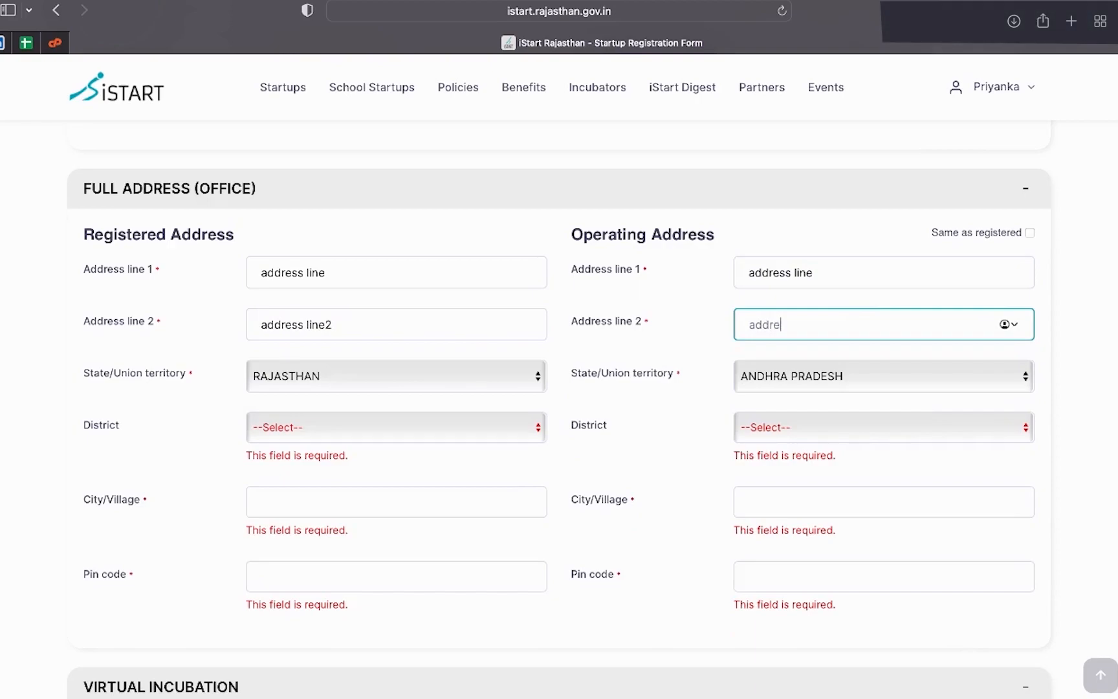
text(address line 2)
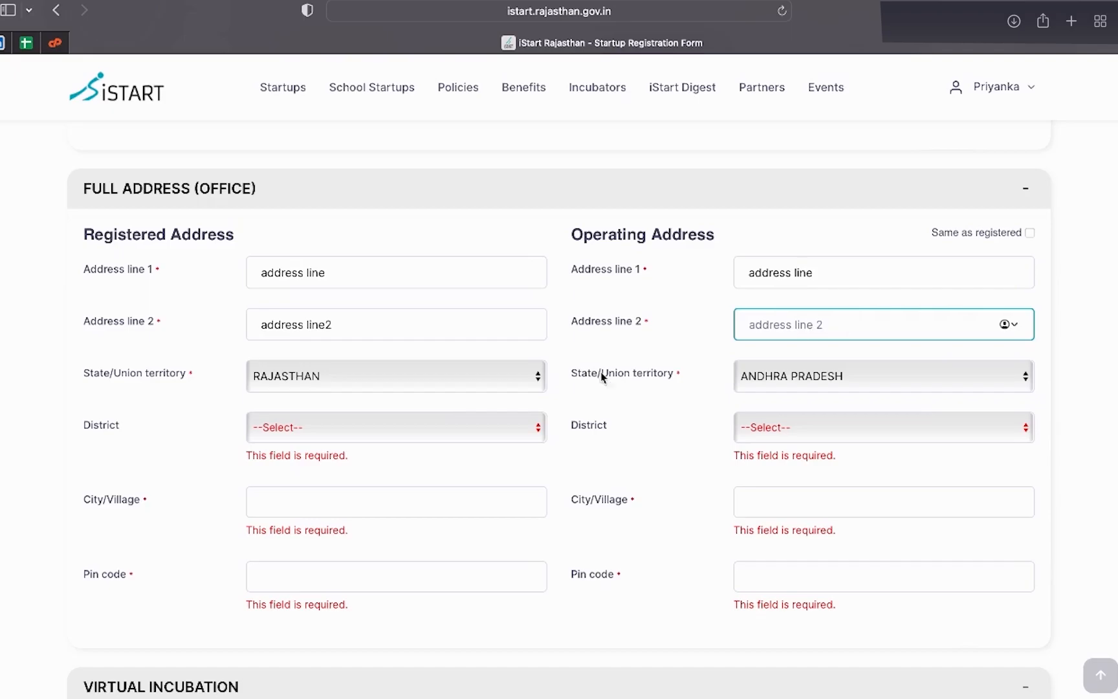
- Set district Jaipur, city JAIPUR and pin code 302012 for the operating office
click(881, 375)
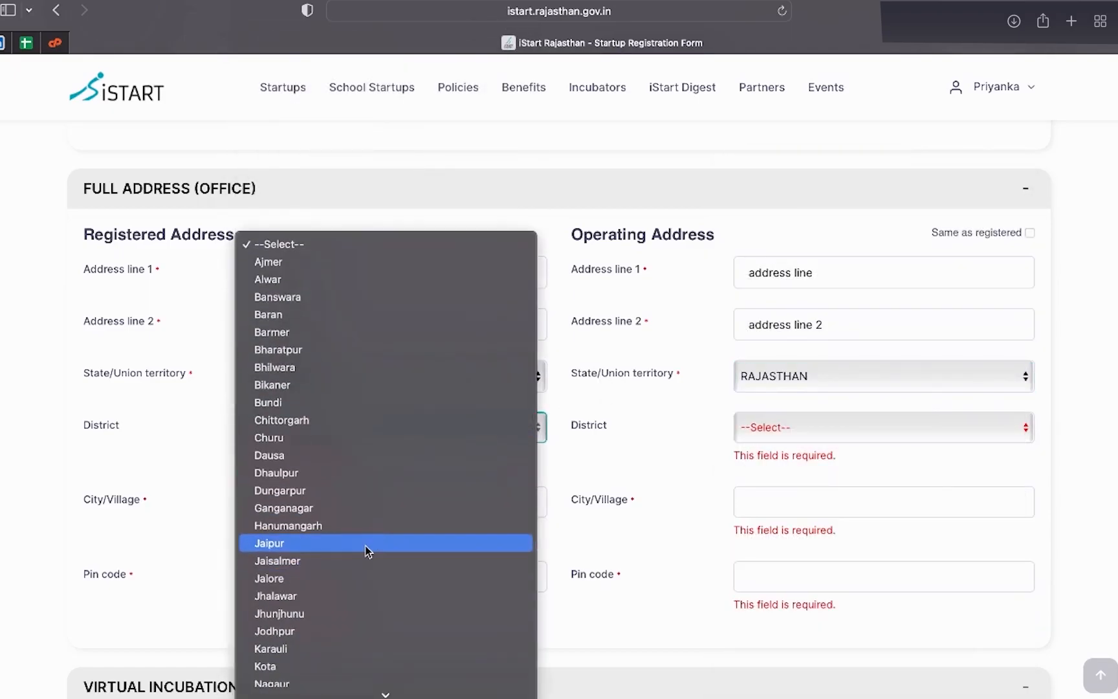
click(269, 542)
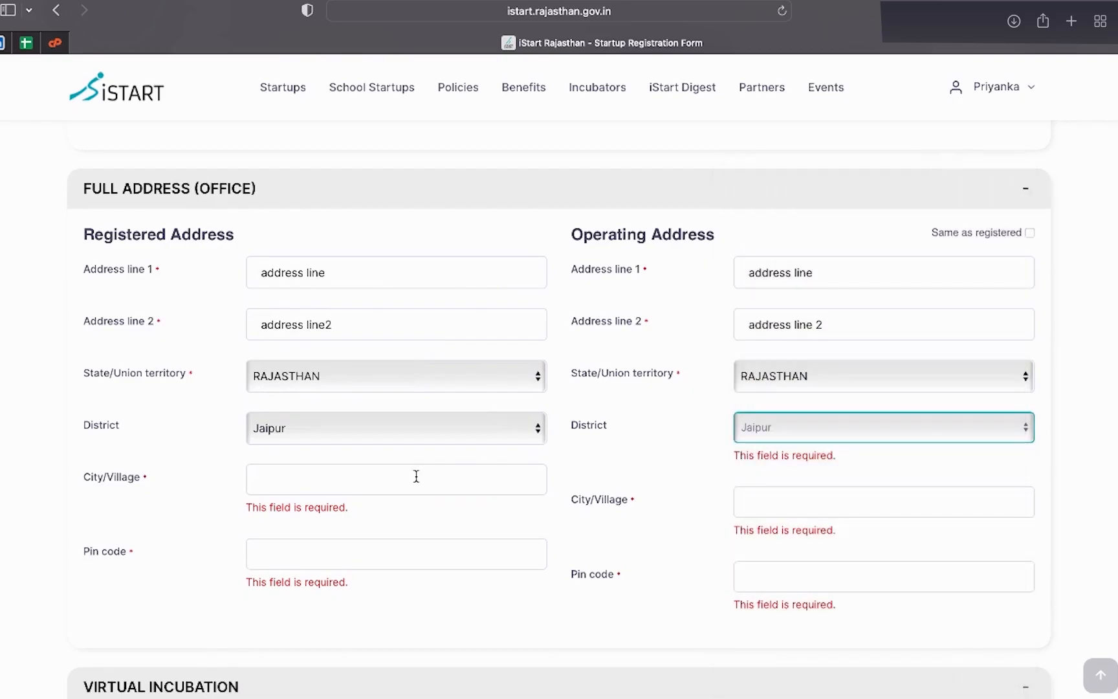
text(JAIPUR)
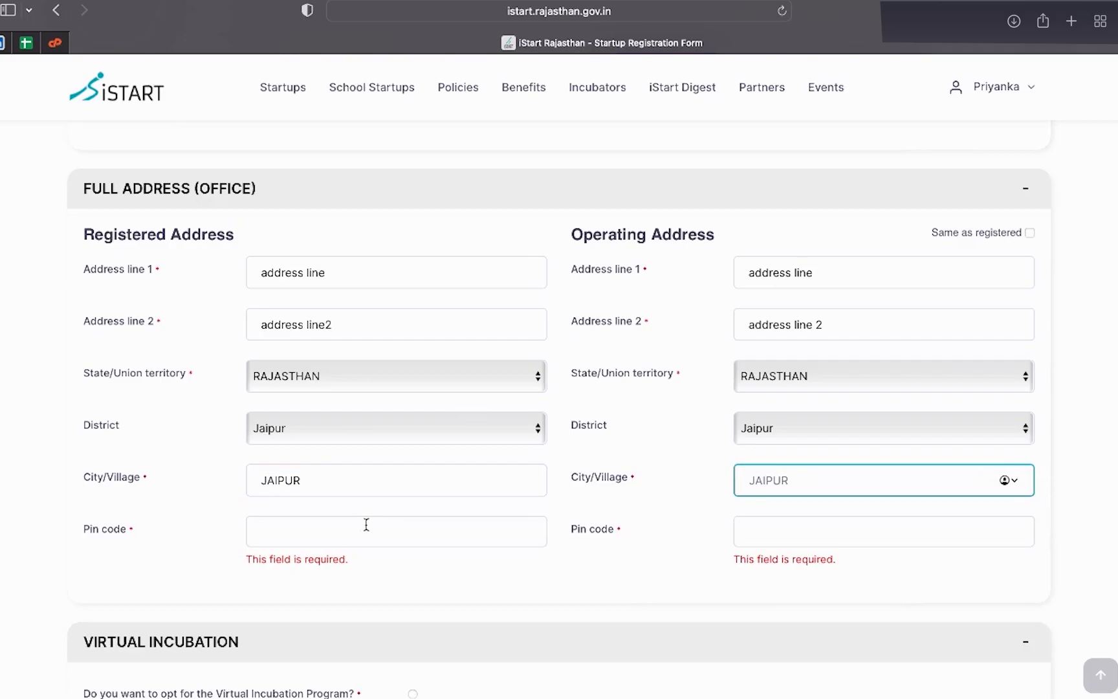
text(302012)
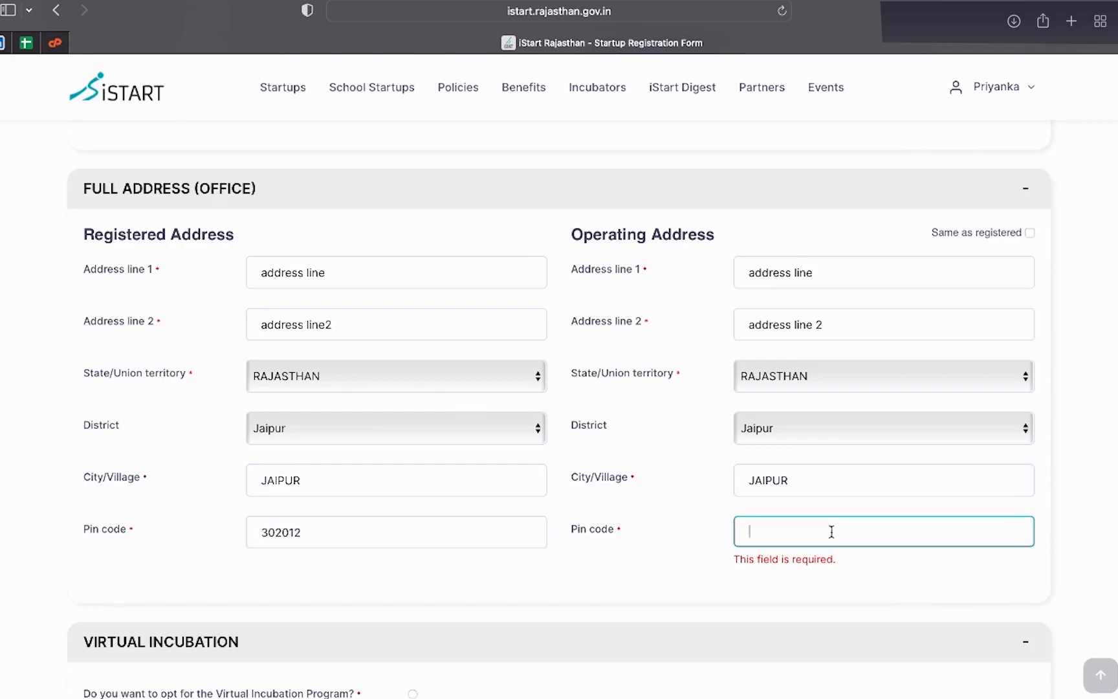
scroll(down, 3)
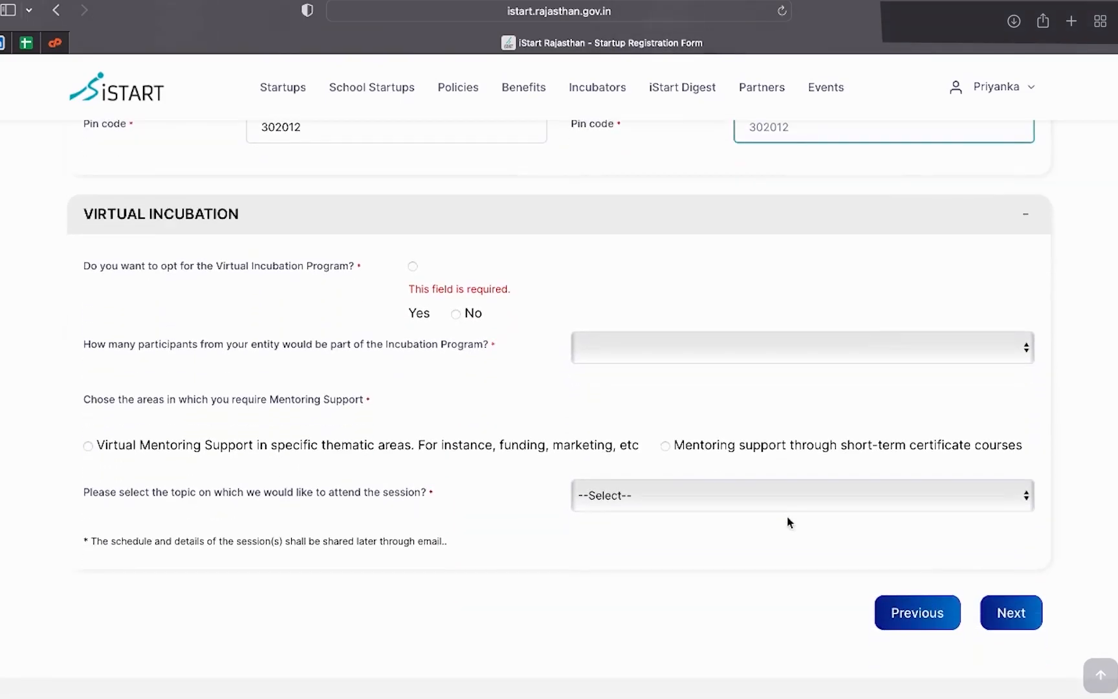
- Answer No to the Virtual Incubation Program and continue to the Partner step
click(469, 265)
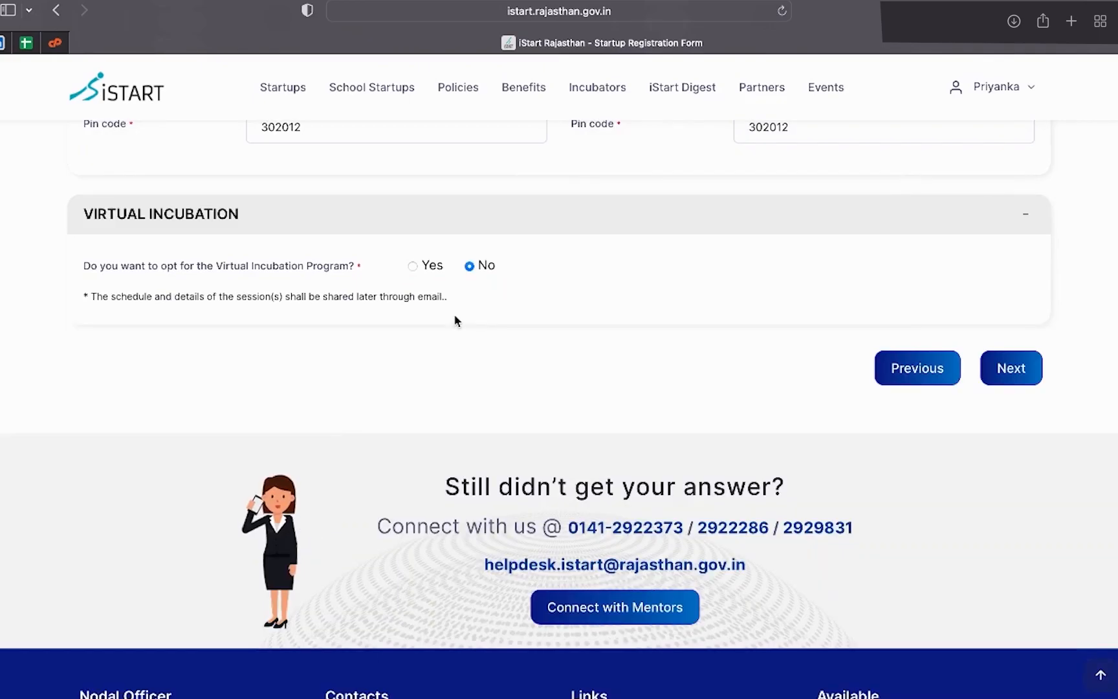
mouse_move(1056, 341)
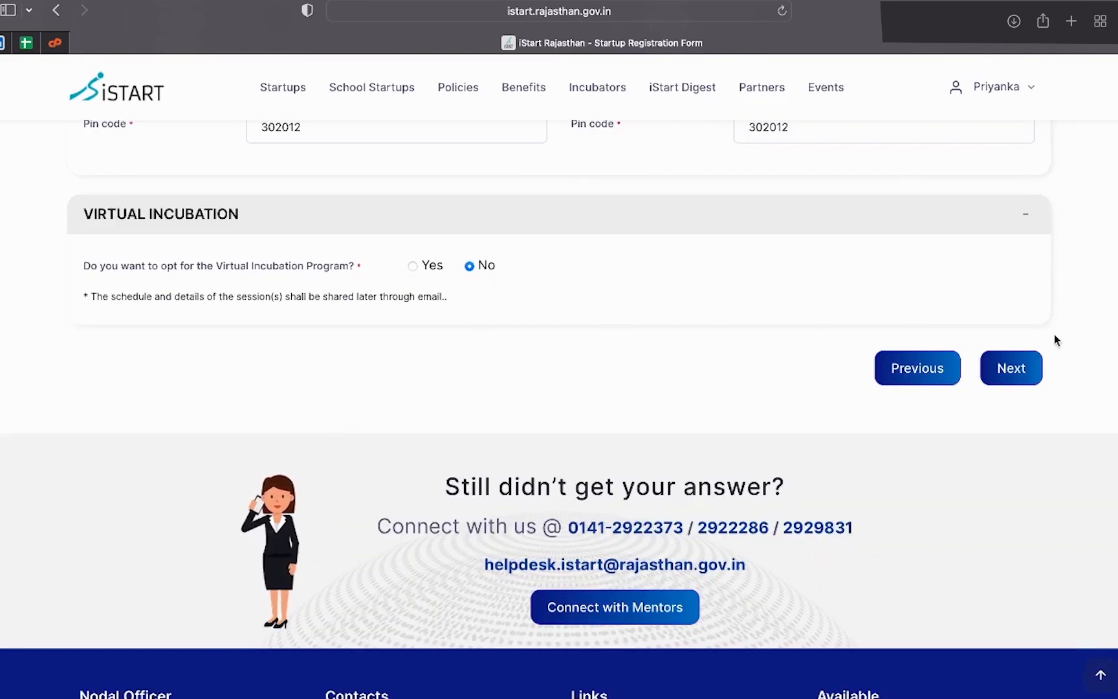
click(1010, 367)
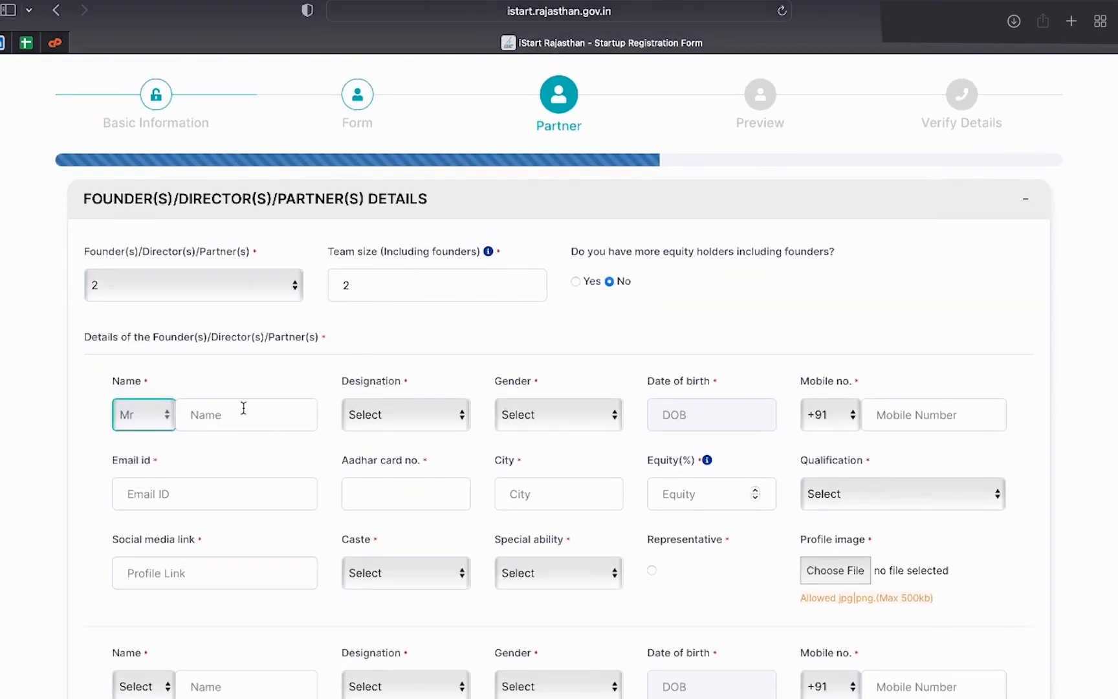
- Set the first founder's gender to Male and fill mobile, email and Aadhaar 123445
click(556, 414)
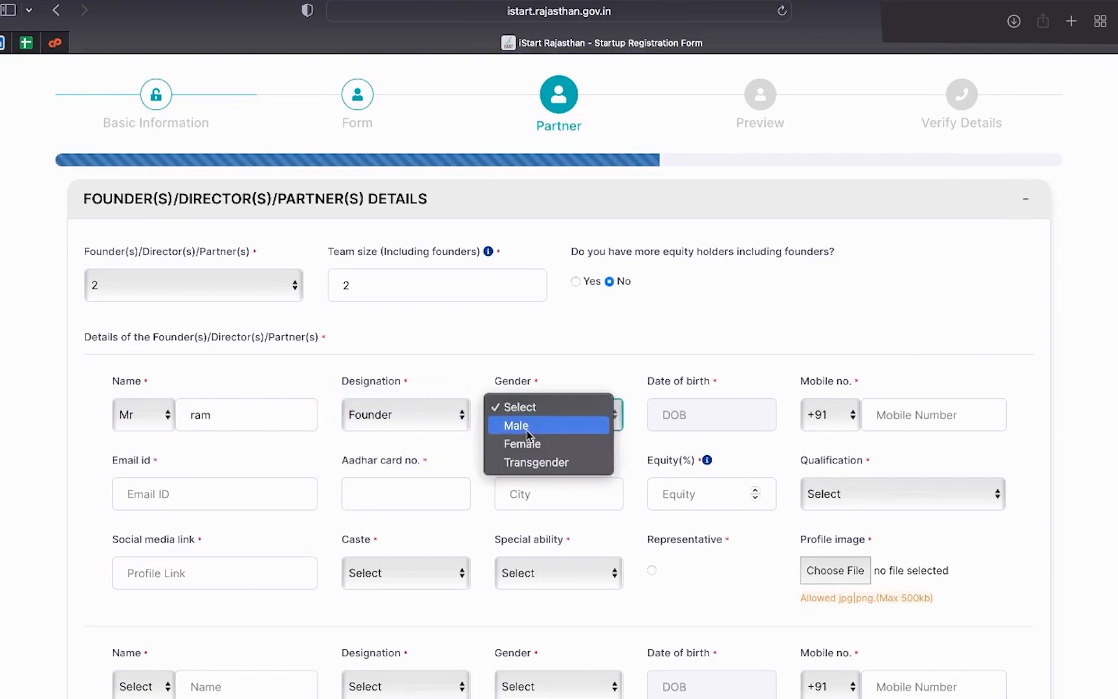
click(710, 414)
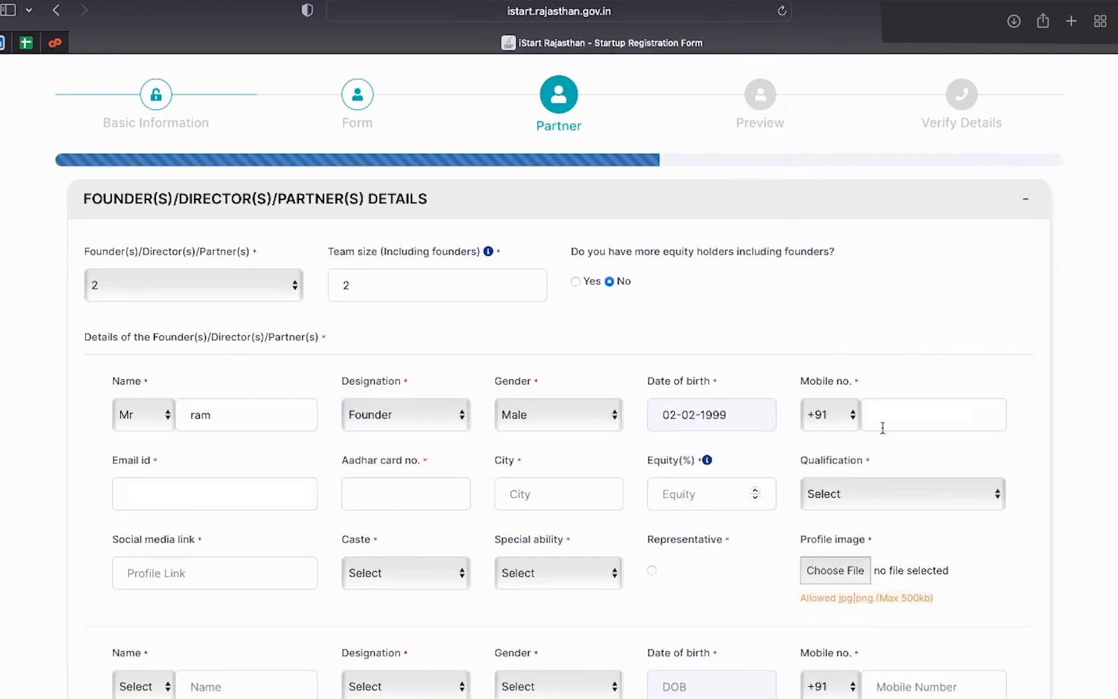
click(932, 414)
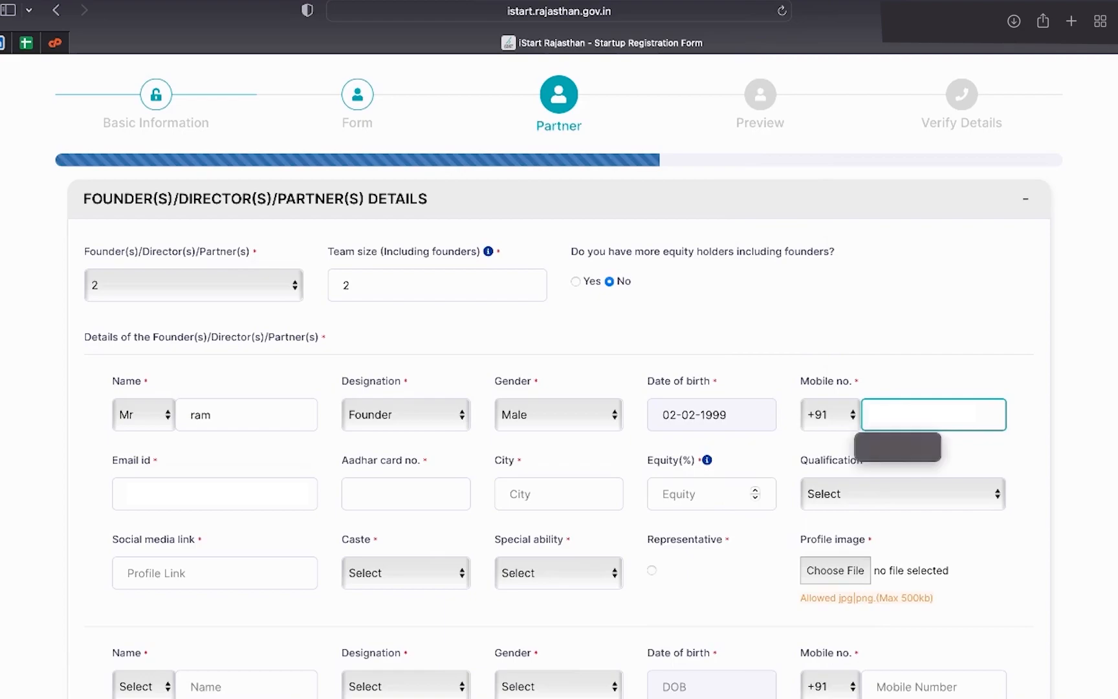
click(214, 493)
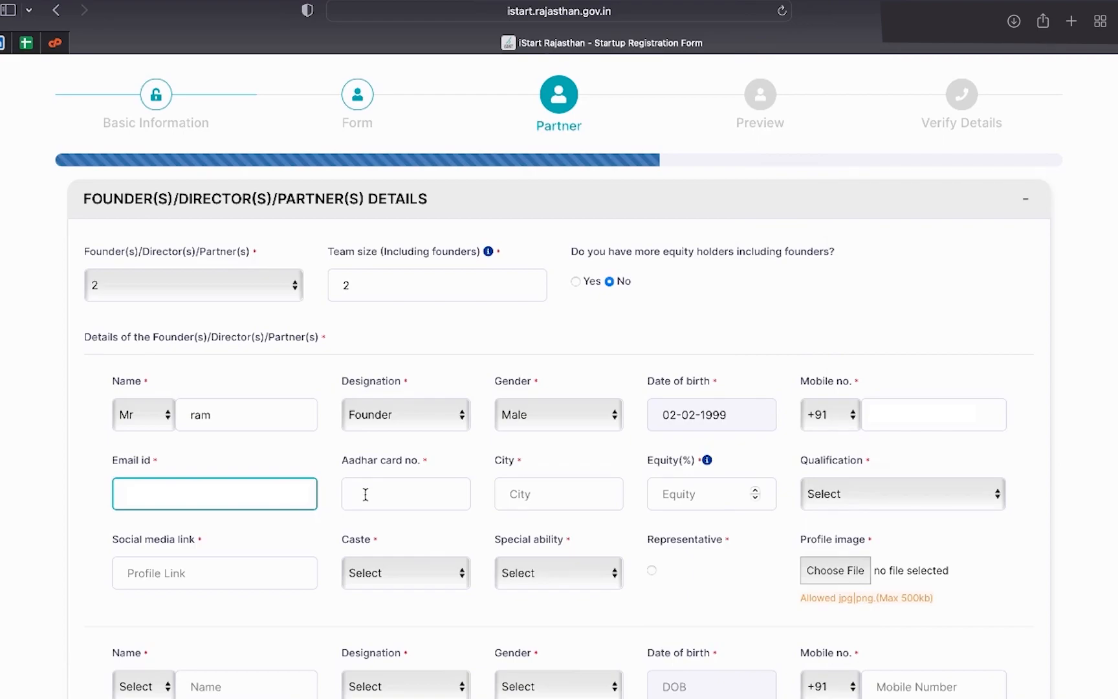
text(123445)
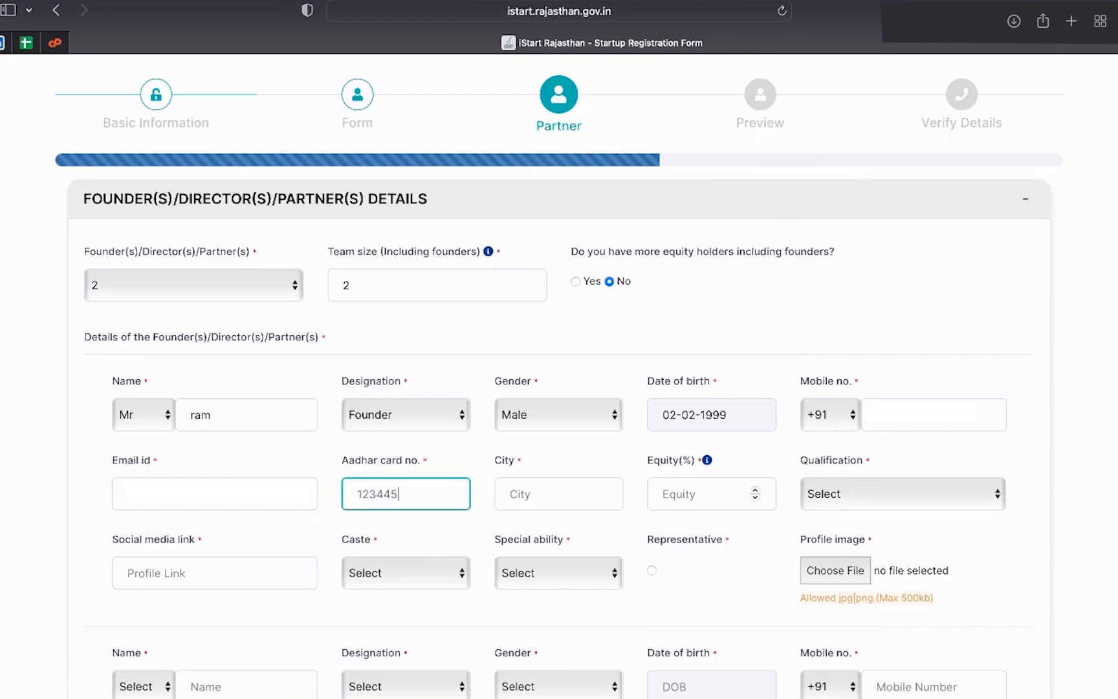
- Fill the first founder's city, equity 10 and social link 'http:'
click(558, 493)
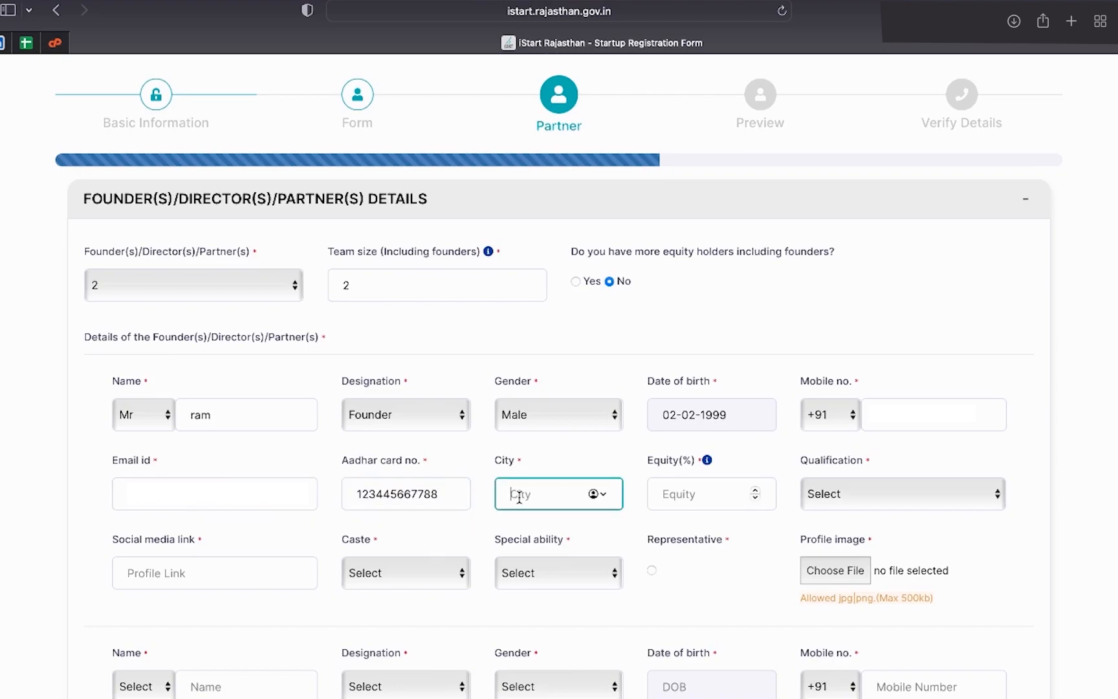
text(100)
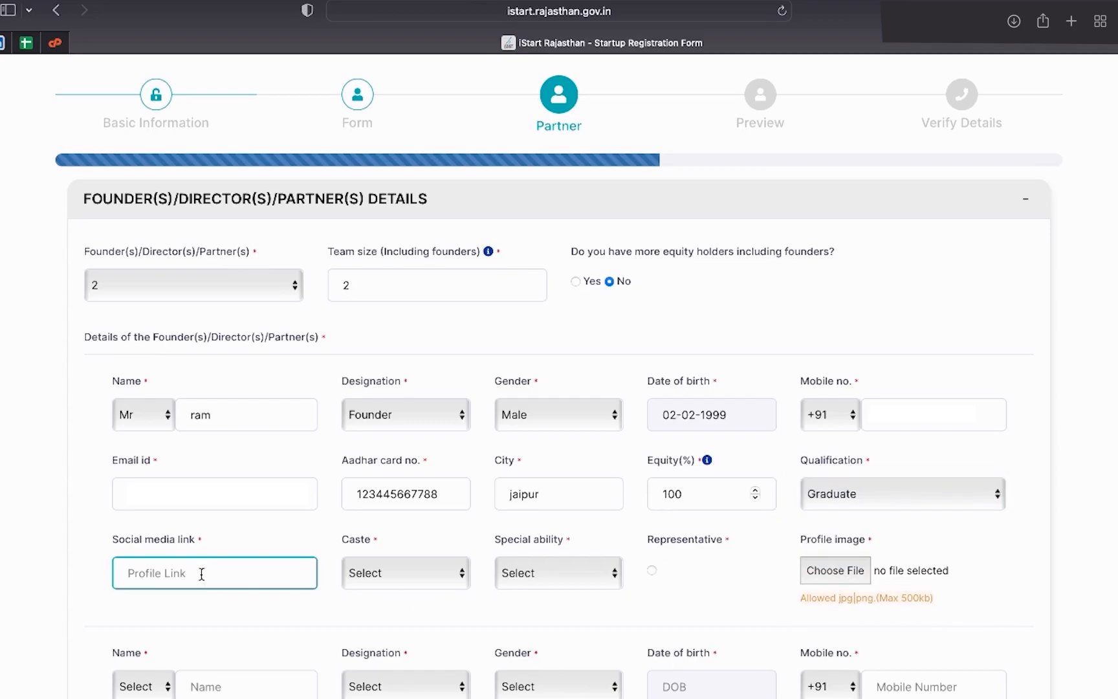
text(http:)
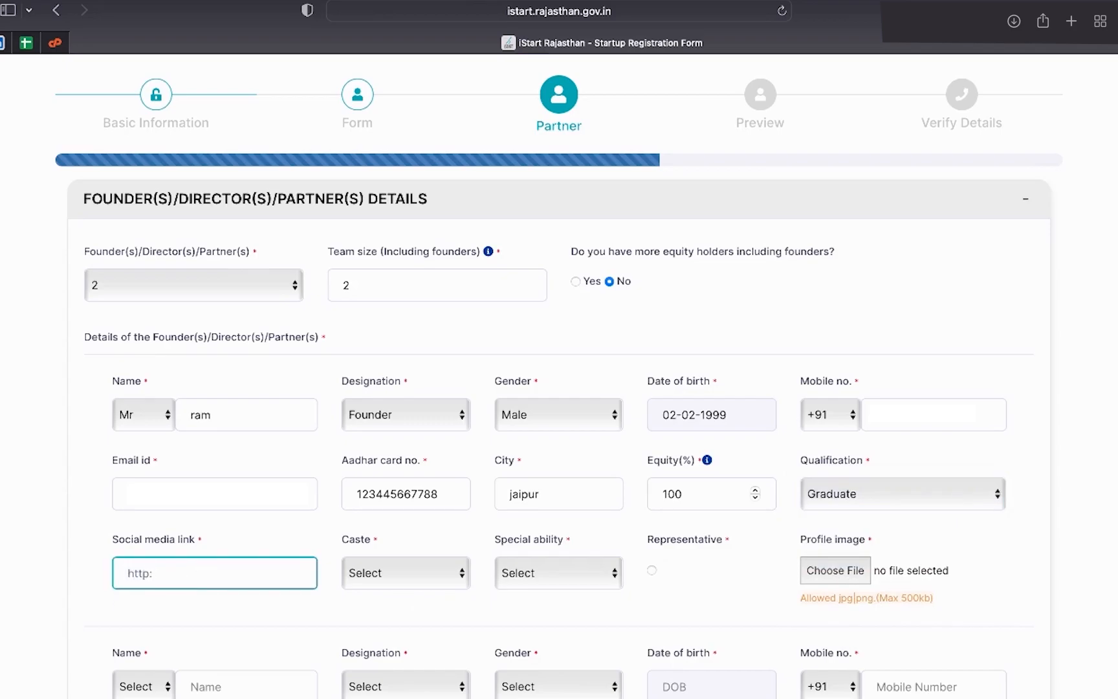
click(405, 572)
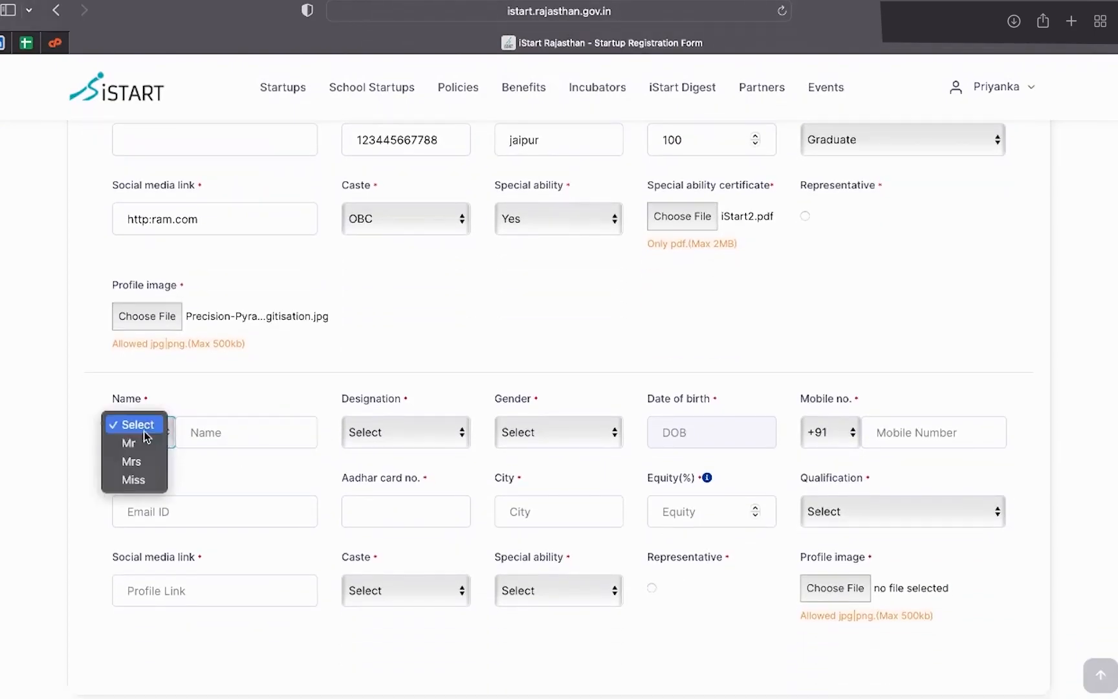
- Give the second partner title Mr, designation Founder, city jaipur and Graduate qualification
click(405, 431)
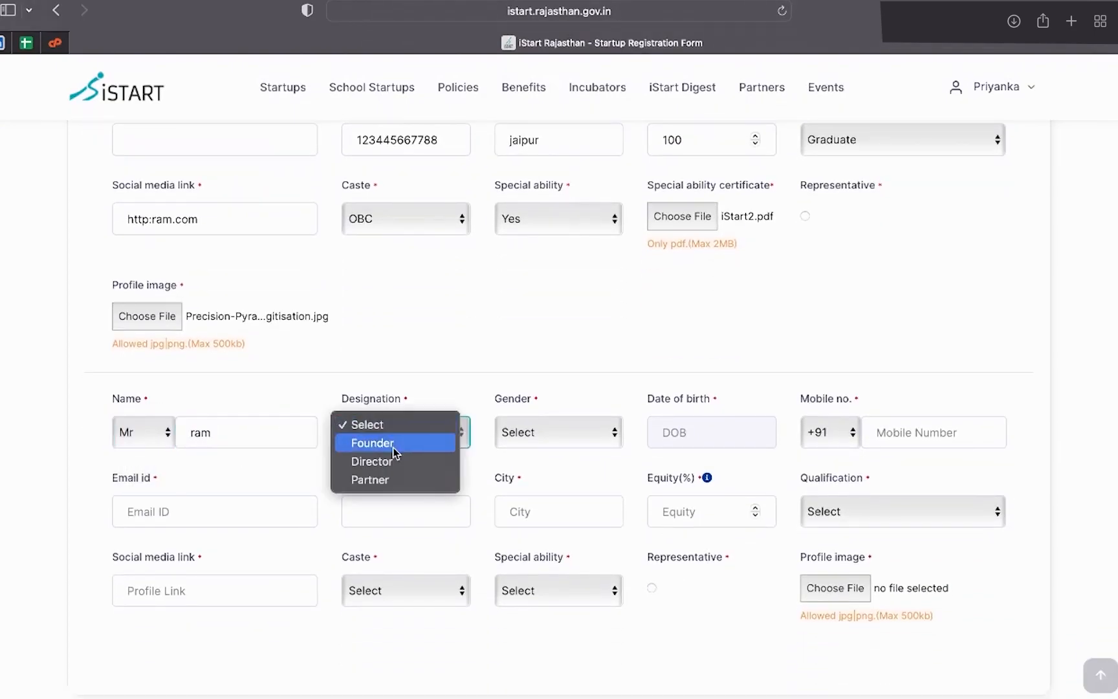
click(373, 442)
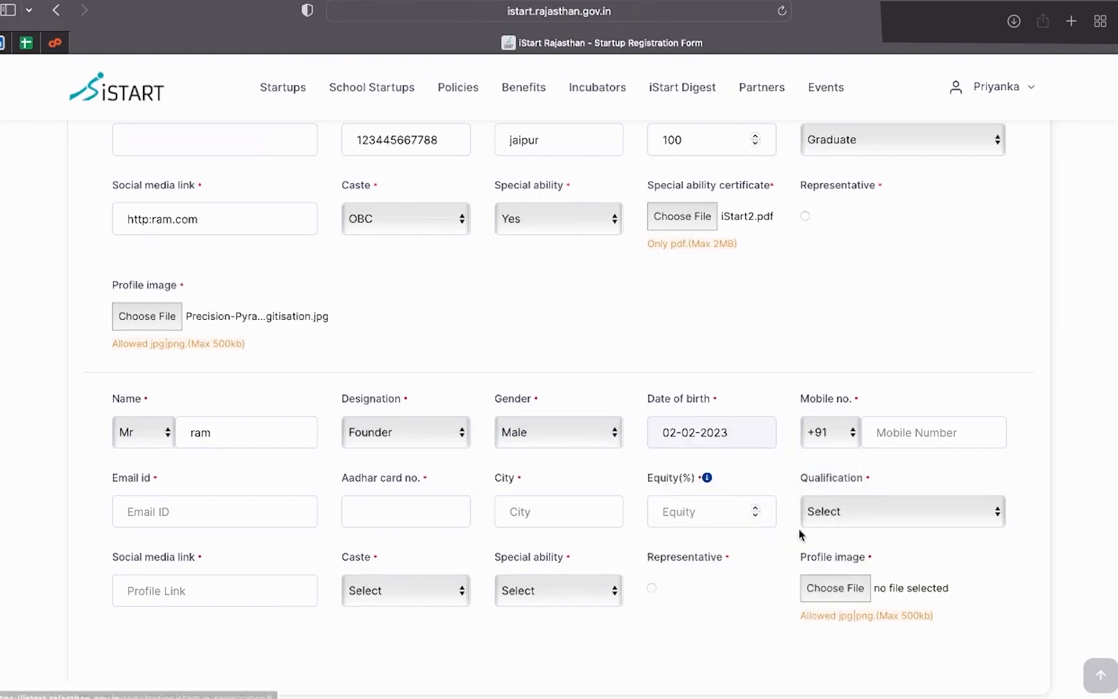
click(702, 432)
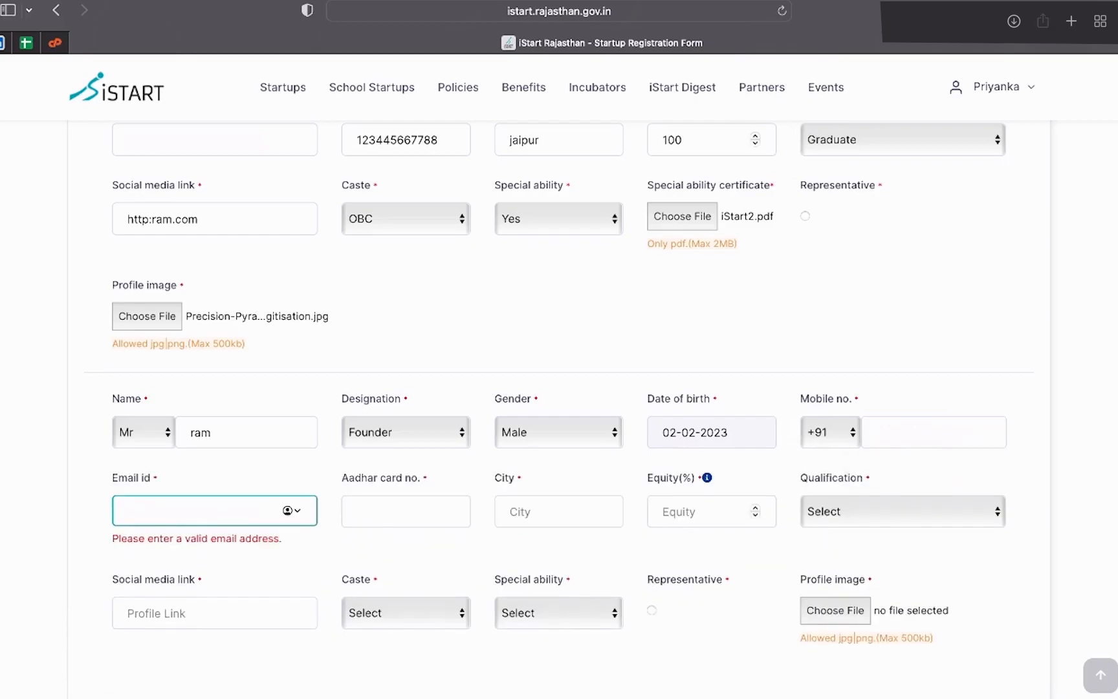
text(123)
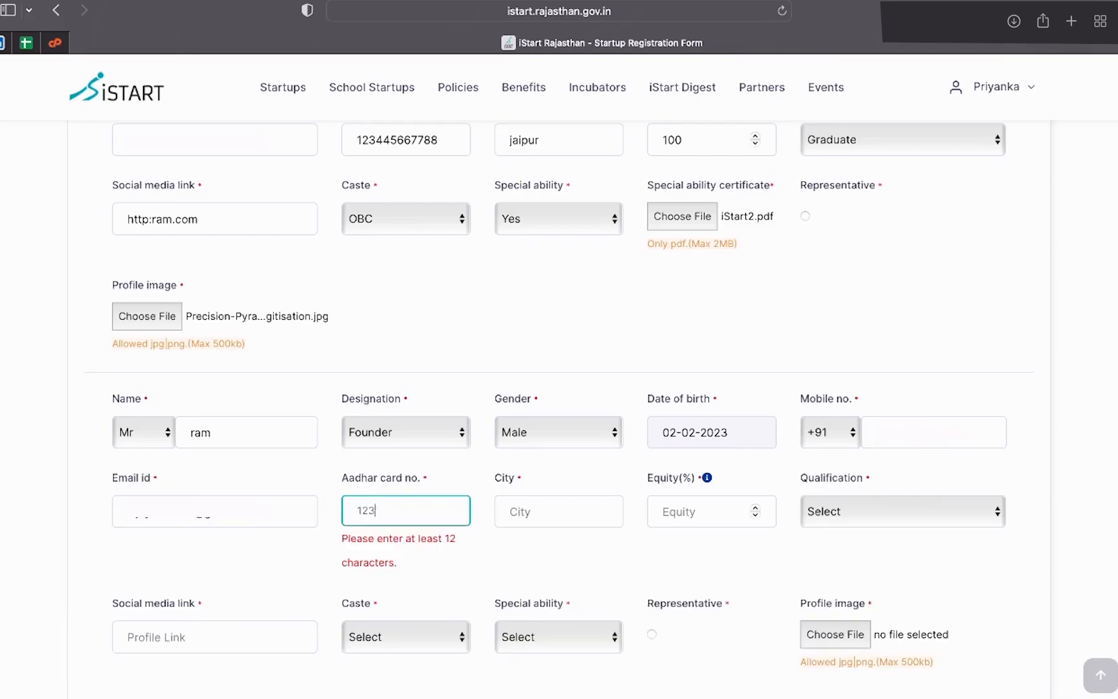
text(jaip)
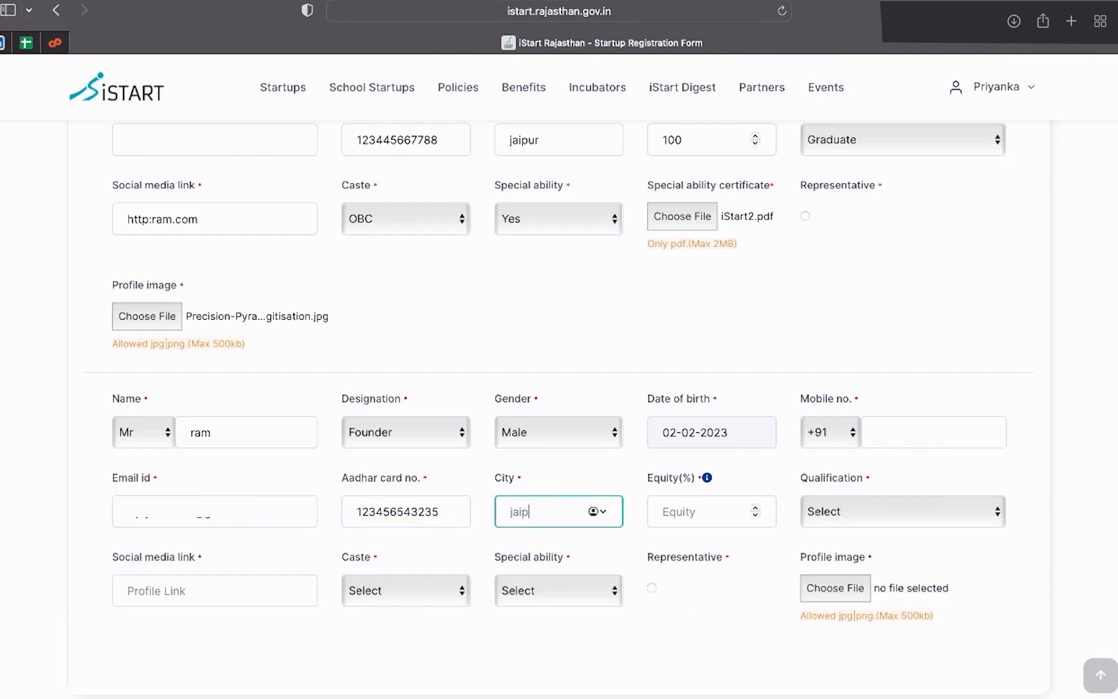
click(901, 511)
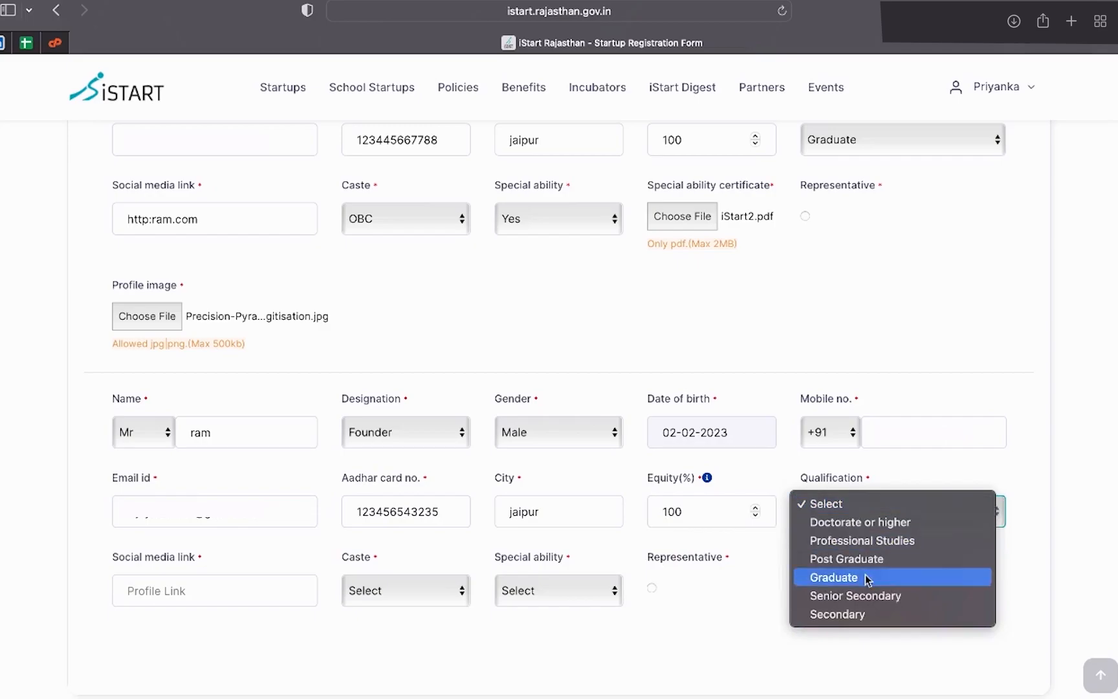
click(835, 577)
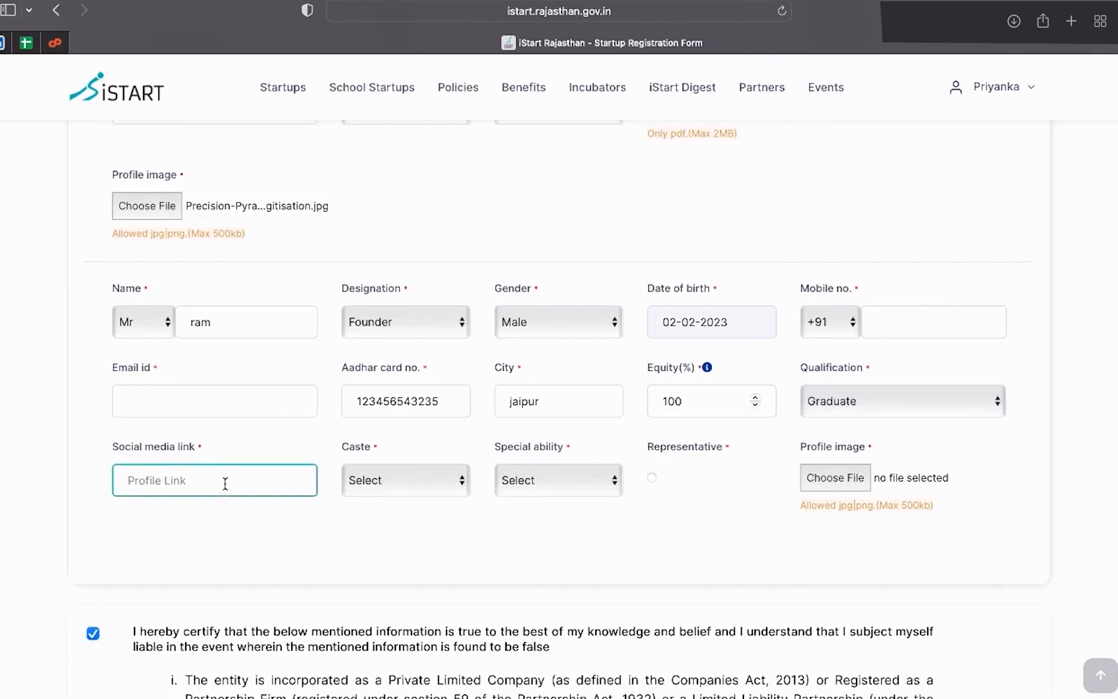
- Enter social link 'http:ram.com' and mark the partner as having no special ability
text(http)
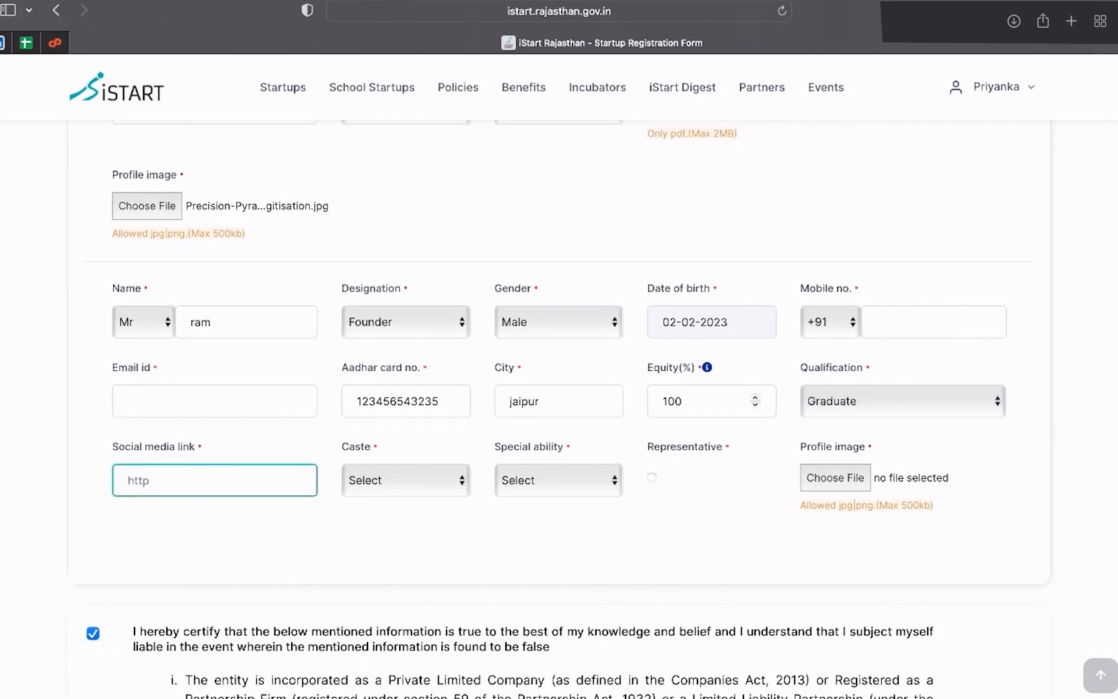
text(ram)
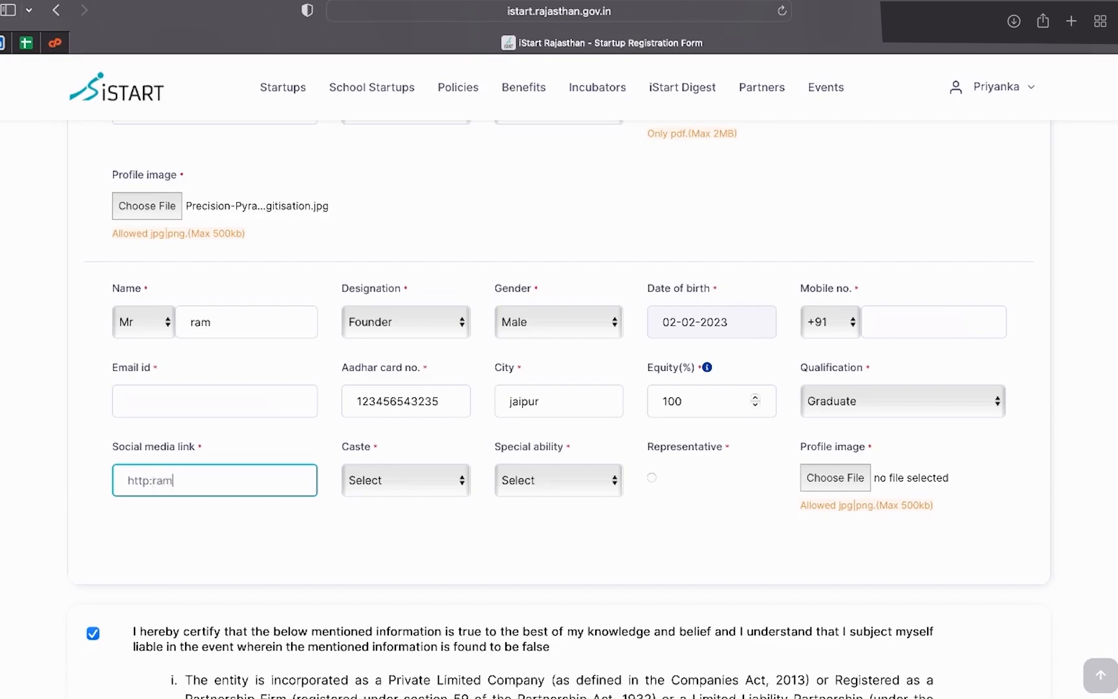
text(.com)
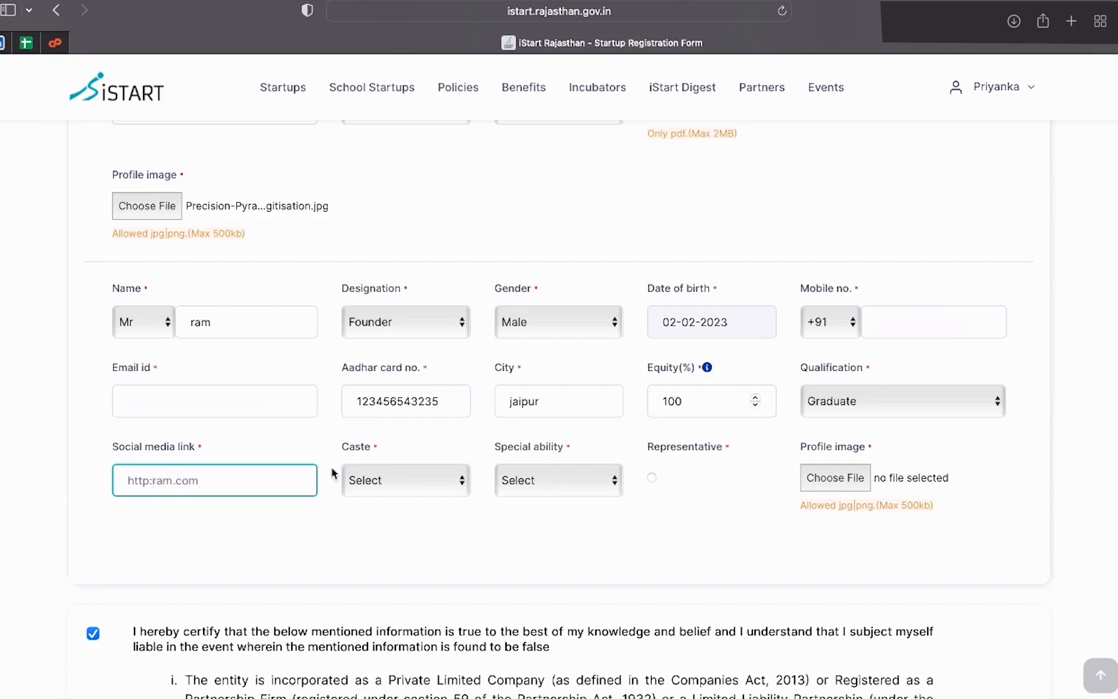
click(558, 480)
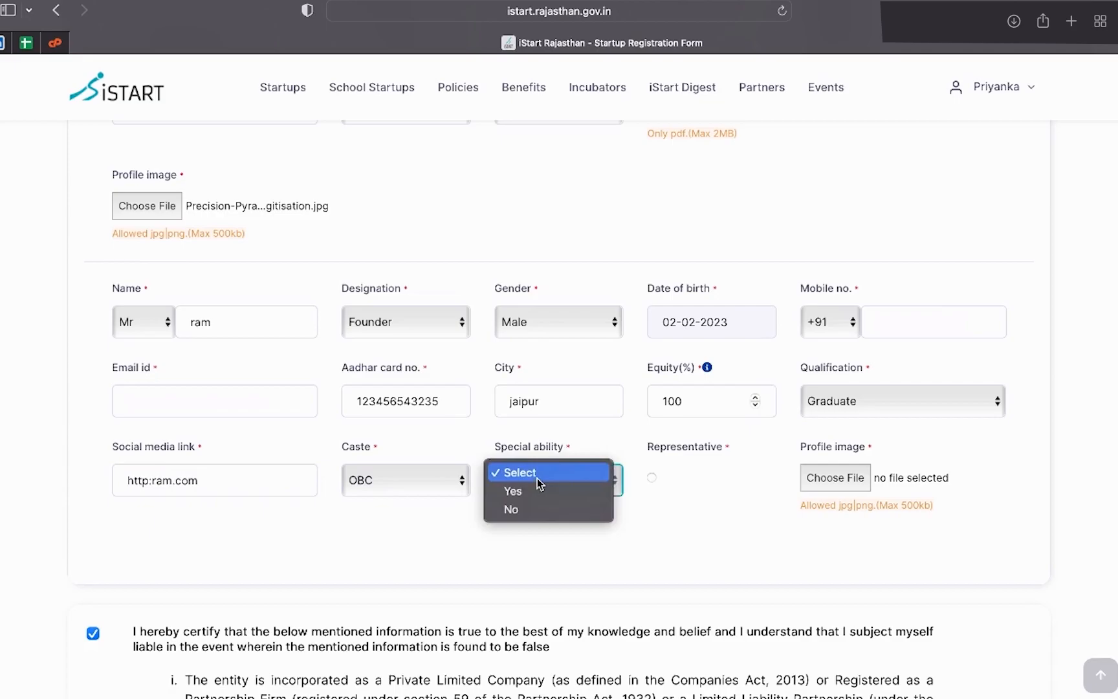
click(511, 508)
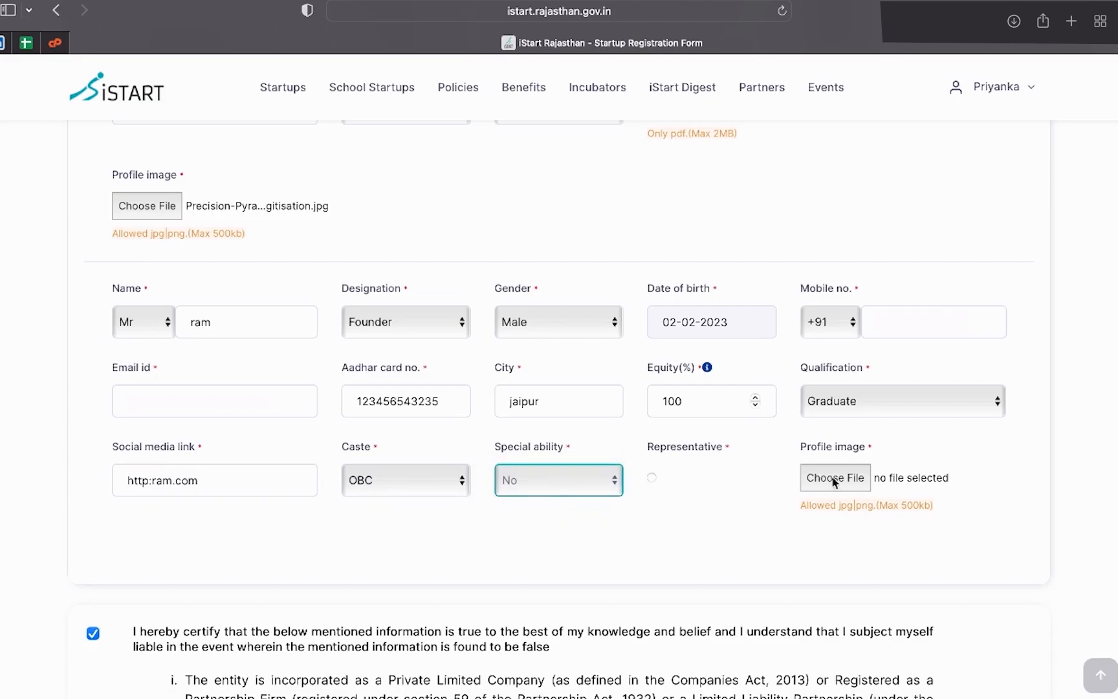
- Upload the team photo as the second partner's profile image
click(835, 477)
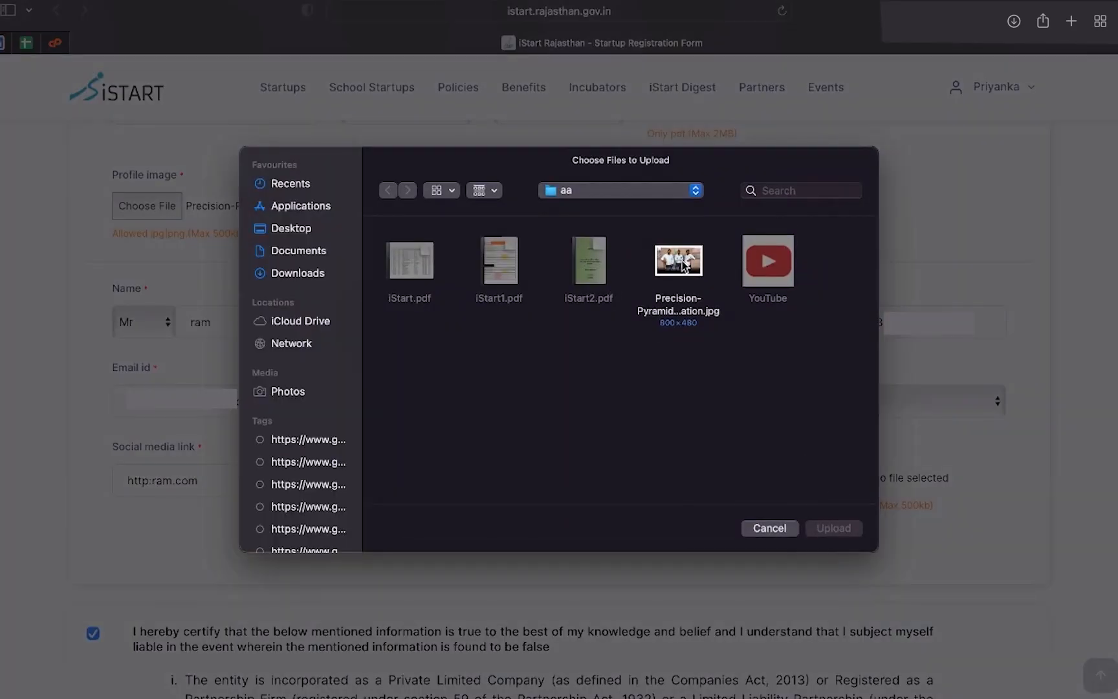
click(678, 260)
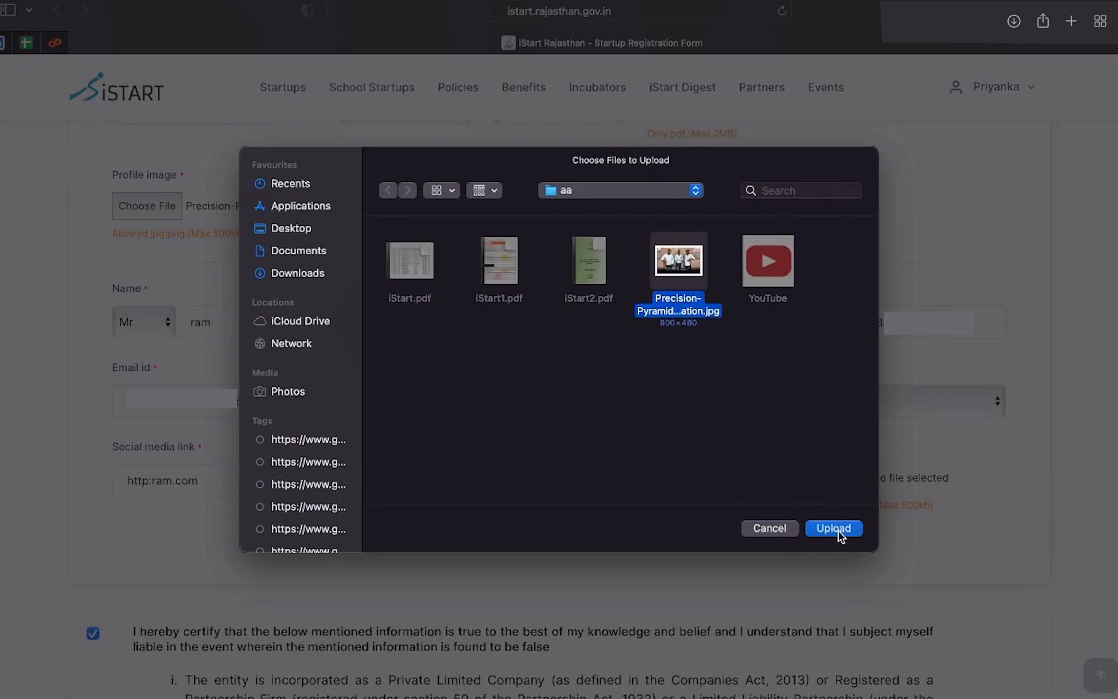
click(833, 528)
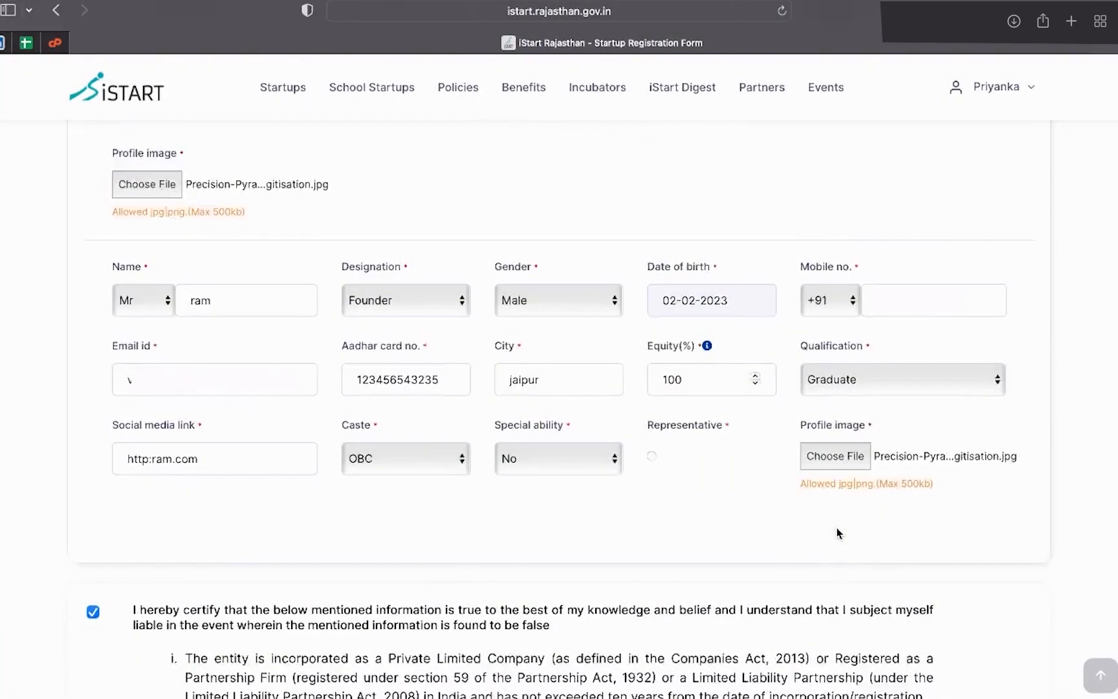
- Move past the declaration to the Preview step summarising the entity details
scroll(down, 3)
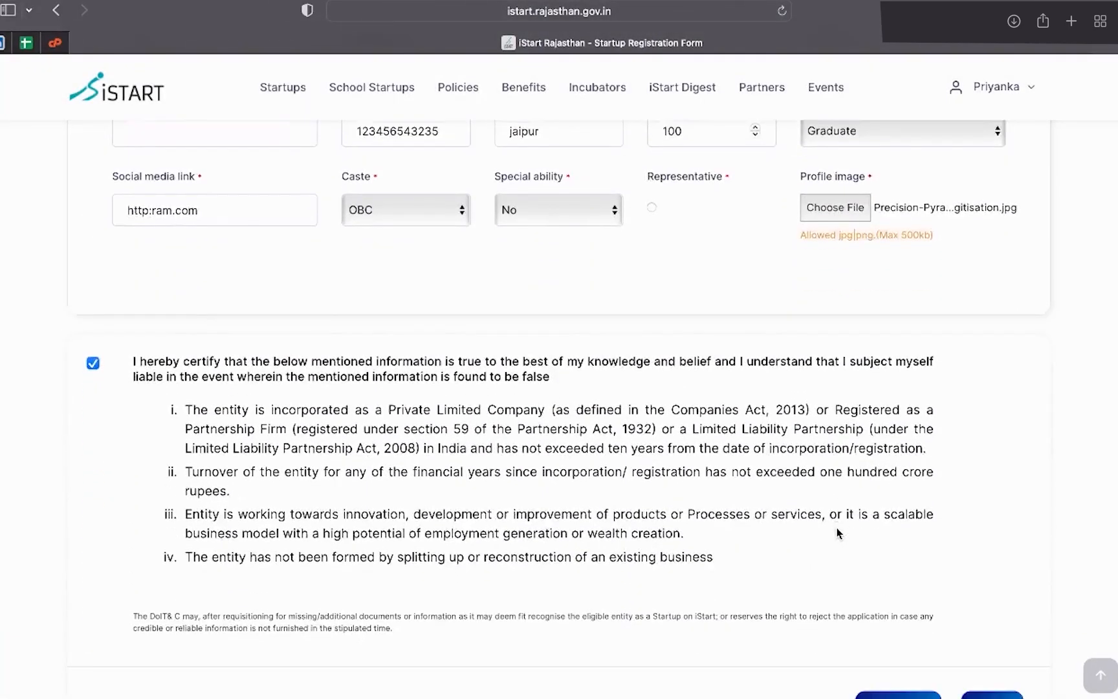
scroll(down, 3)
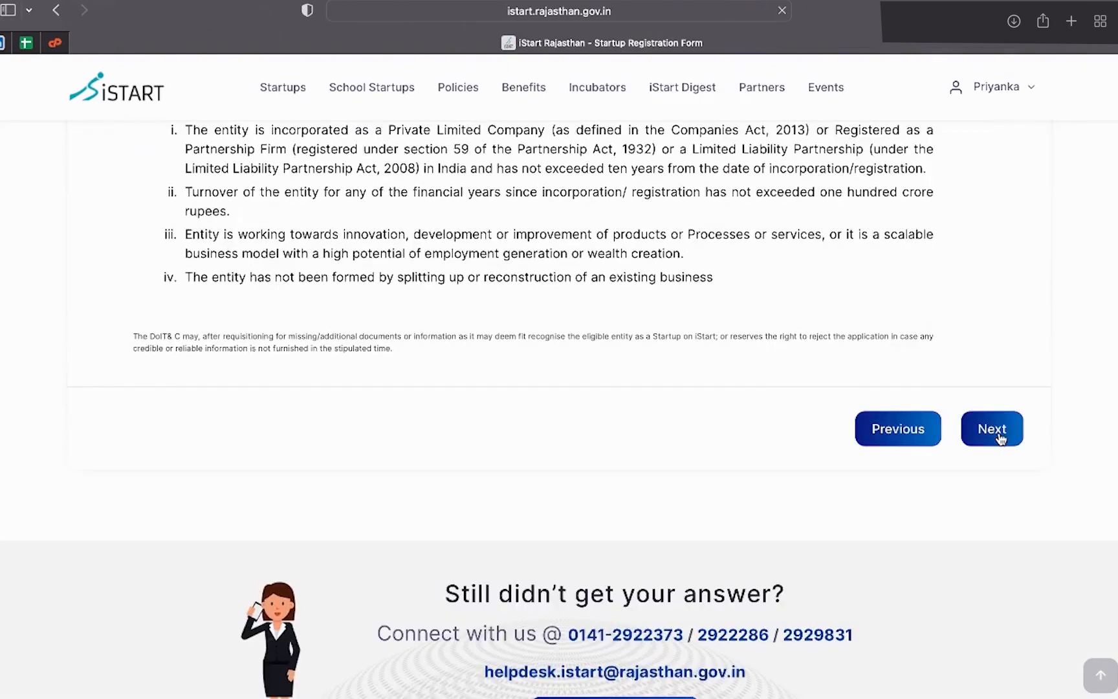
click(990, 428)
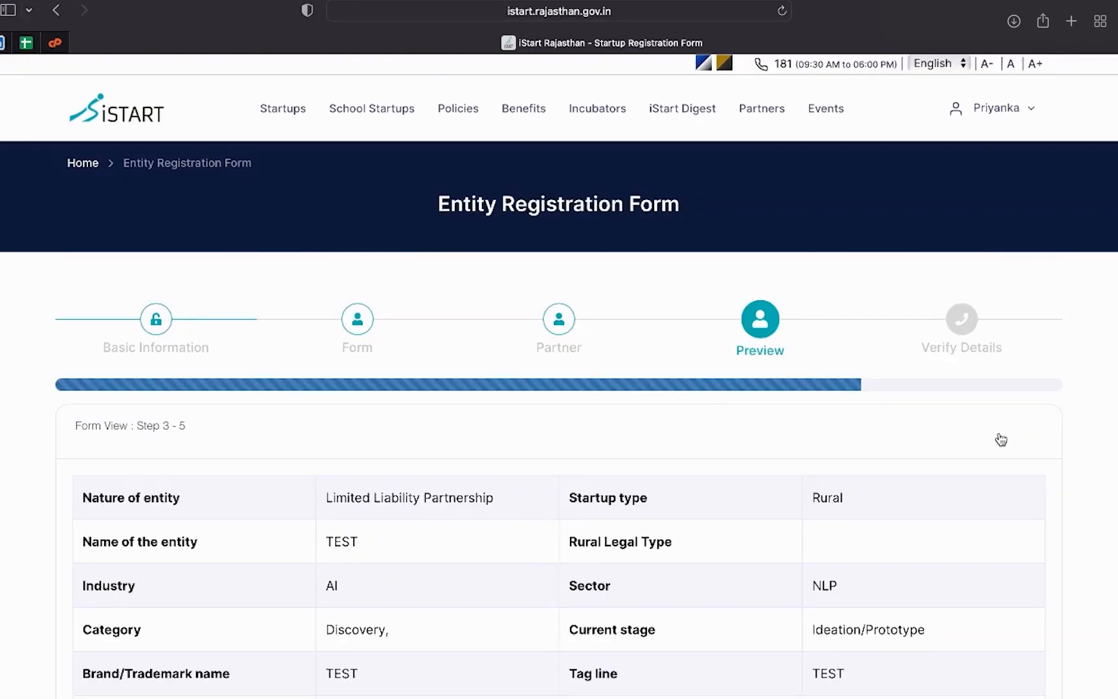
scroll(down, 3)
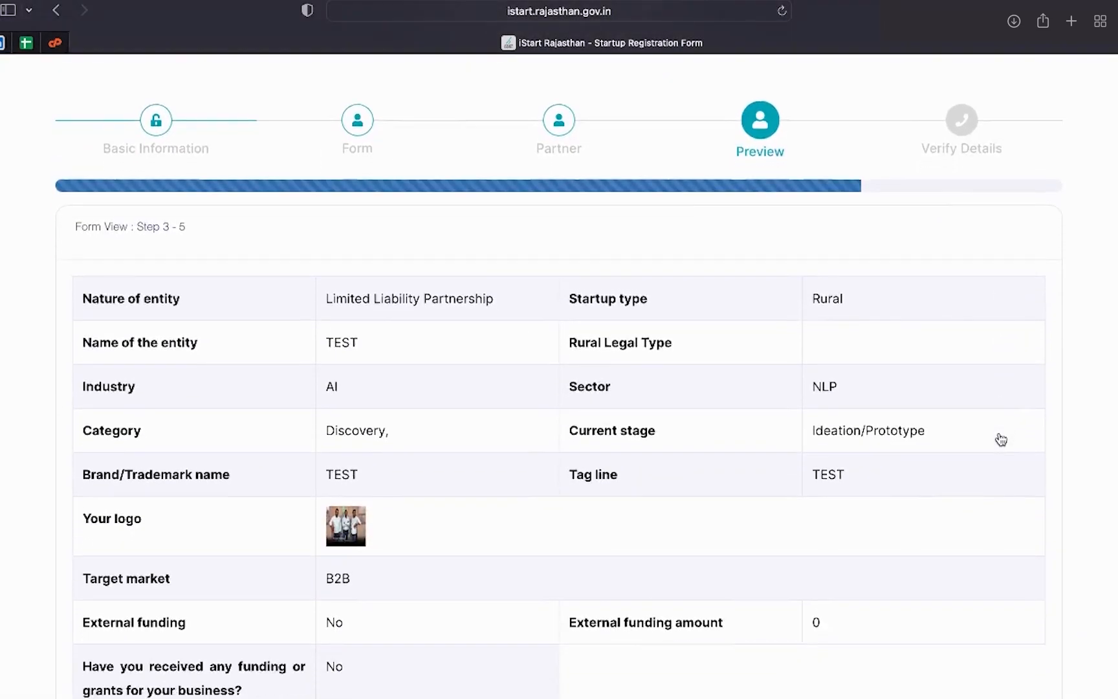
scroll(down, 3)
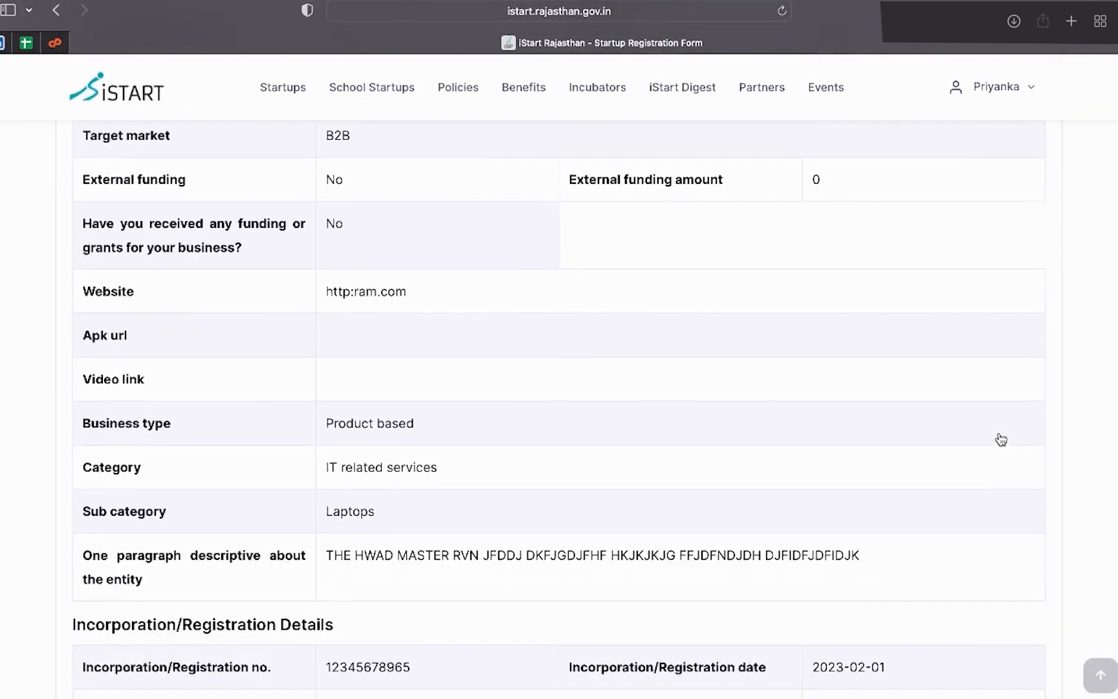
scroll(down, 3)
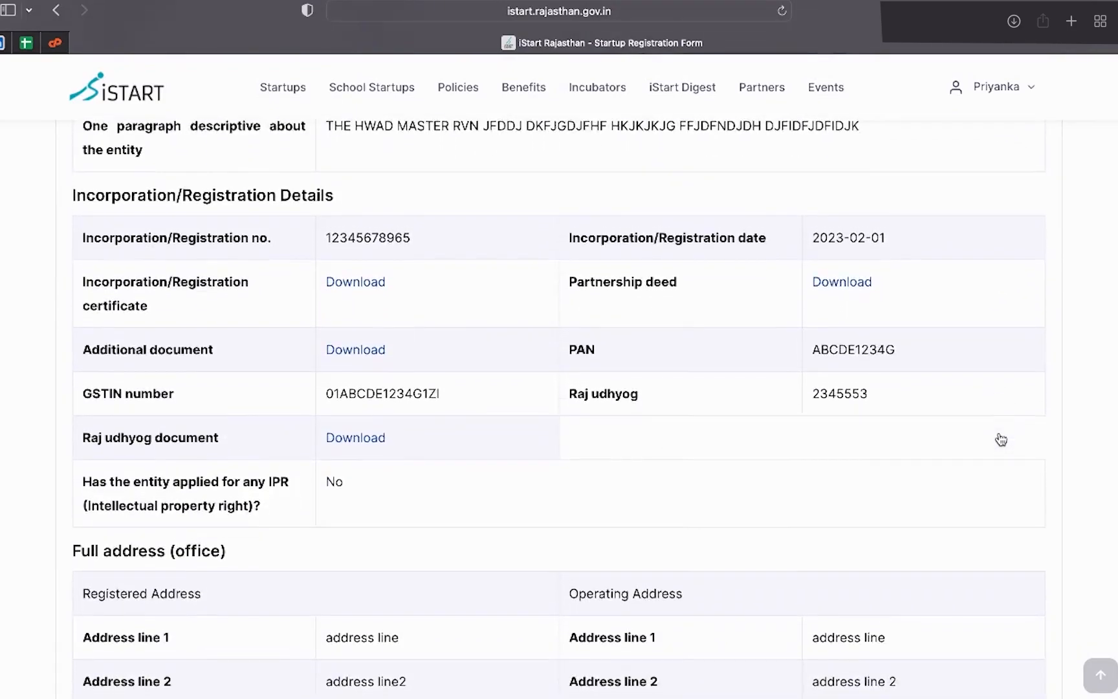
scroll(down, 3)
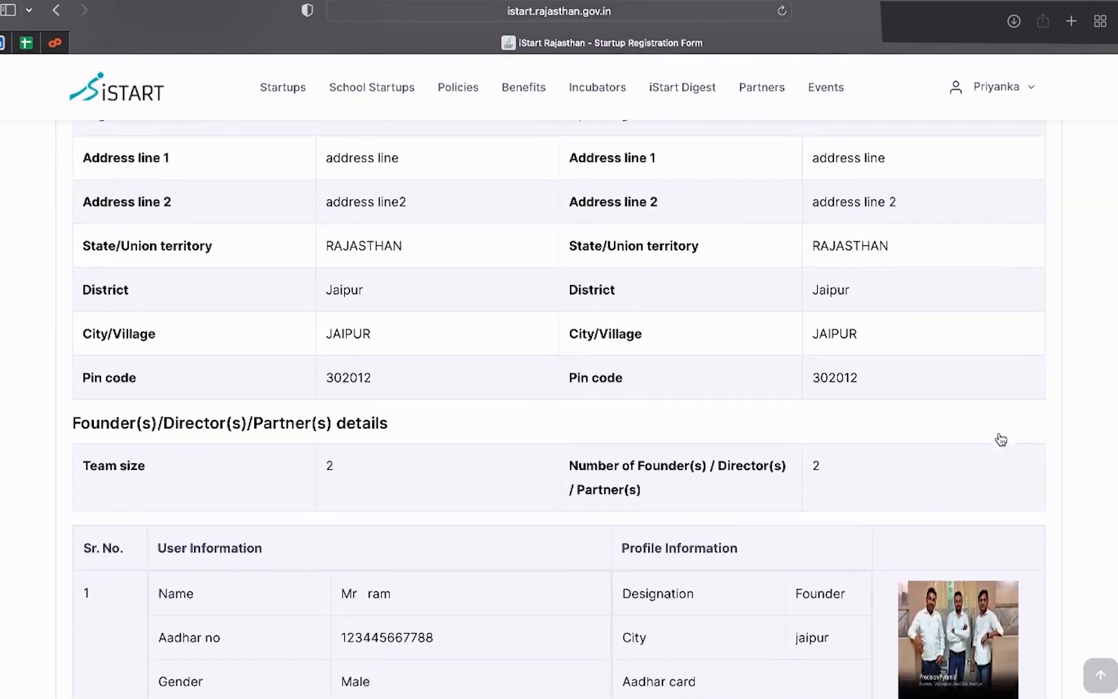
scroll(down, 3)
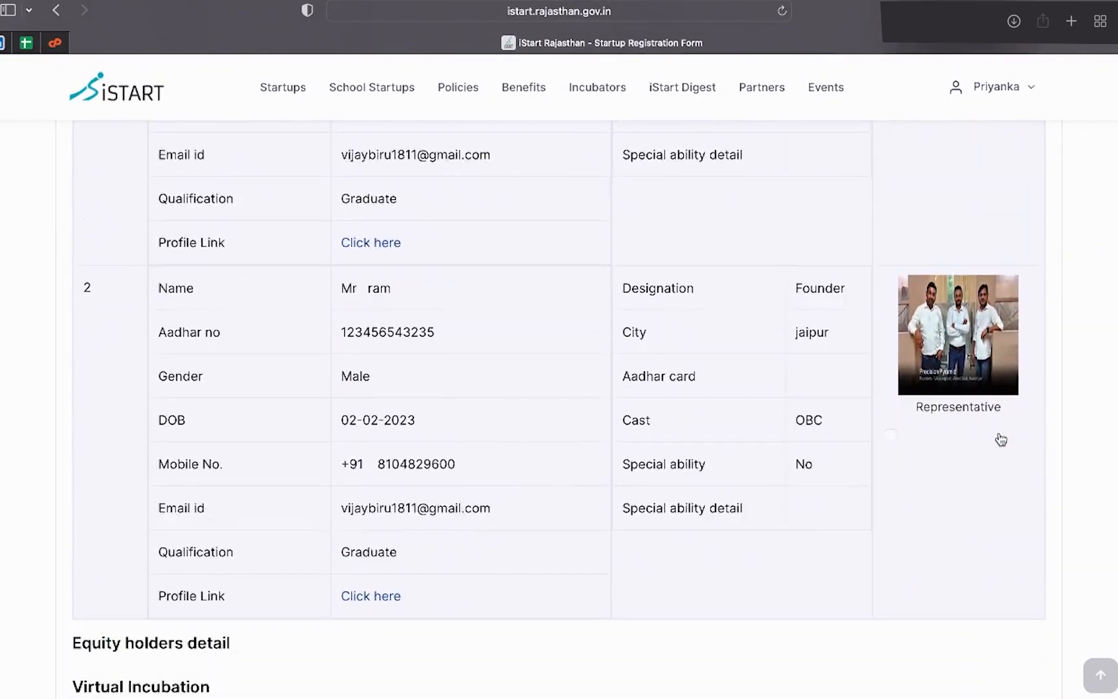
scroll(down, 3)
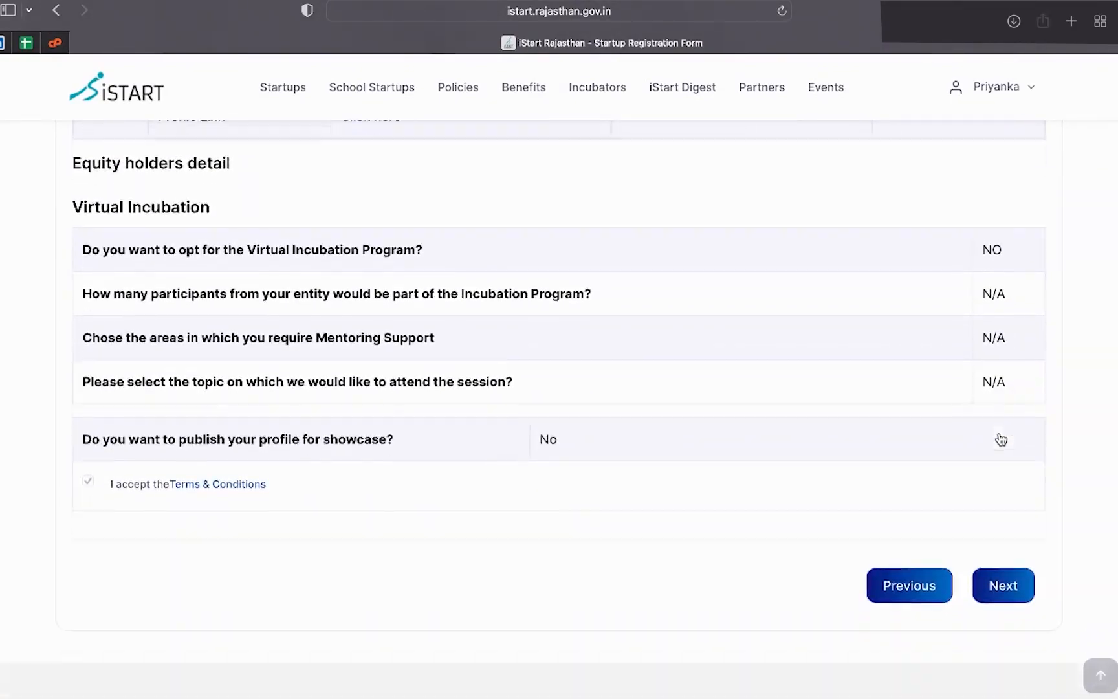
scroll(down, 3)
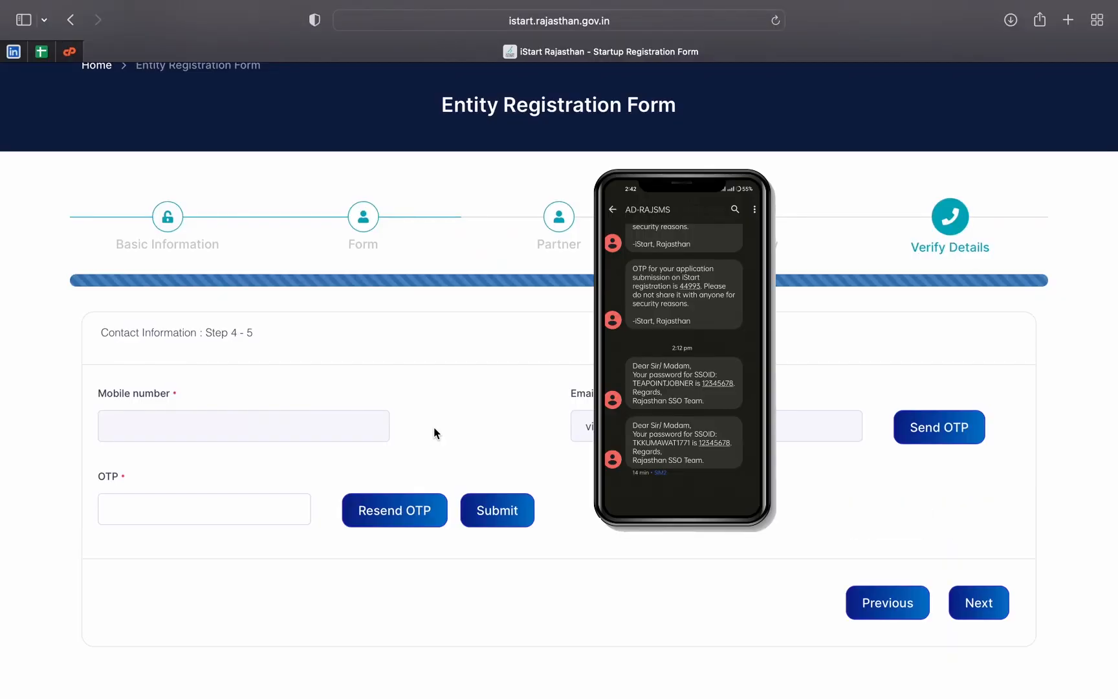
click(204, 508)
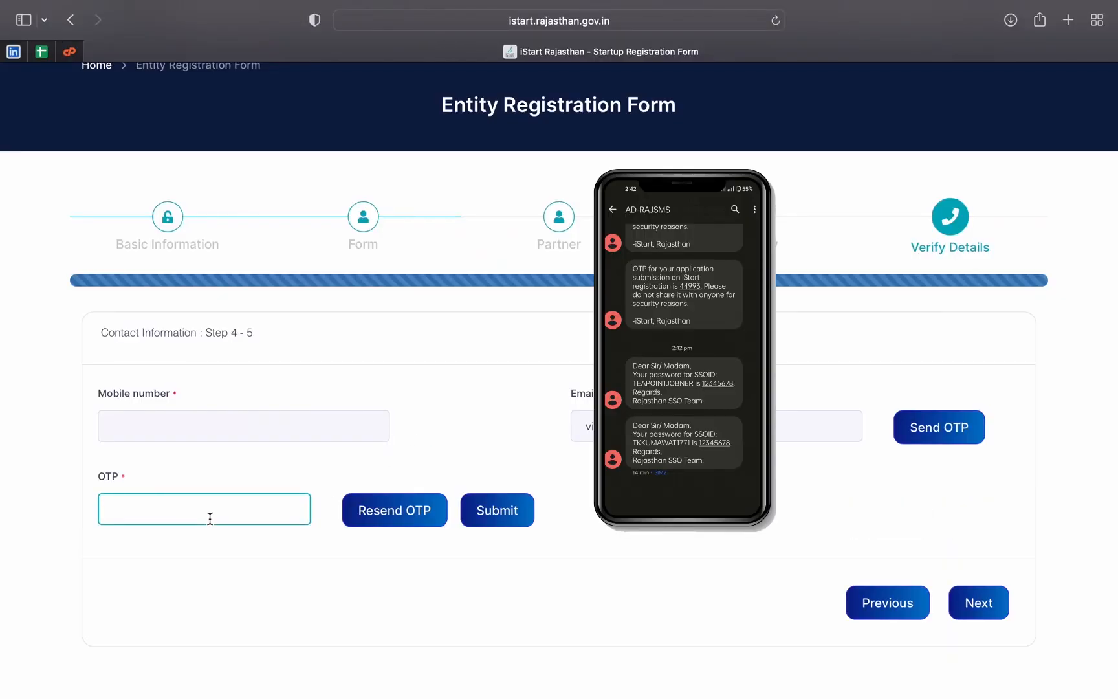
text(695)
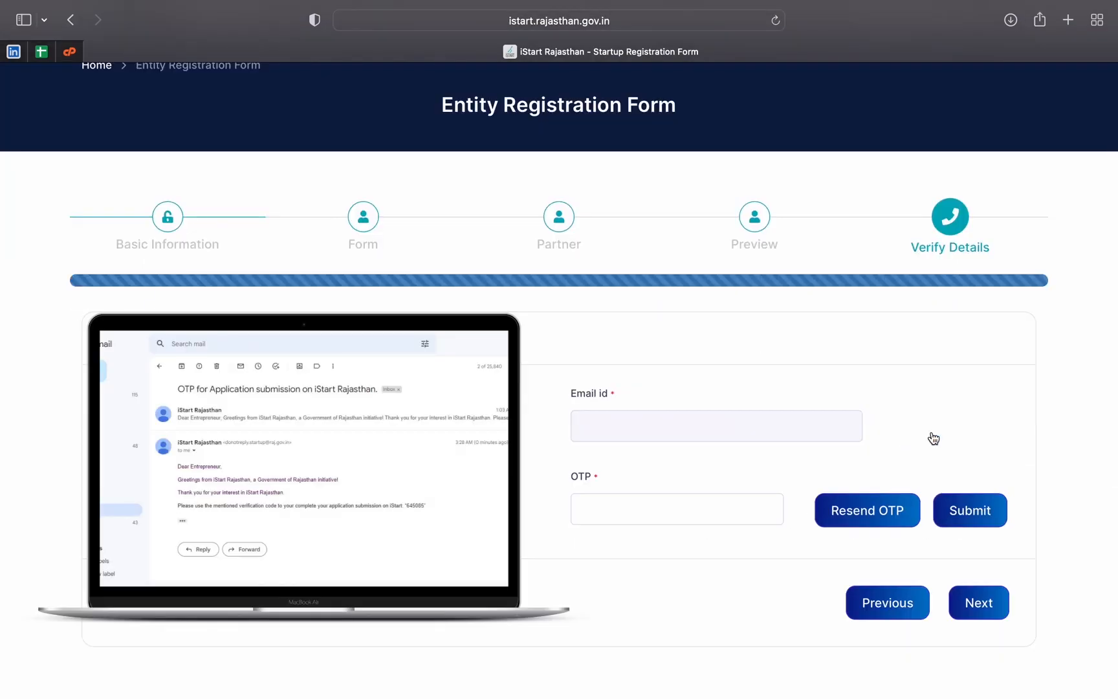
click(675, 509)
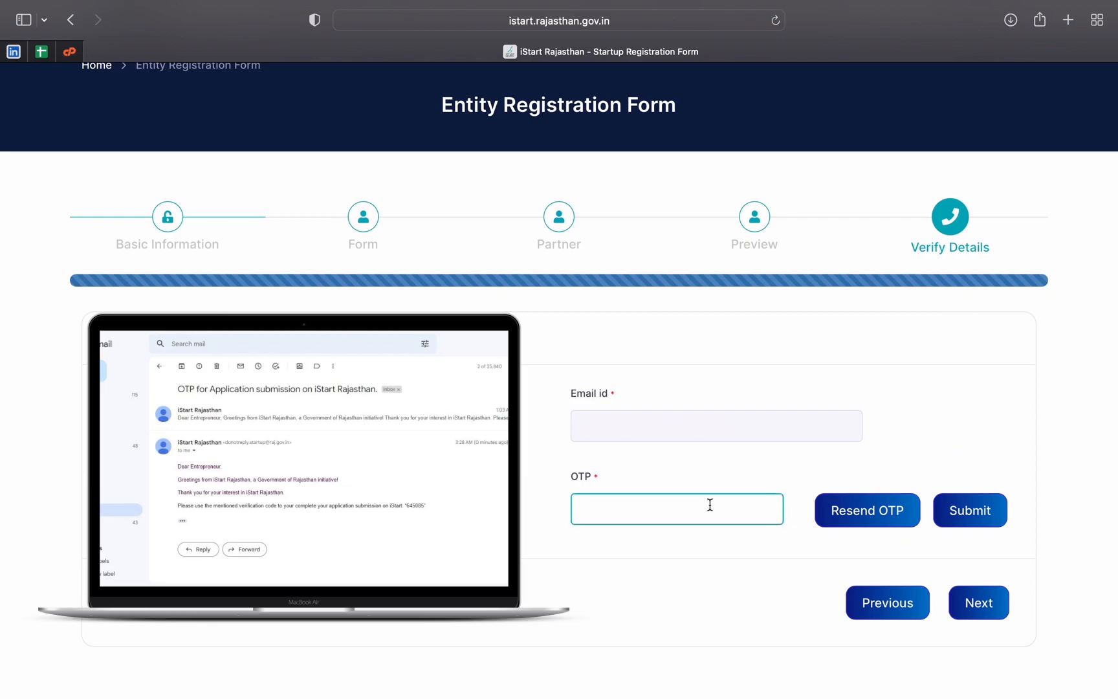
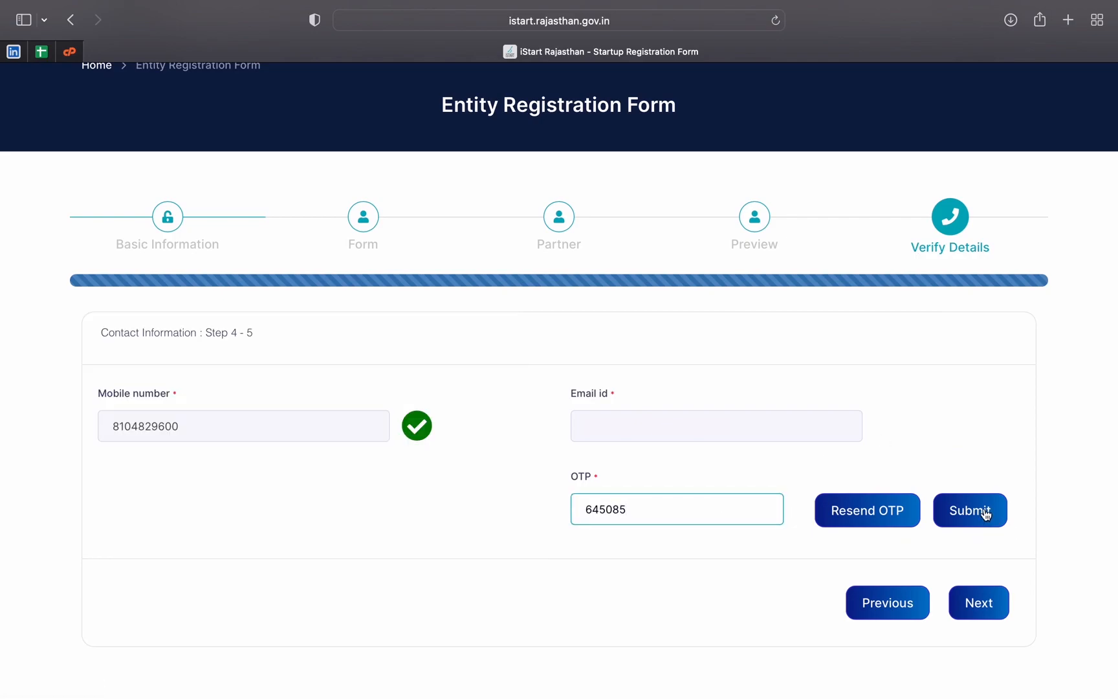
click(969, 509)
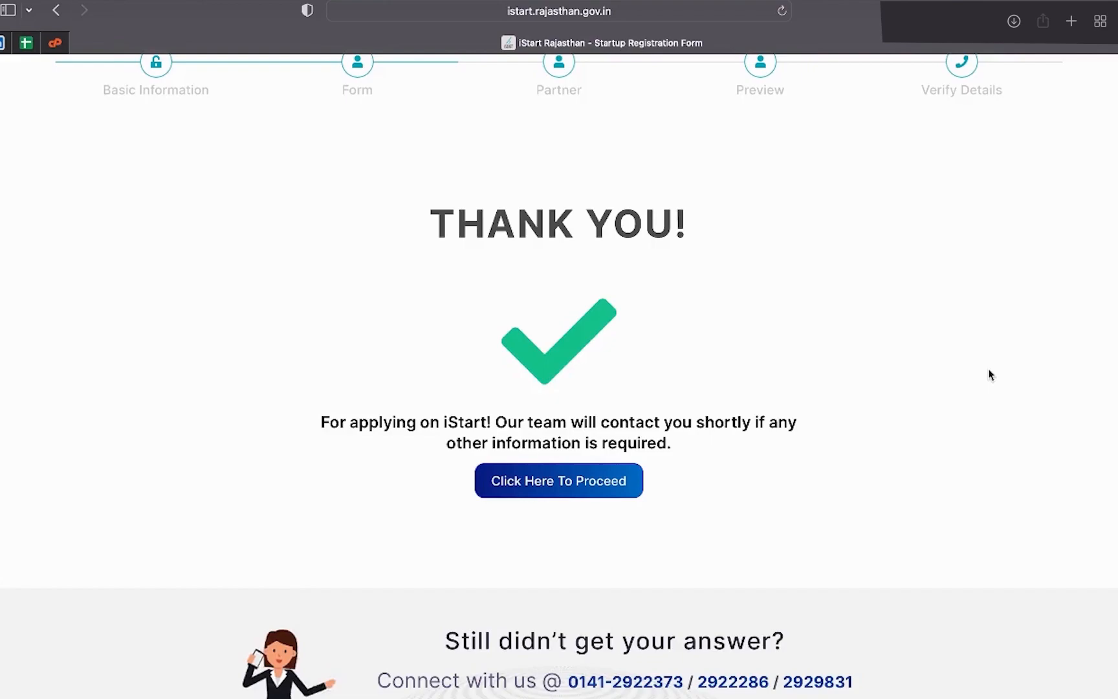